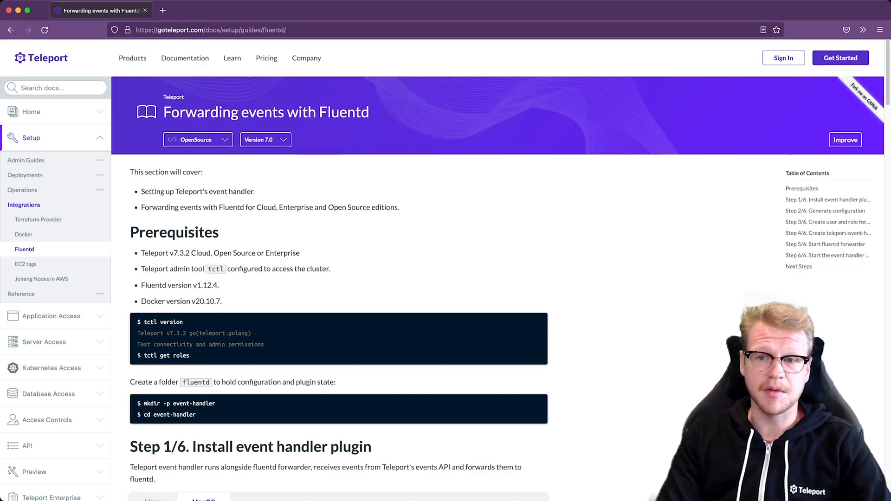
# Create and enter an event-handler folder, then download the Teleport event handler darwin tarball.
pyautogui.scroll(-3)
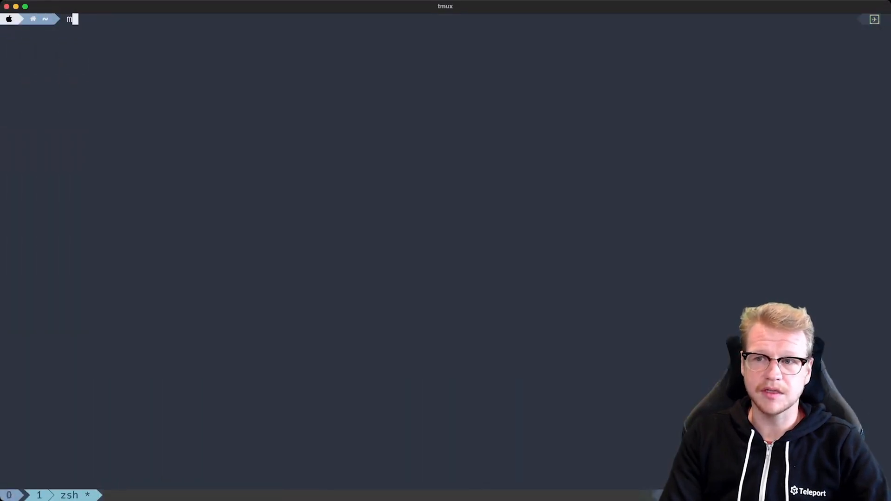
pyautogui.write('kdir -p event-')
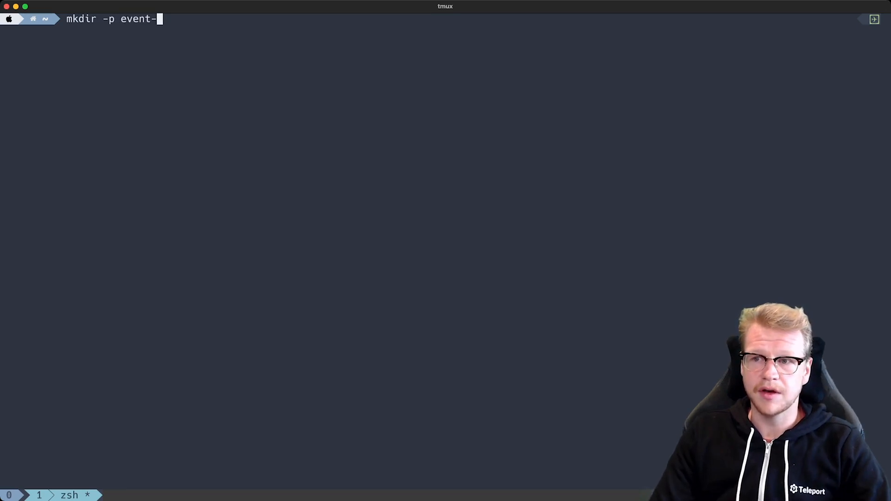
pyautogui.write('handler &&')
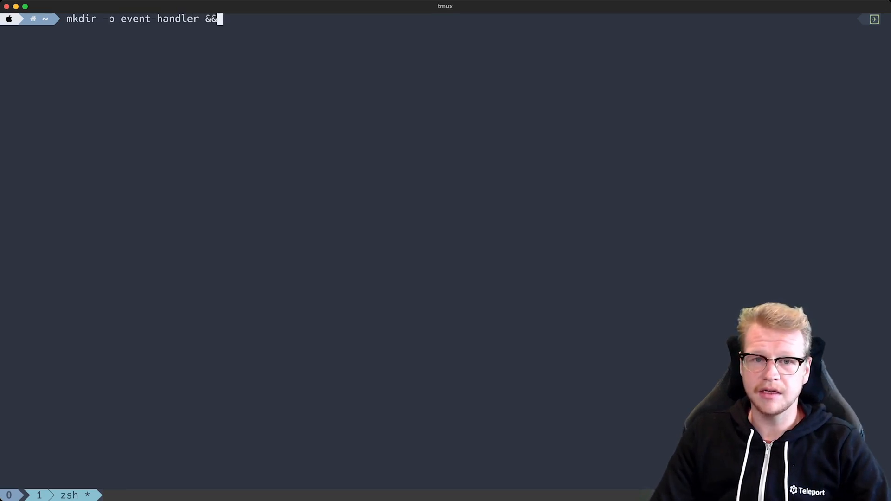
pyautogui.write('cd $_')
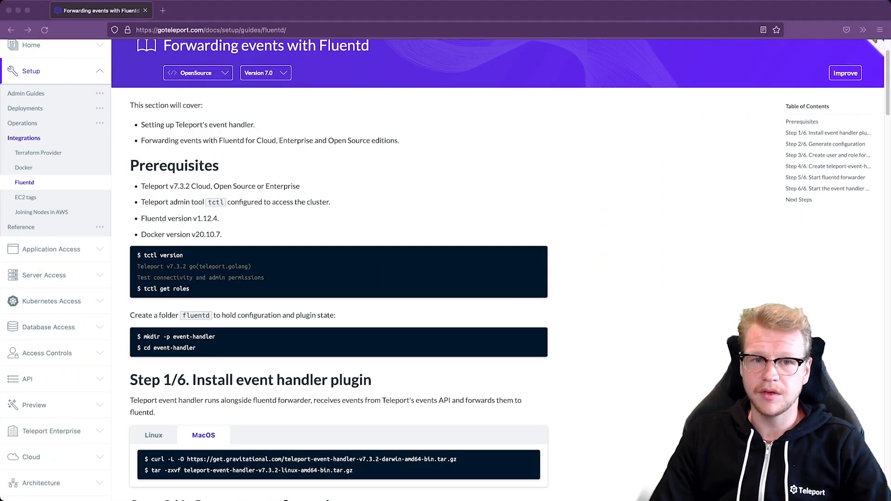
pyautogui.scroll(-3)
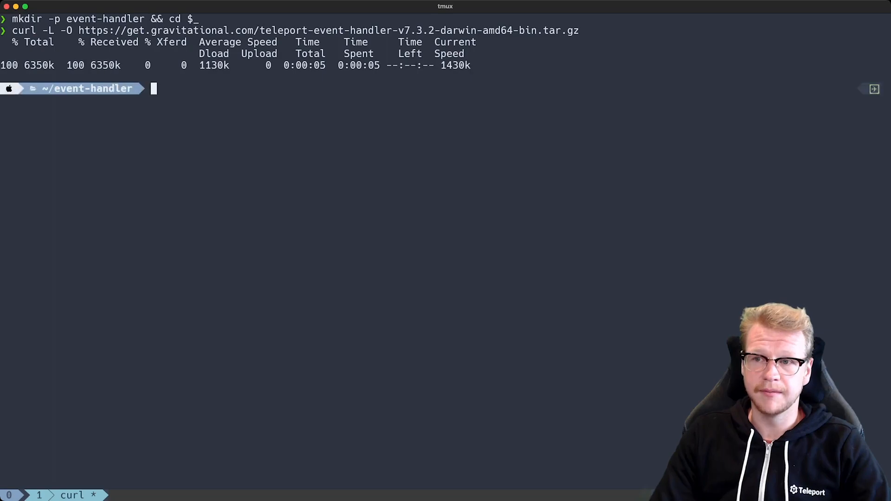
# Extract the tarball and run configure against michael-02.cloud.gravitational.io:443.
pyautogui.write('./')
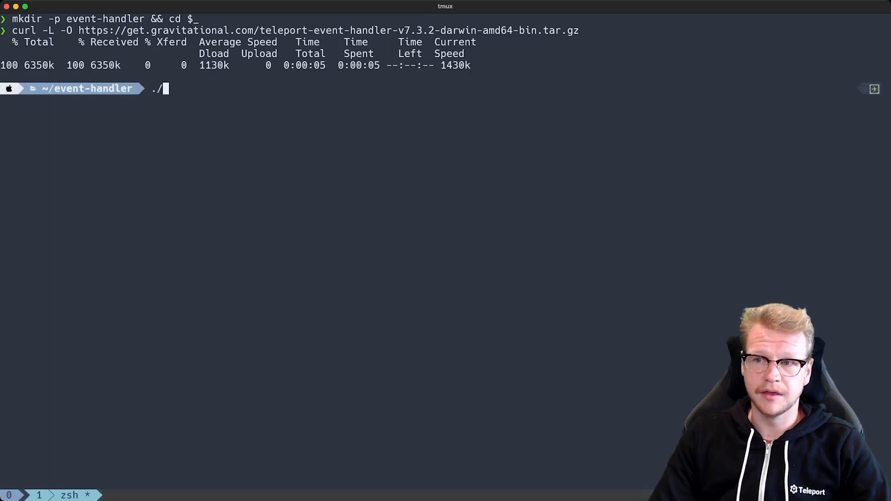
pyautogui.write('tar -xvf teleport-event-handler-v7')
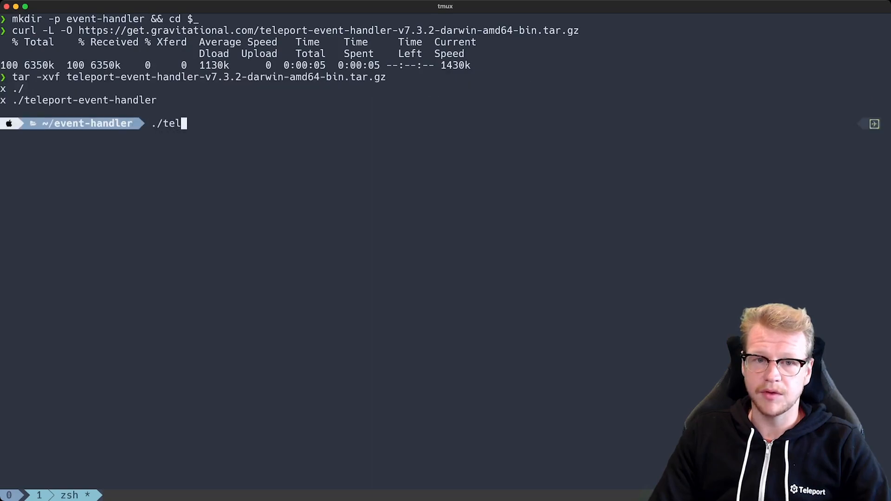
pyautogui.write('eport-event-handler configure')
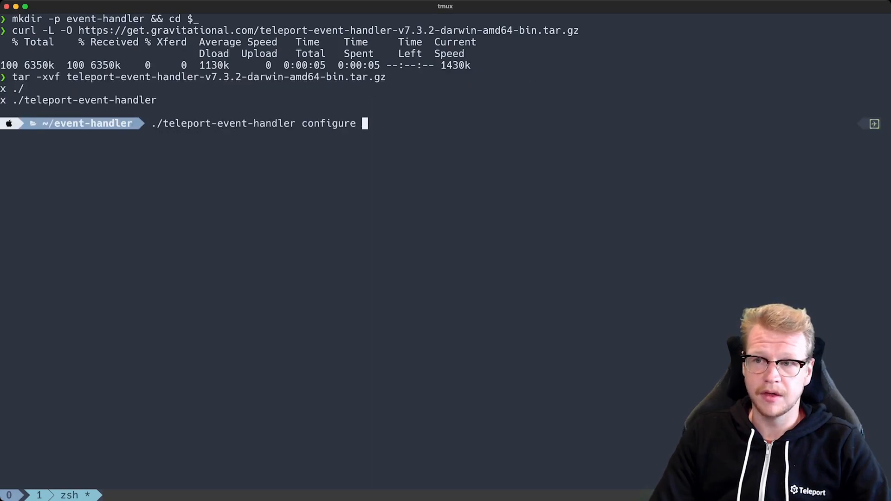
pyautogui.write('. michael-')
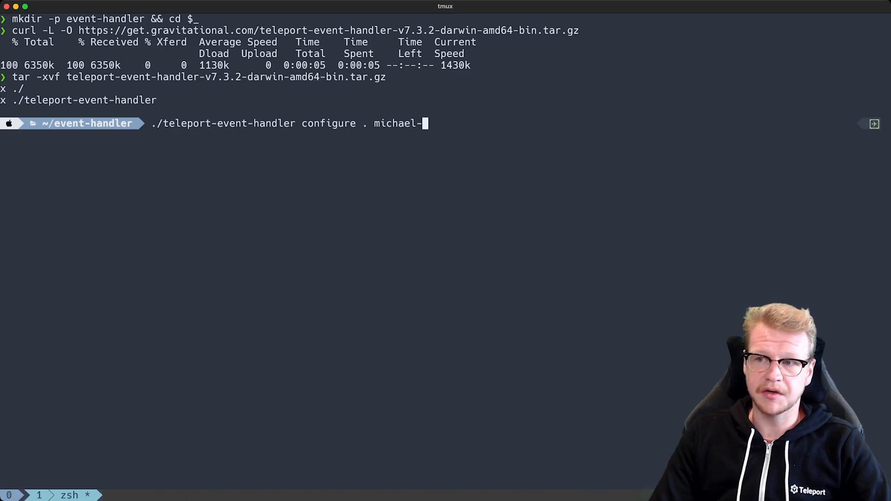
pyautogui.write('02.cloud.gra')
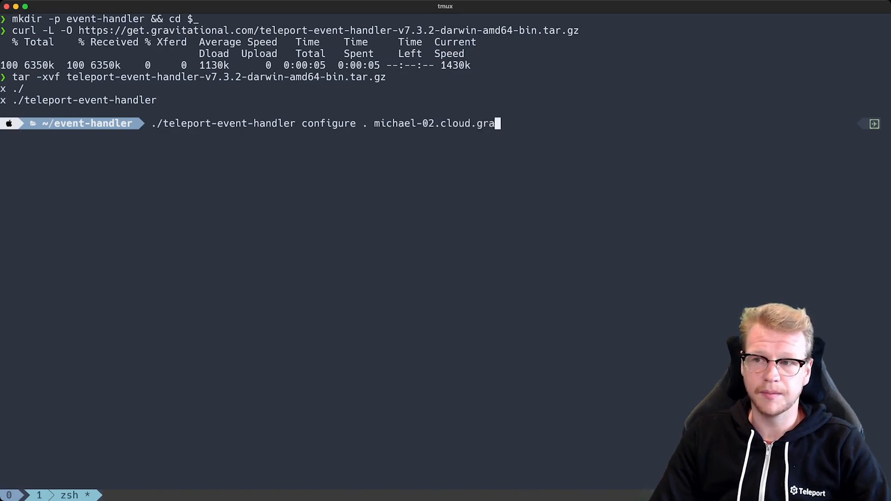
pyautogui.write('vitational.io:')
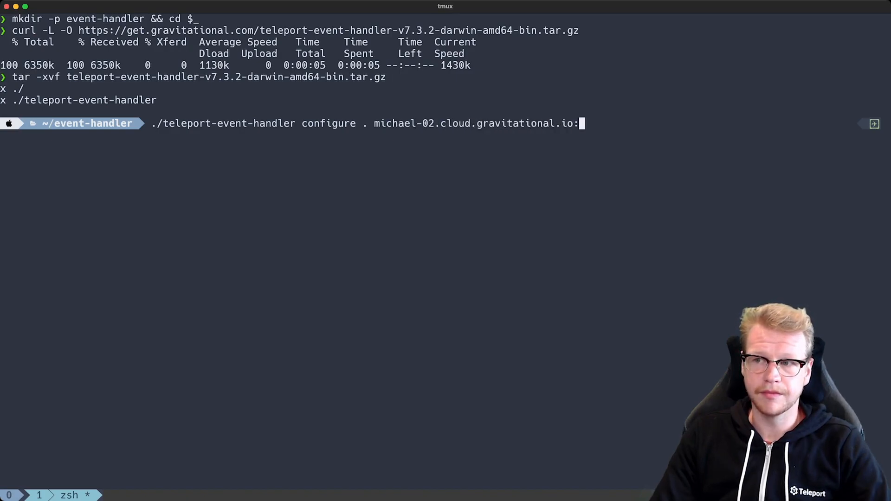
pyautogui.press('Return')
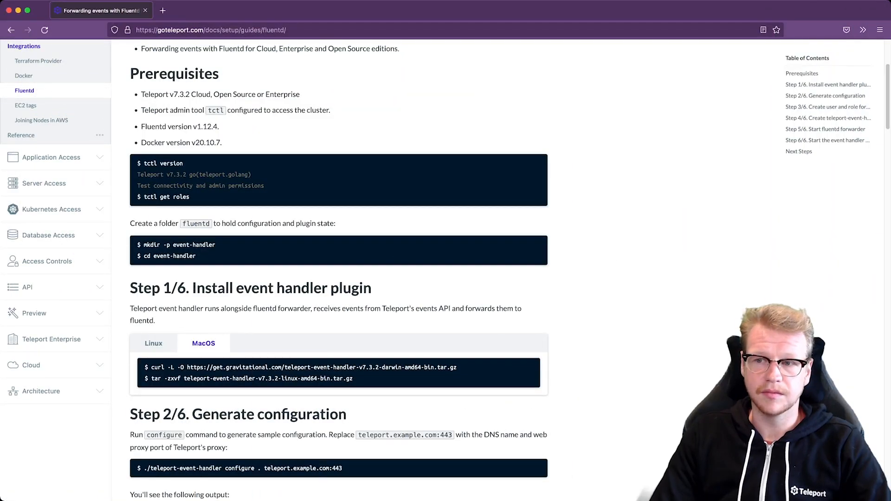
# Scroll the Fluentd guide down to Step 3/6 and its tctl create command.
pyautogui.scroll(-3)
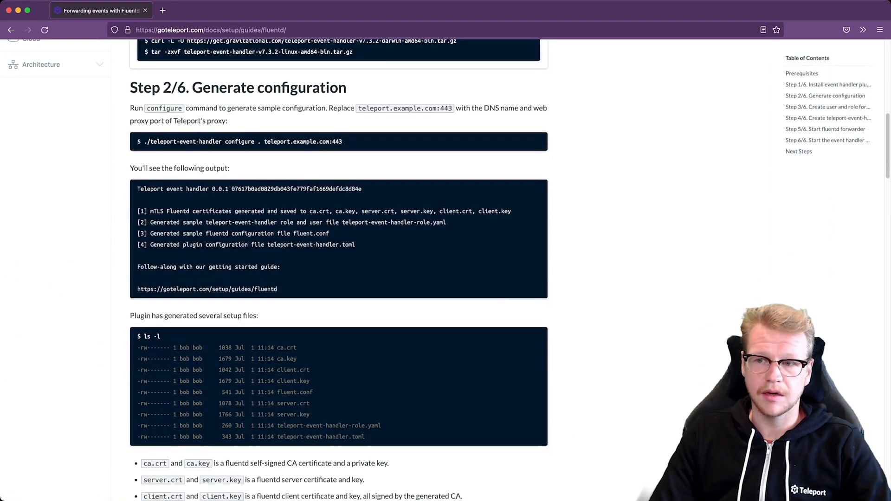
pyautogui.scroll(-3)
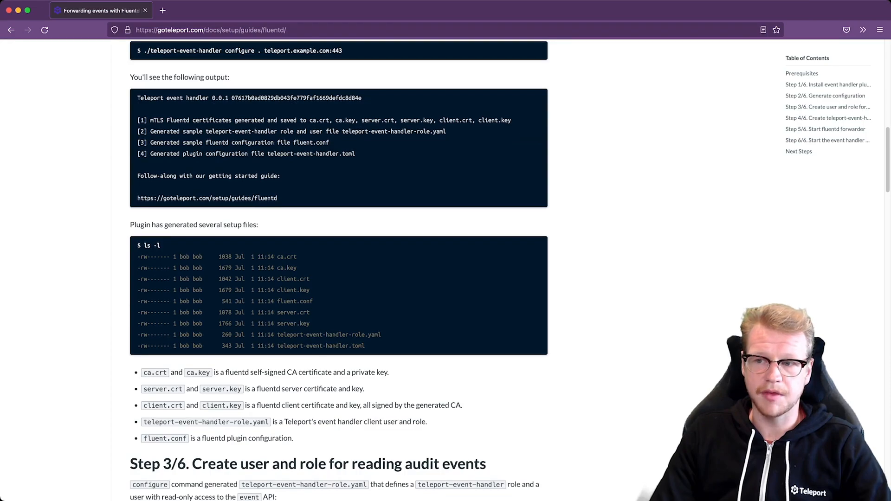
pyautogui.scroll(-3)
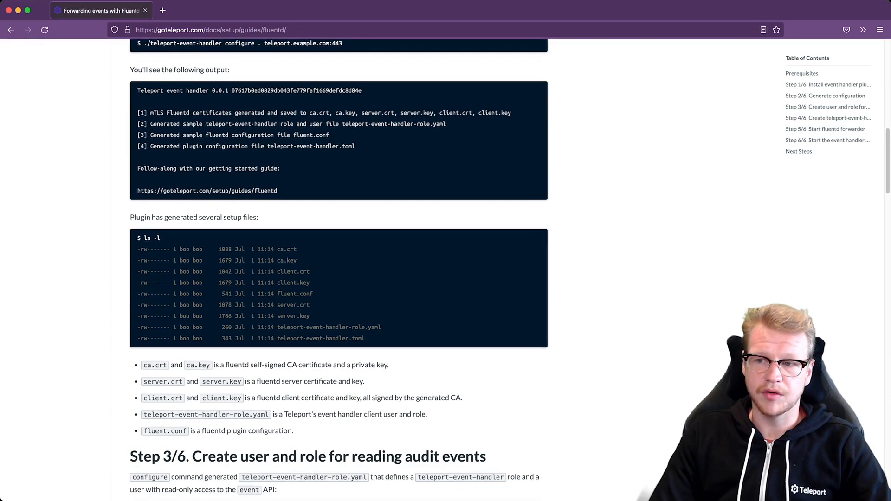
pyautogui.scroll(-3)
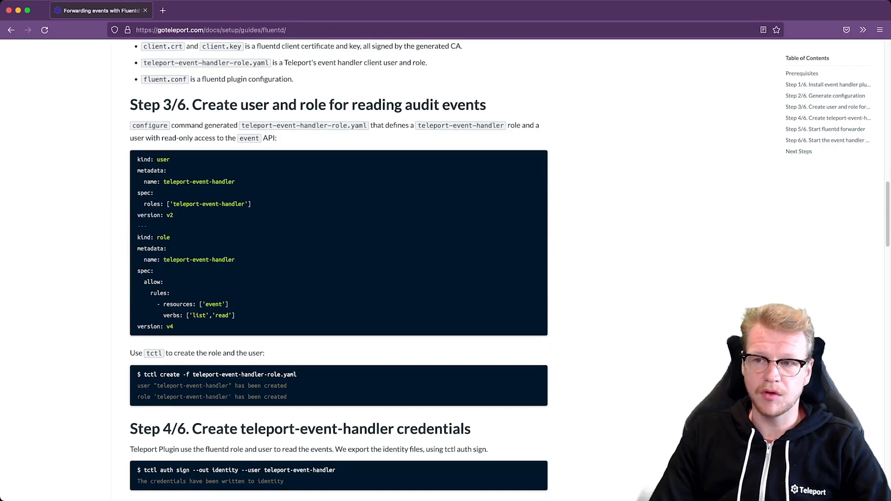
pyautogui.scroll(-3)
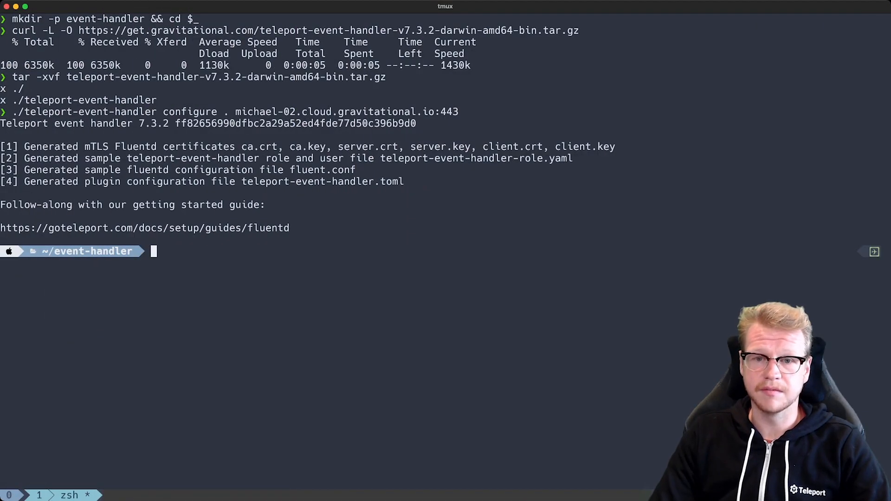
# Create the handler user and role with tctl, then try signing the teleport-event-handler identity.
pyautogui.write('tc')
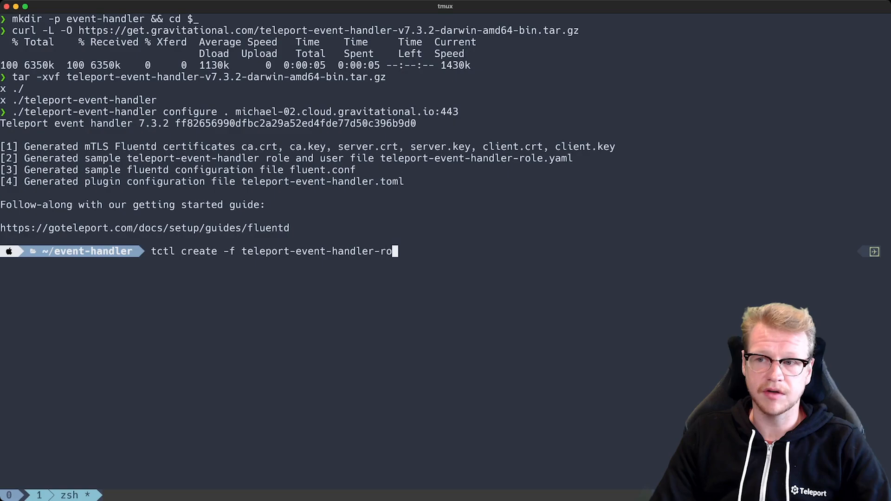
pyautogui.press('Enter')
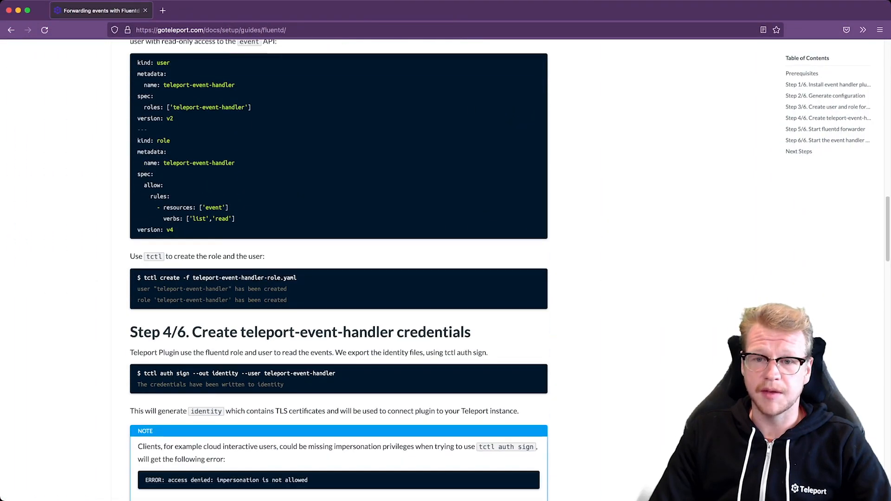
pyautogui.scroll(-3)
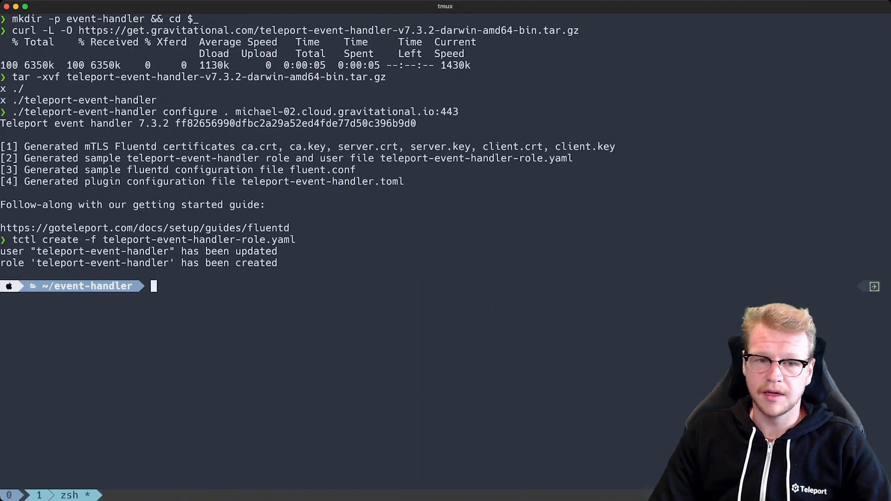
pyautogui.write('tctl auth sign --out identity --user teleport-event-handler')
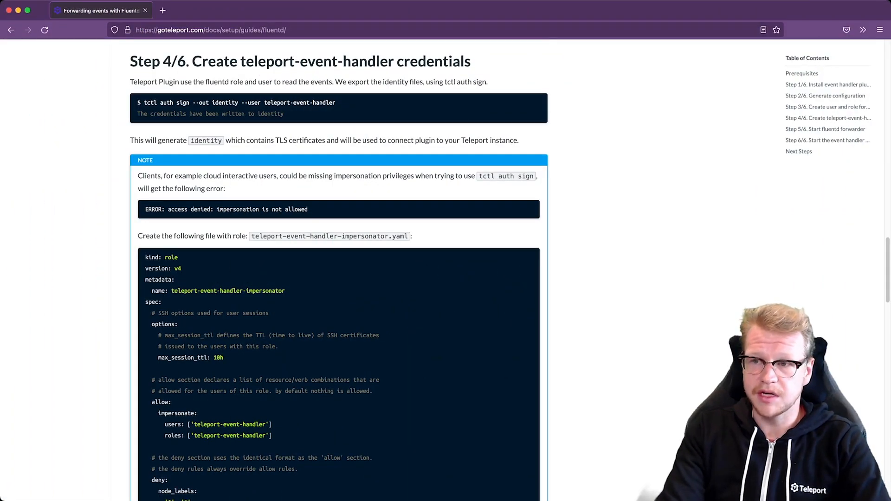
pyautogui.scroll(-3)
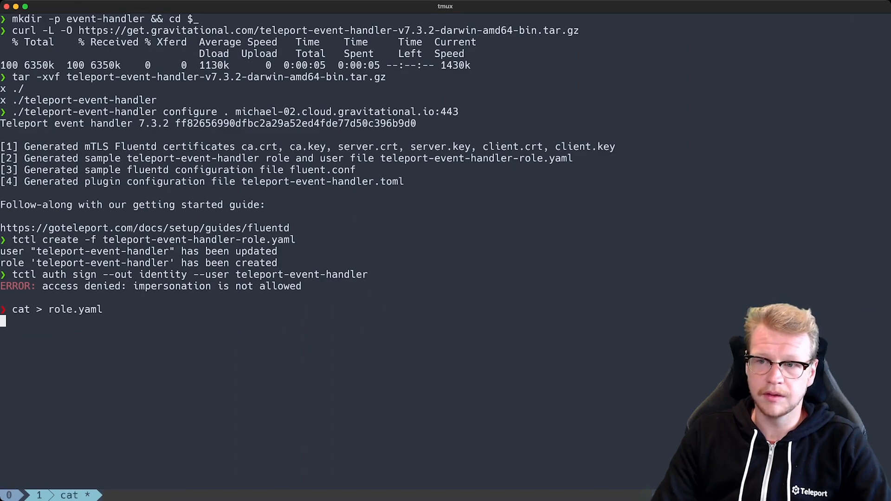
# Save the impersonator role YAML to role.yaml and apply it with tctl create -f.
pyautogui.write('kind: role')
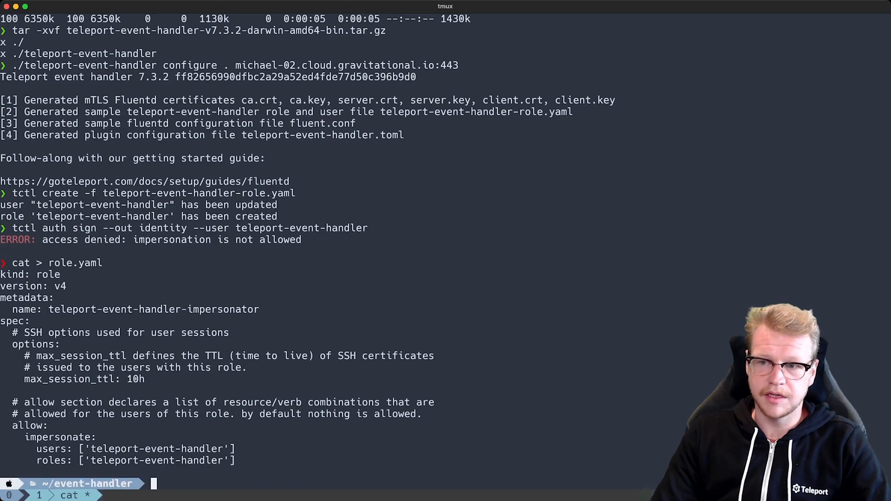
pyautogui.write('tctl c')
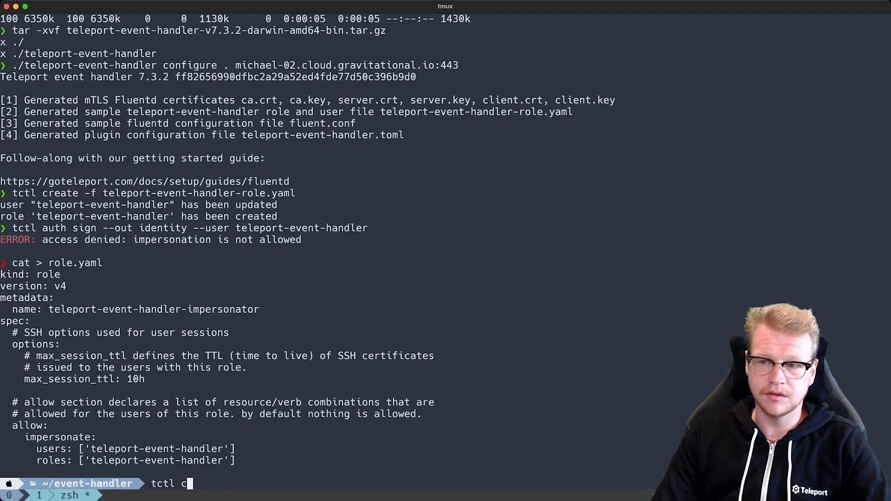
pyautogui.write('reate -f')
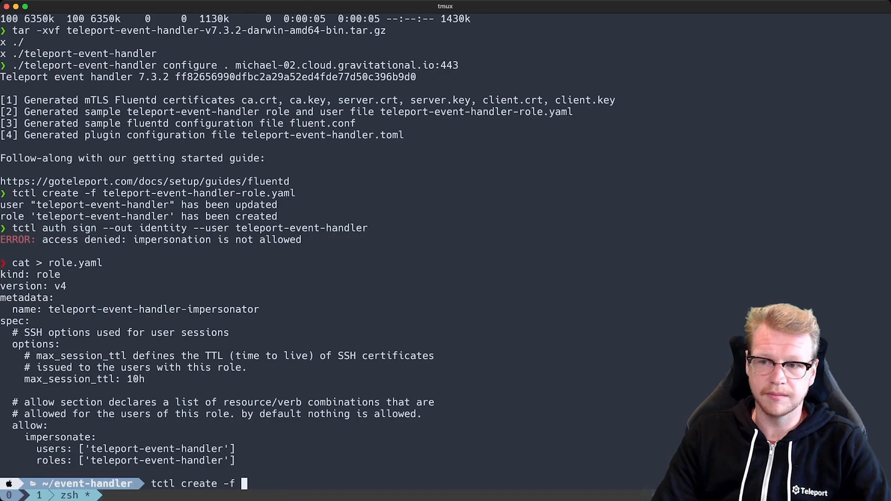
pyautogui.write('role.yaml')
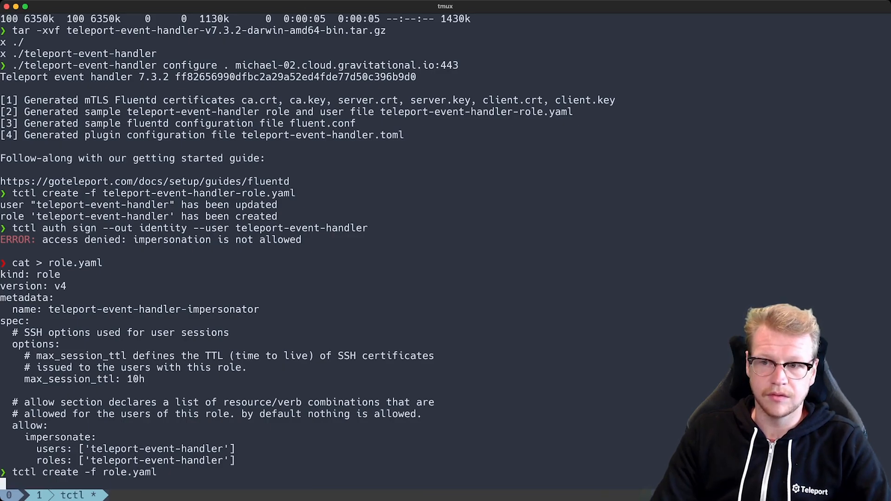
pyautogui.press('Return')
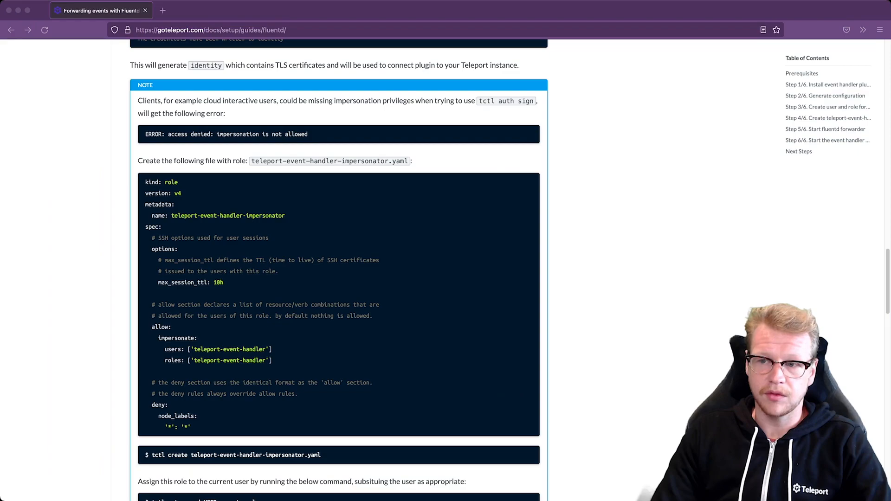
pyautogui.scroll(-3)
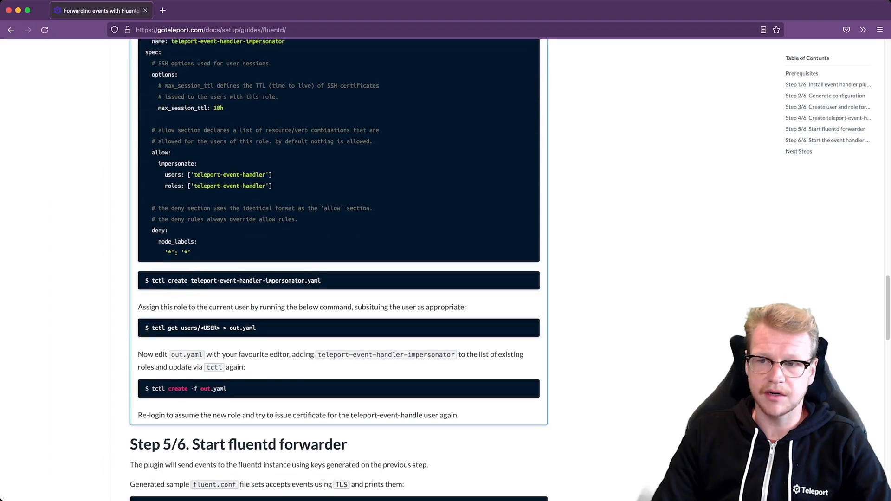
pyautogui.scroll(-3)
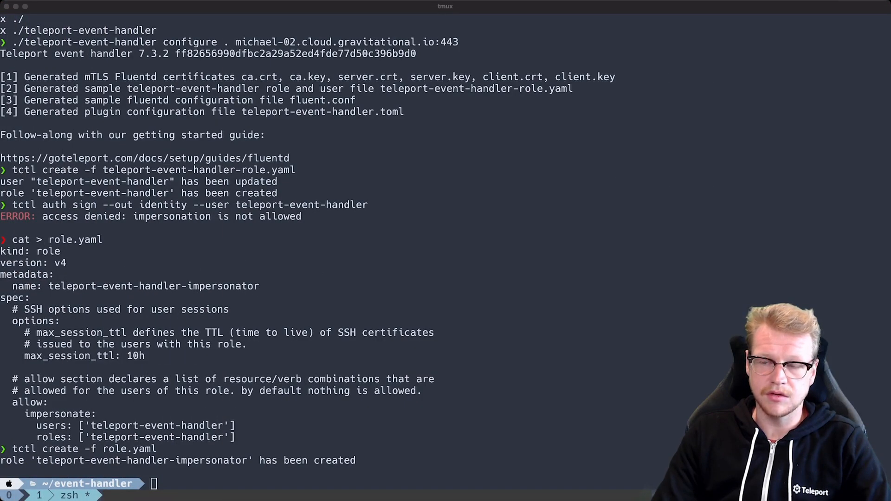
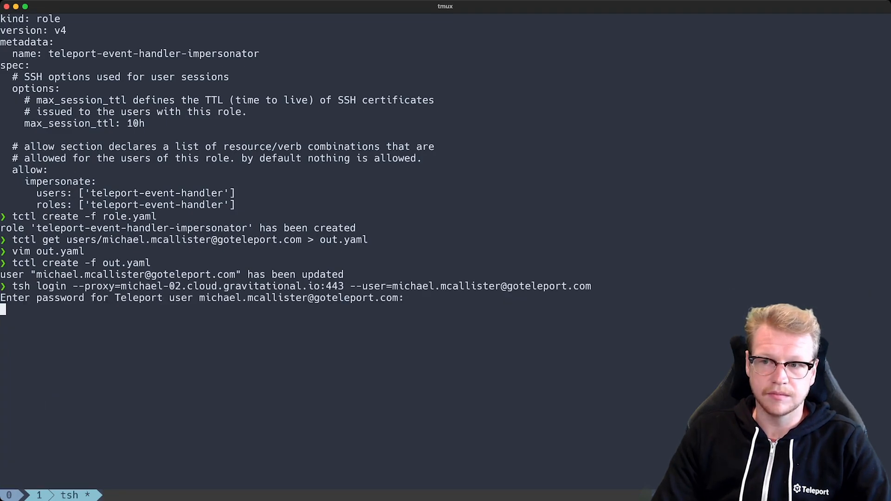
pyautogui.press('Enter')
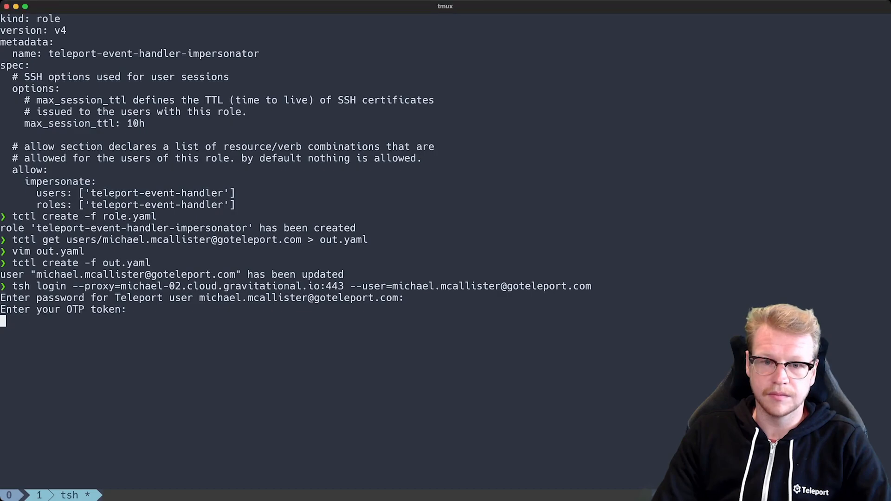
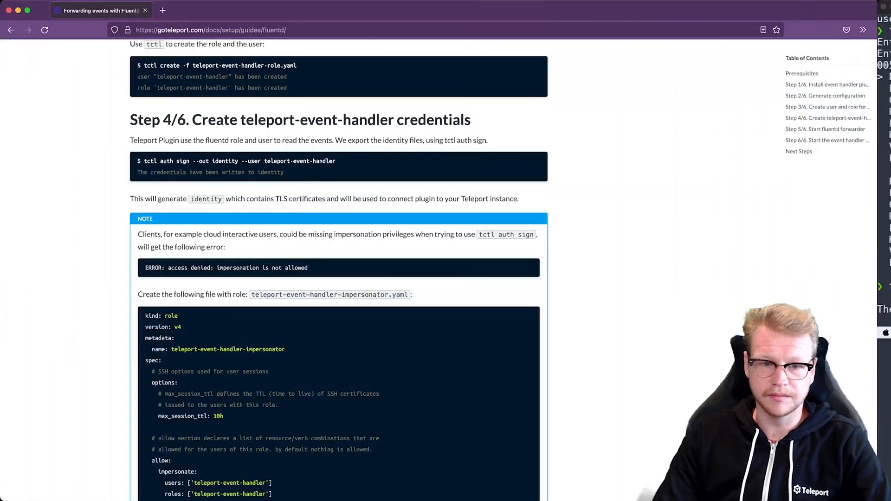
pyautogui.scroll(-3)
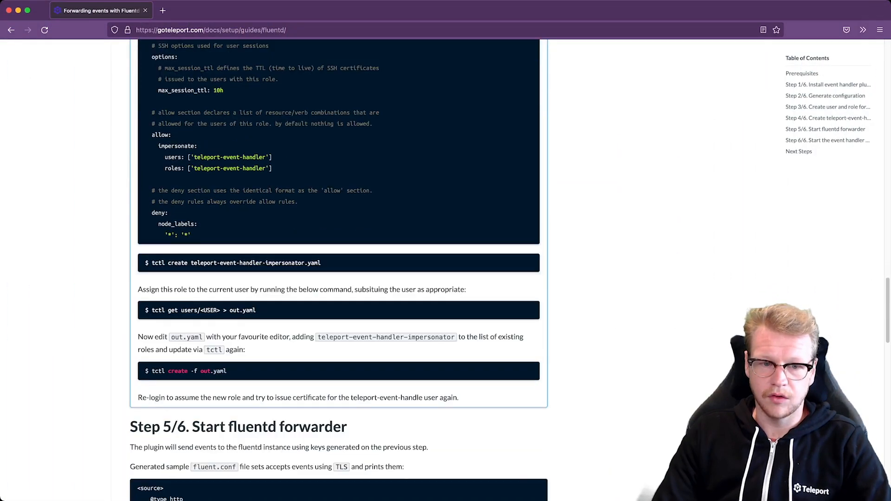
pyautogui.scroll(-3)
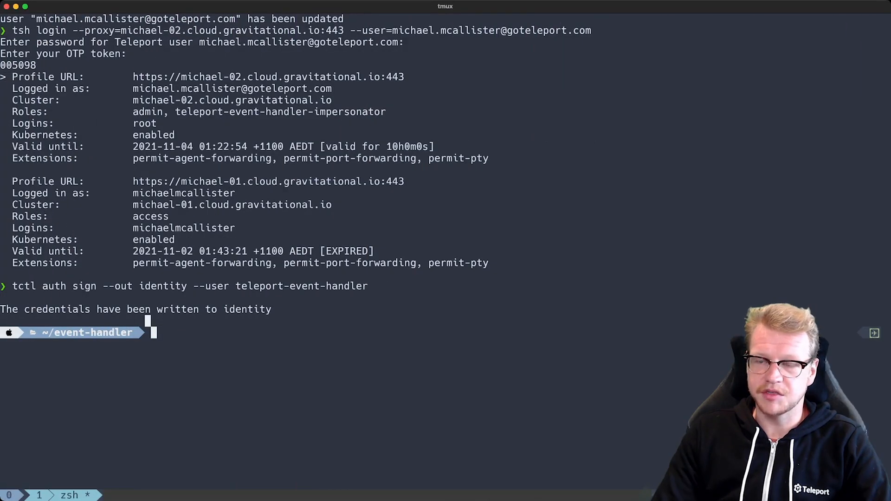
# Review fluent.conf in vim and launch the fluentd Docker container.
pyautogui.write('vim fluent.conf')
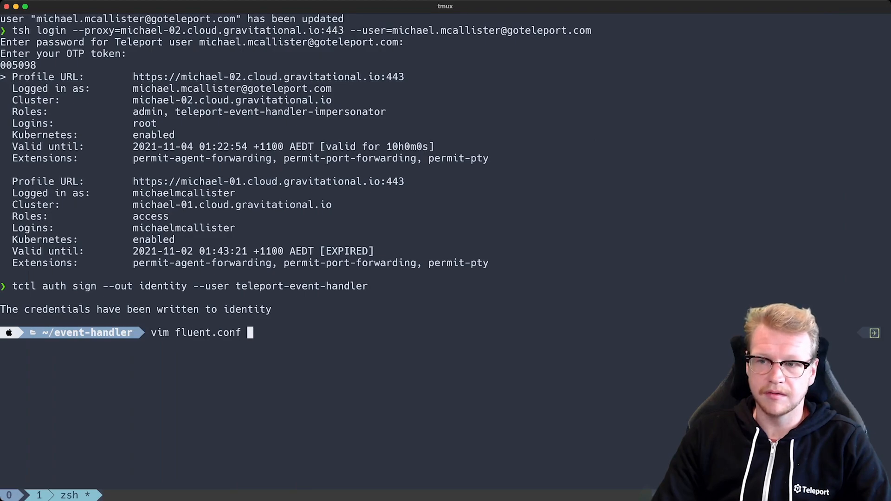
pyautogui.press('enter')
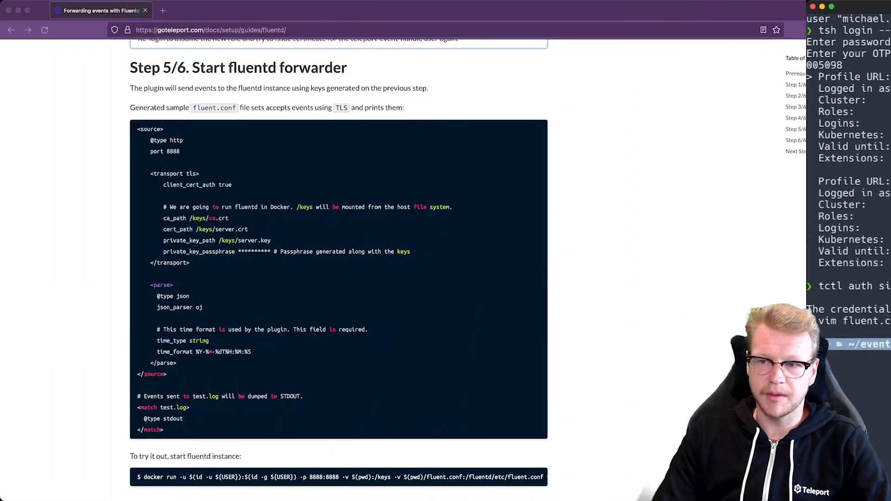
pyautogui.scroll(-3)
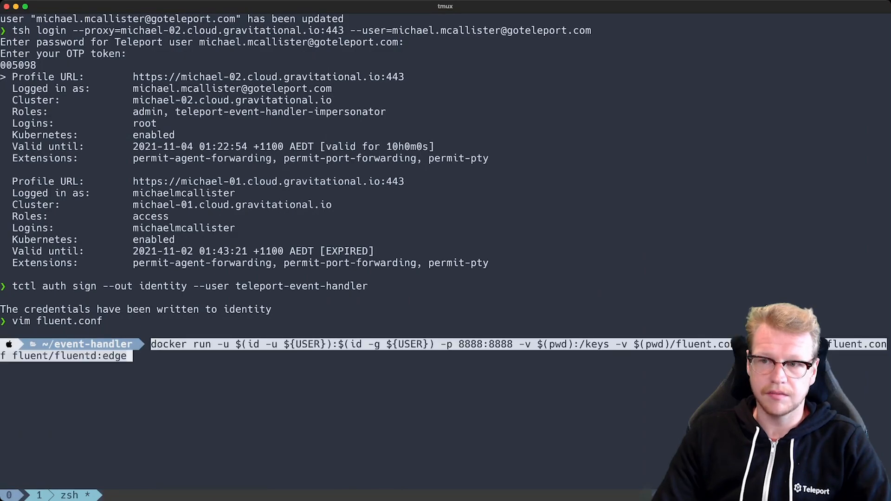
pyautogui.press('Enter')
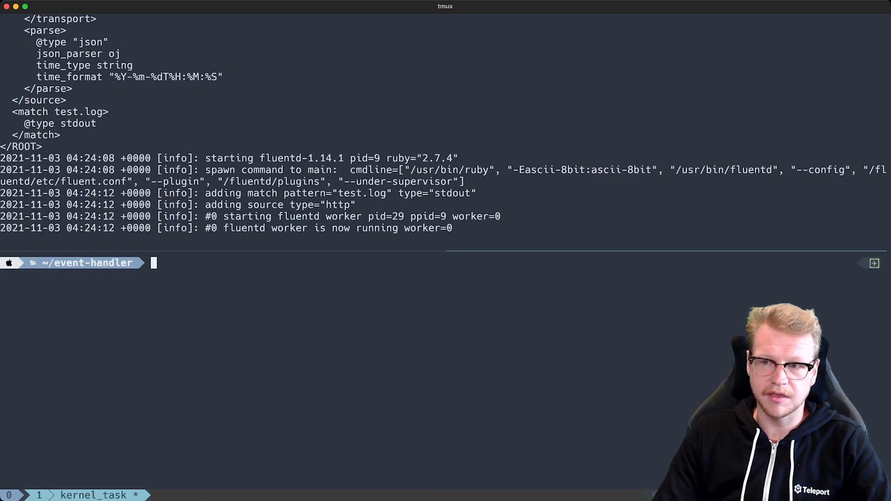
# Start the event handler with --config teleport-event-handler.toml.
pyautogui.write('./')
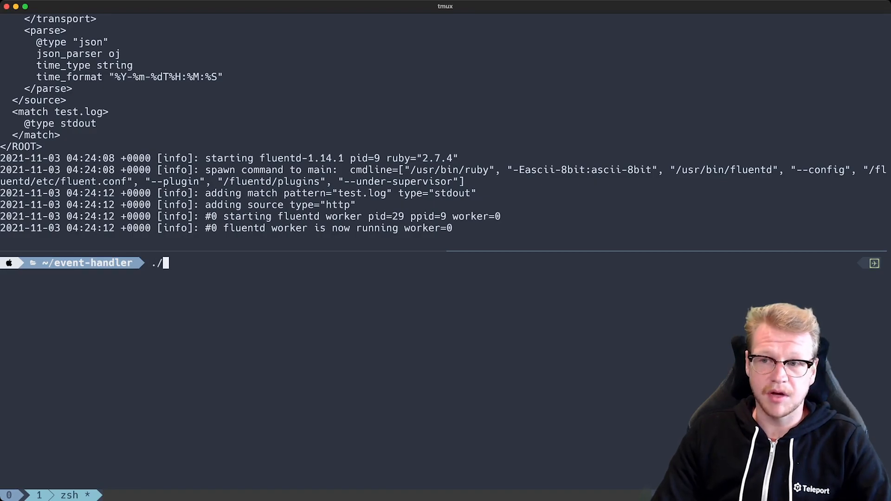
pyautogui.write('teleport-event-handler')
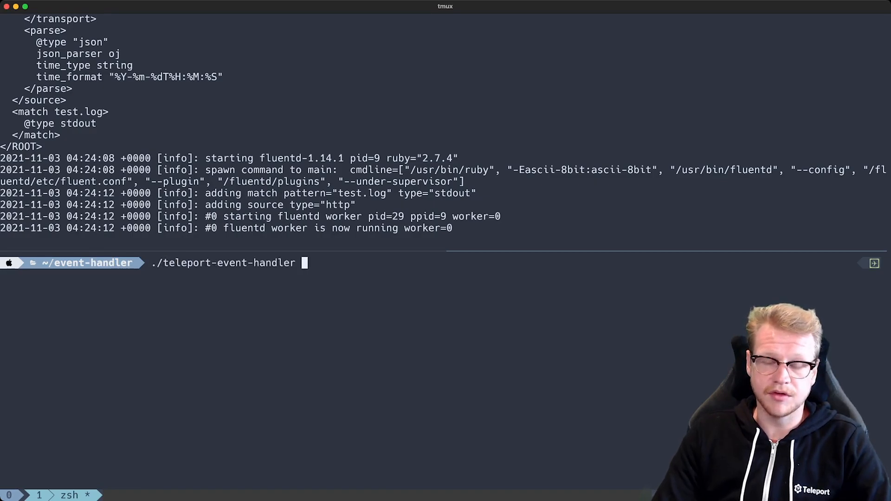
pyautogui.write('start -')
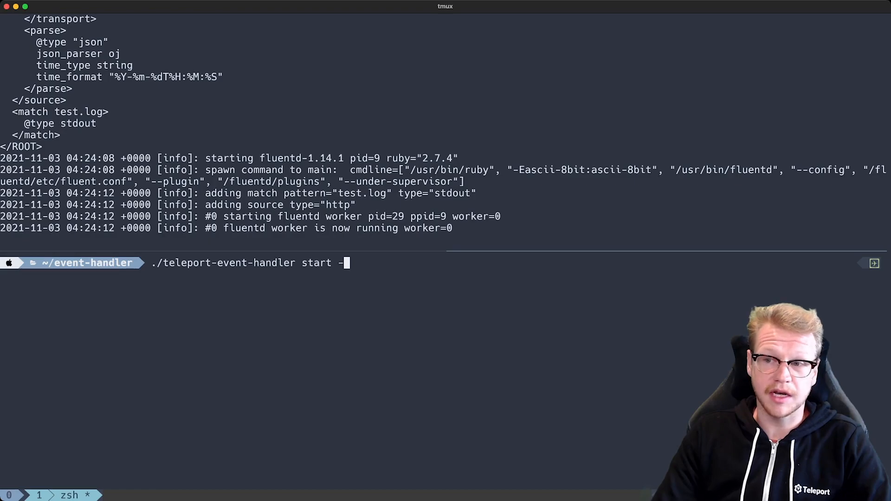
pyautogui.write('-config teleport-event-handler.')
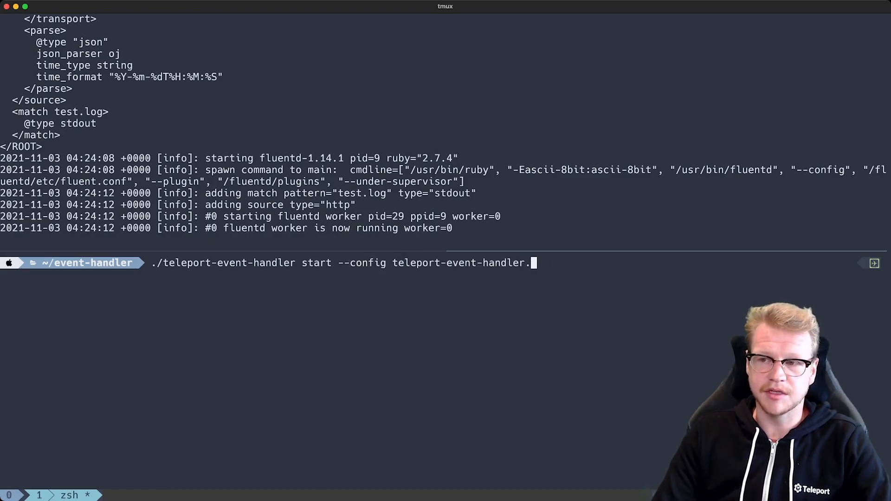
pyautogui.press('Enter')
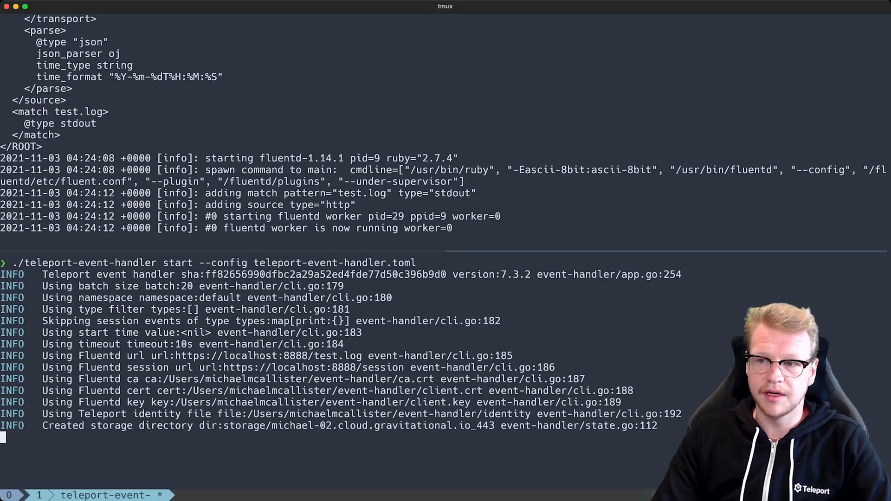
pyautogui.scroll(-3)
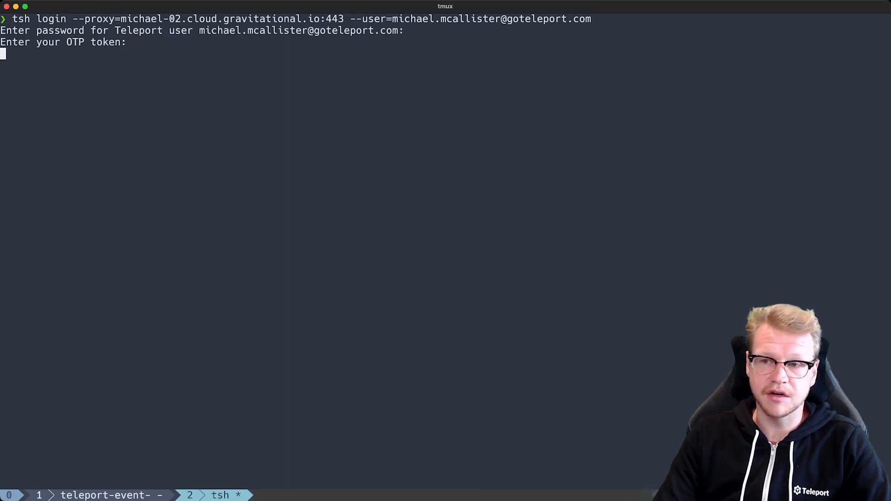
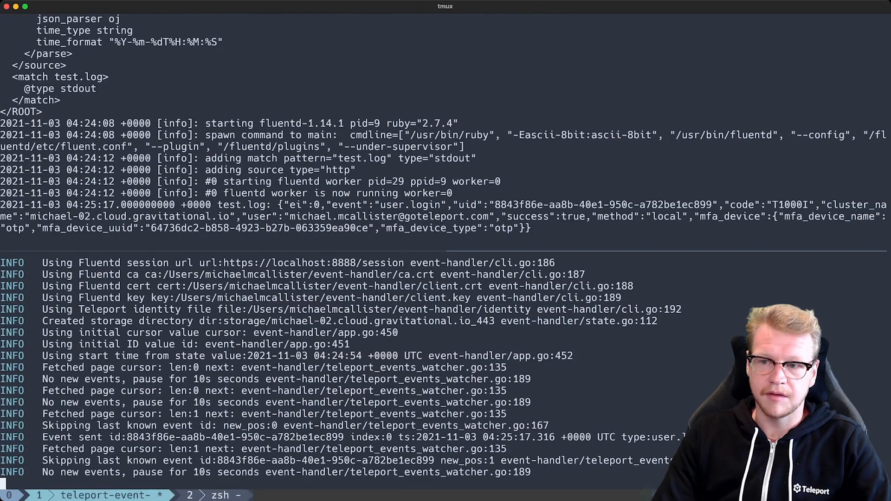
pyautogui.scroll(-3)
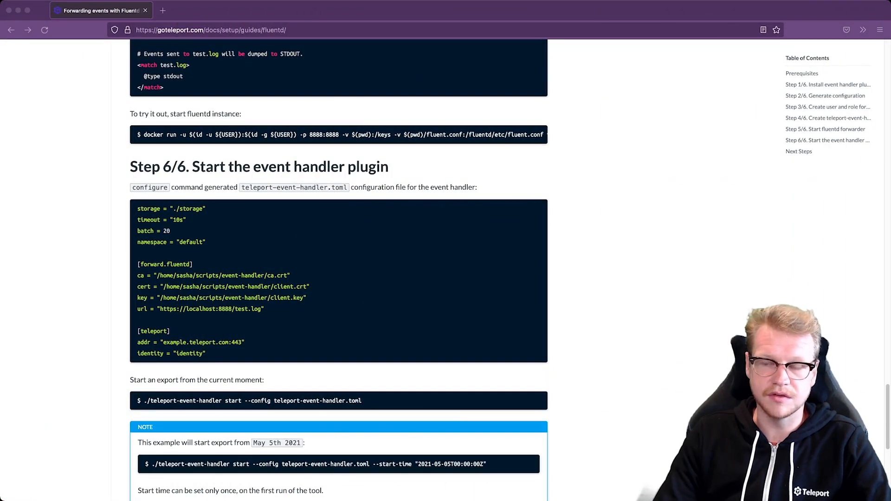
# Open a new browser tab and search Docker Hub for elastic.
pyautogui.scroll(-3)
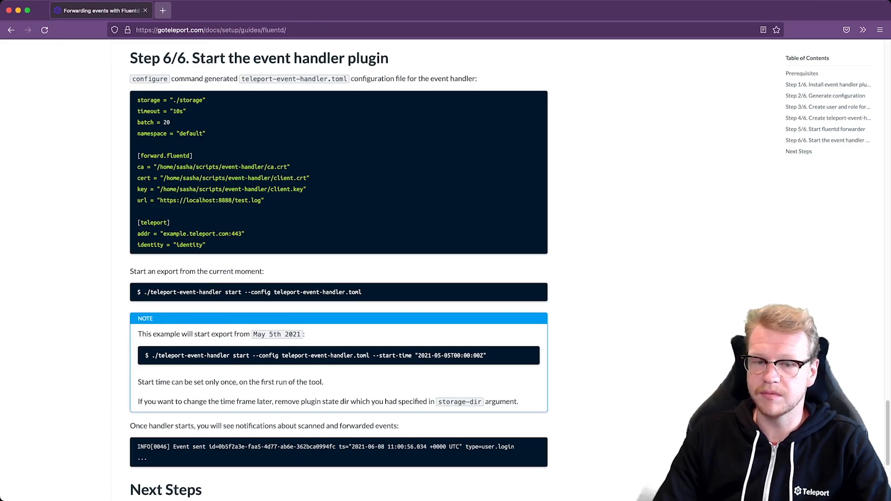
pyautogui.click(163, 10)
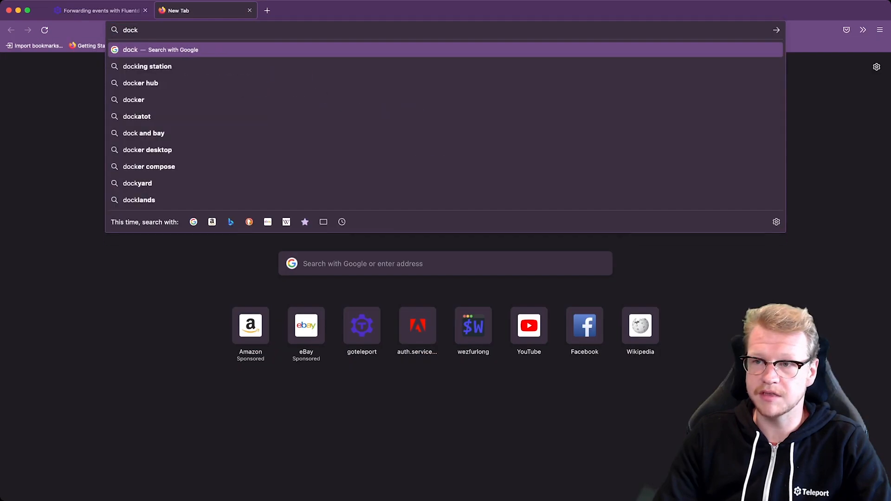
pyautogui.click(141, 83)
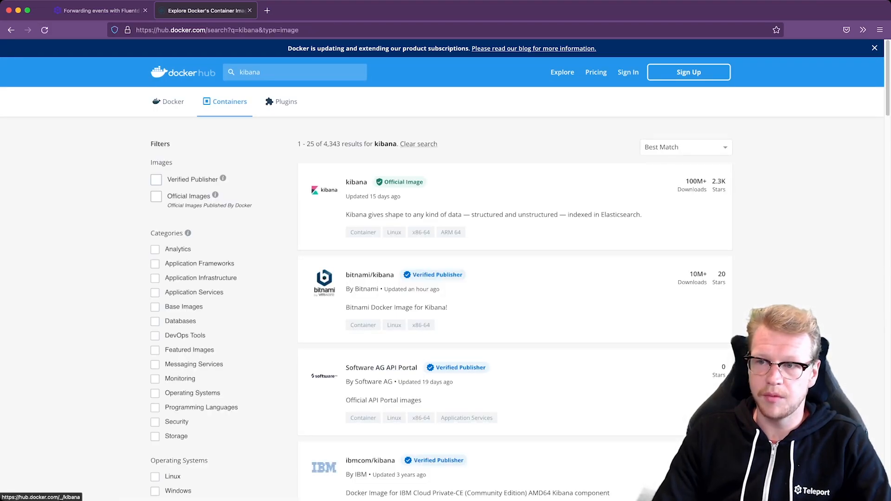
pyautogui.write('elasticsearch')
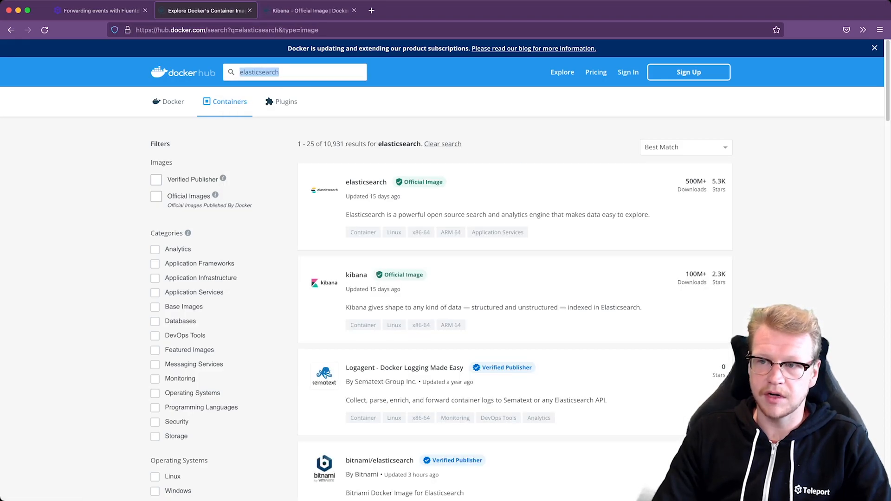
# Open the official elasticsearch image page and scroll to How to use this image.
pyautogui.click(367, 182)
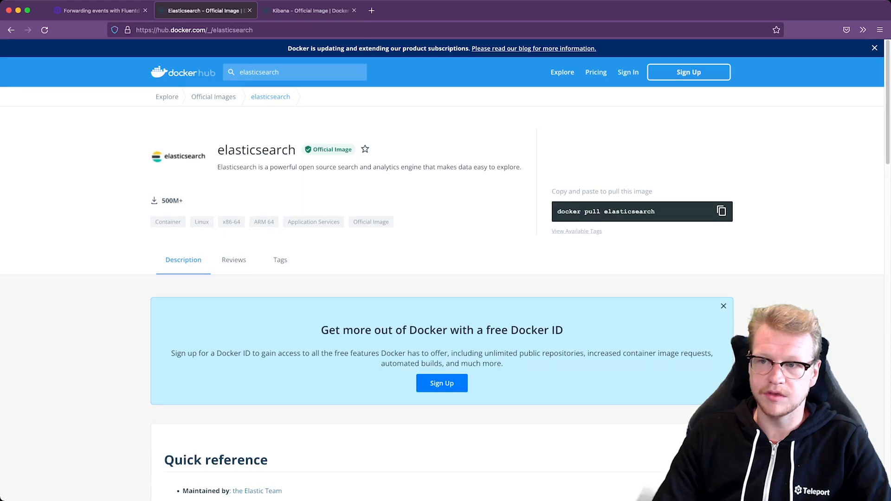
pyautogui.click(874, 48)
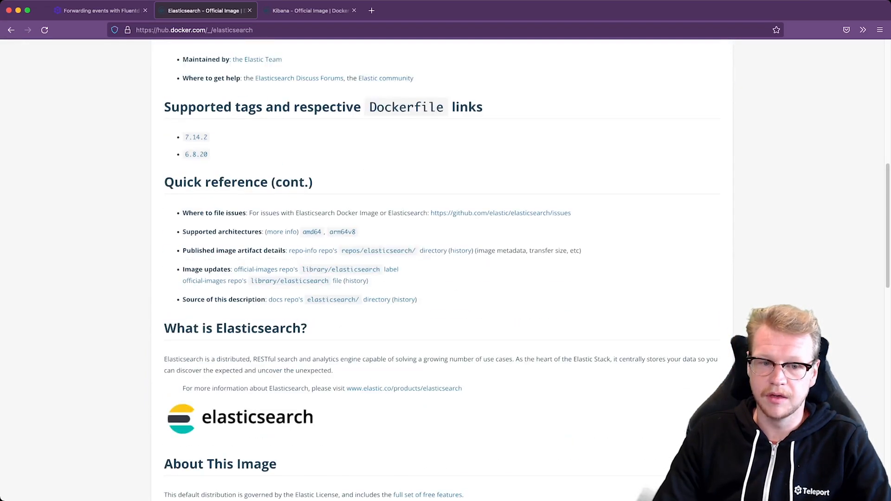
pyautogui.scroll(-3)
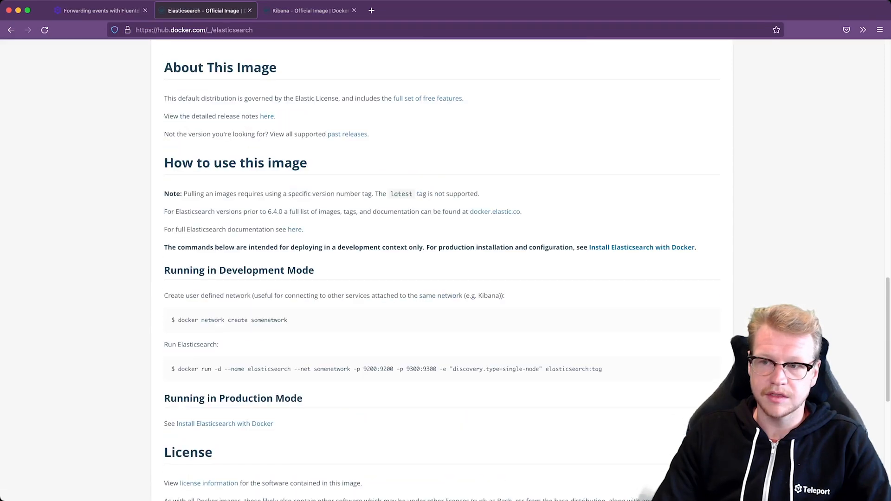
pyautogui.scroll(-3)
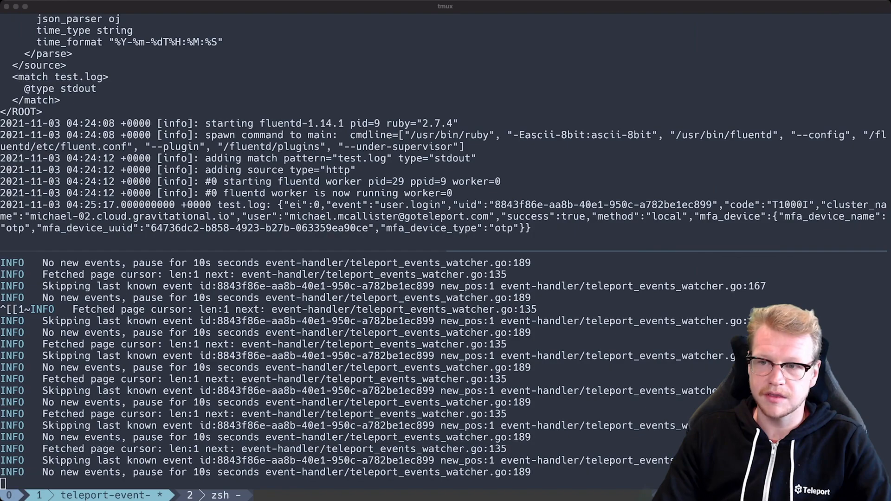
# Stop the running Fluentd instance and create the logging Docker network.
pyautogui.press('ctrl+c')
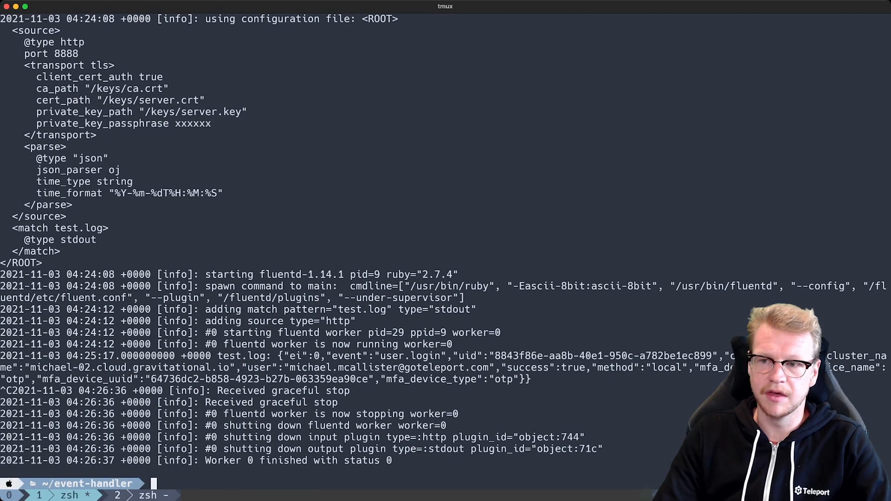
pyautogui.write('docker networr')
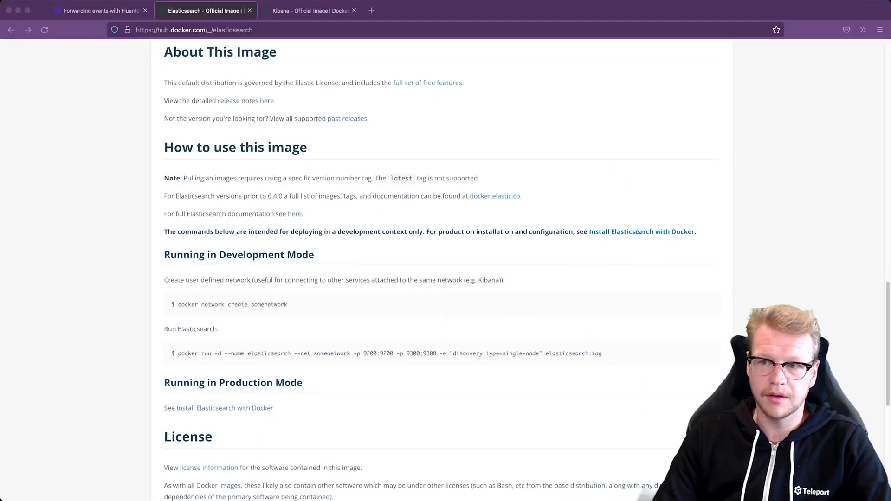
pyautogui.scroll(-3)
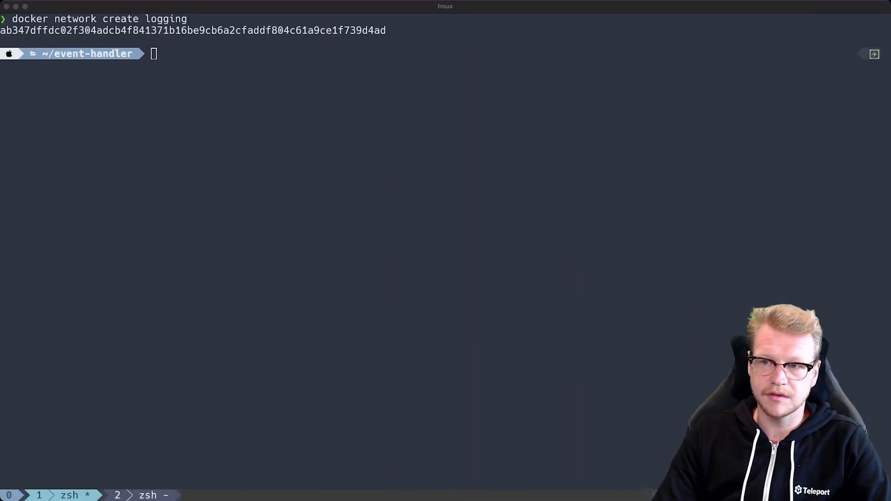
# Compose the Elasticsearch docker run command with ports 9200/9300 and tag 7.14.2.
pyautogui.write('docker run -d --name elasticsearch --net somenetwork -p 9200:9200 -p 9300:9300 -e "discovery.type=single-node" elasticsearch:tag')
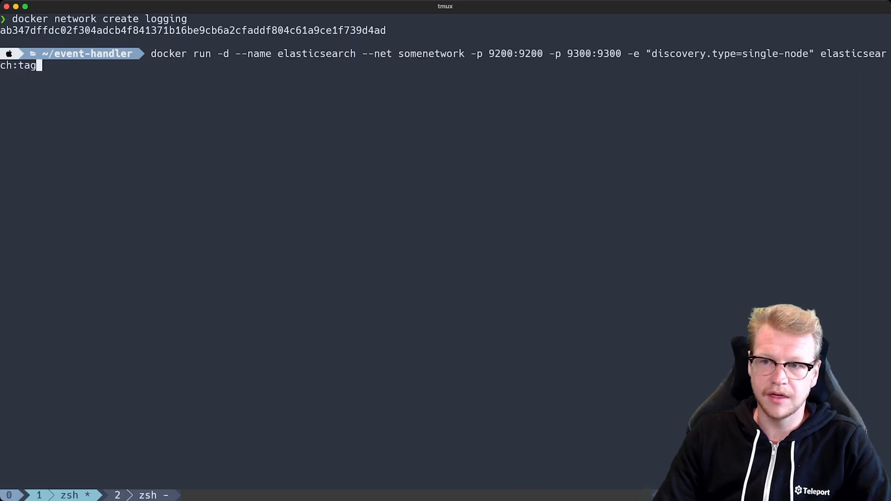
pyautogui.press('Backspace')
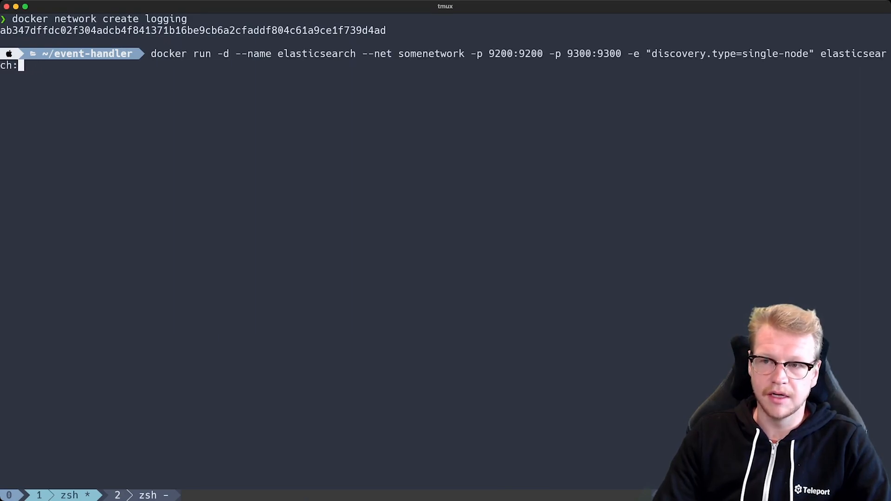
pyautogui.write('7.134')
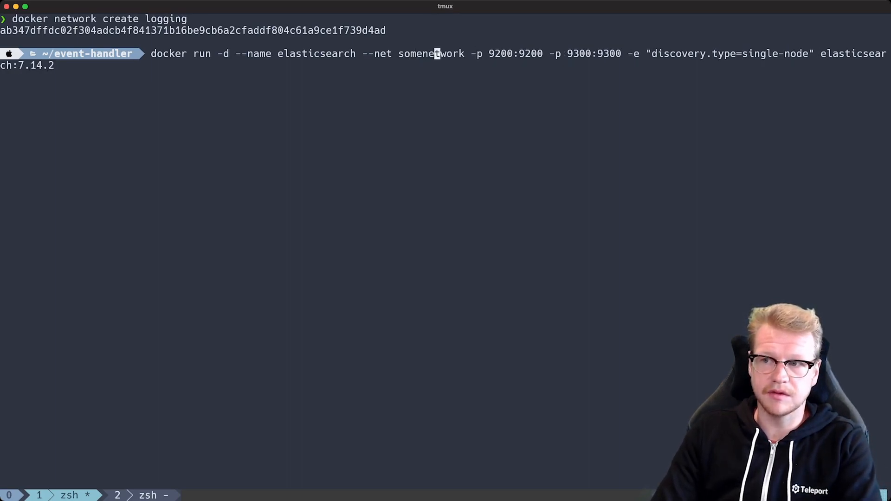
pyautogui.press('Backspace')
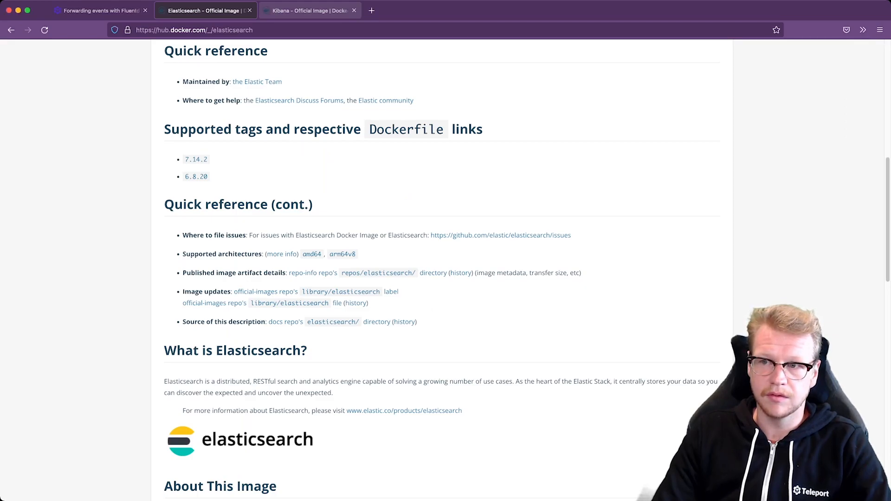
# Switch to the Kibana Docker Hub page and scroll to 'How to use this image'.
pyautogui.click(309, 10)
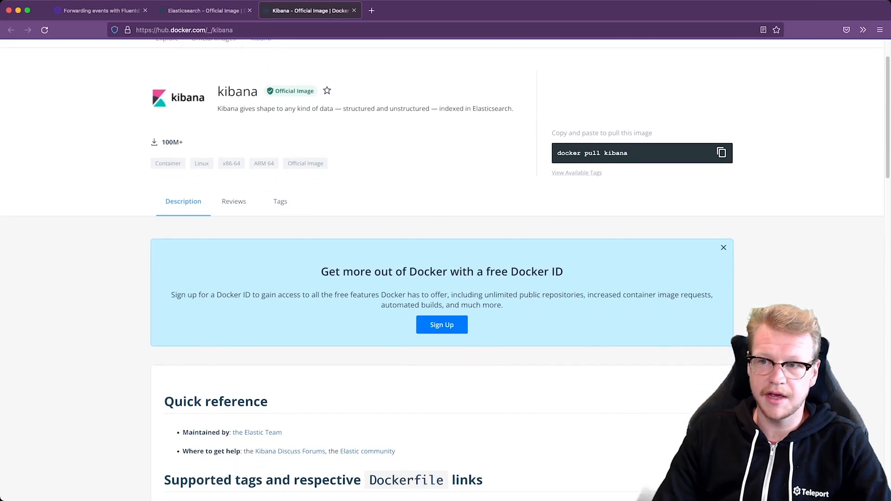
pyautogui.scroll(-3)
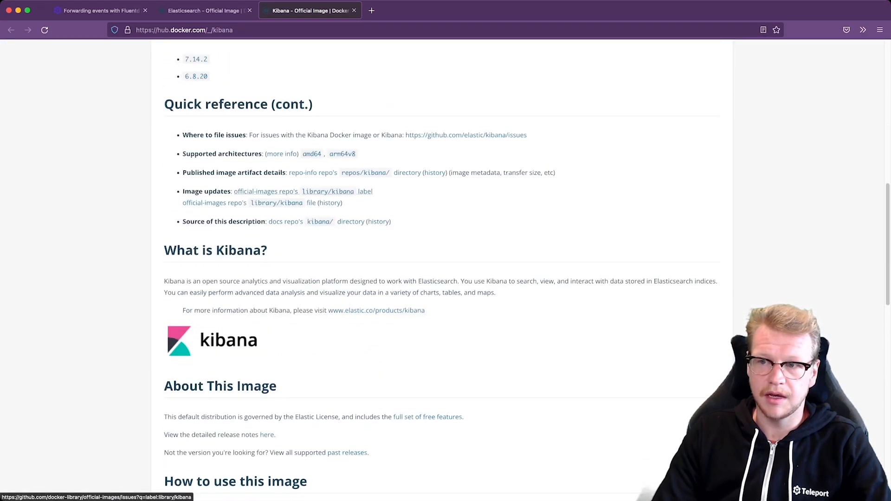
pyautogui.scroll(-3)
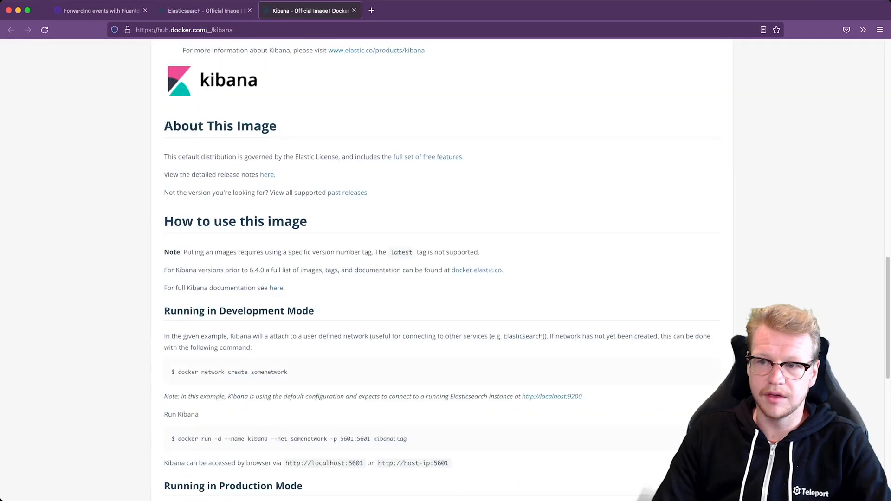
pyautogui.scroll(-3)
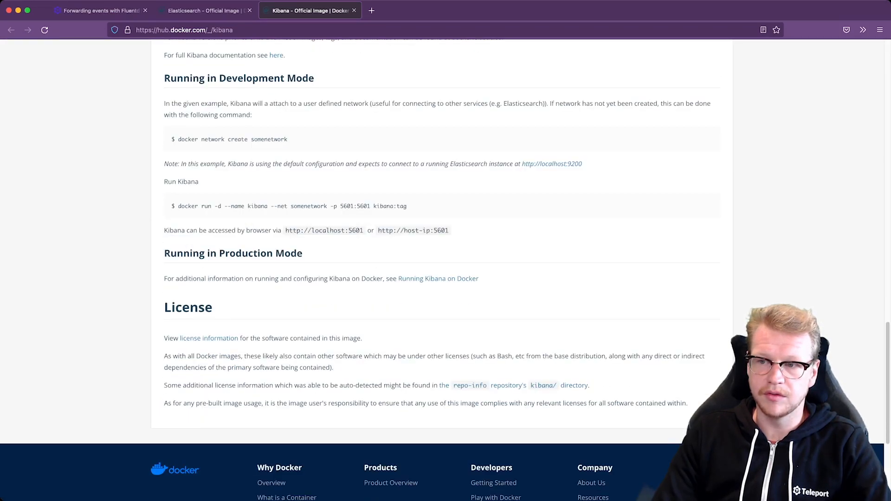
pyautogui.moveTo(183, 205); pyautogui.dragTo(407, 205)
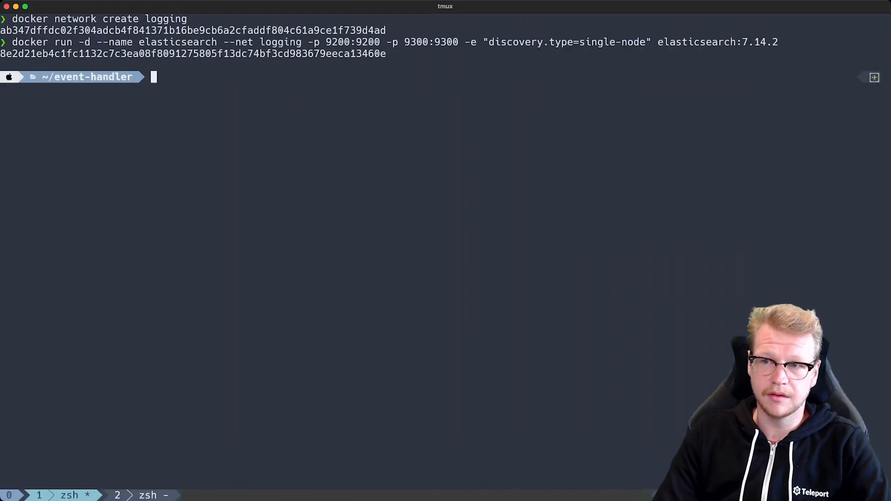
# Type the Kibana docker run command exposing 5601 with tag 7.14.
pyautogui.write('docker run -d --name kibana --net somenetwork -p 5601:5601 kibana:t')
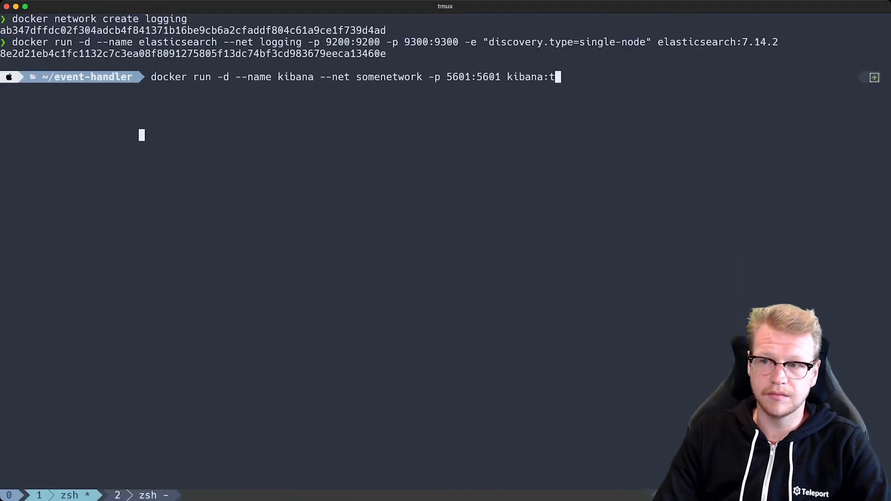
pyautogui.press('backspace')
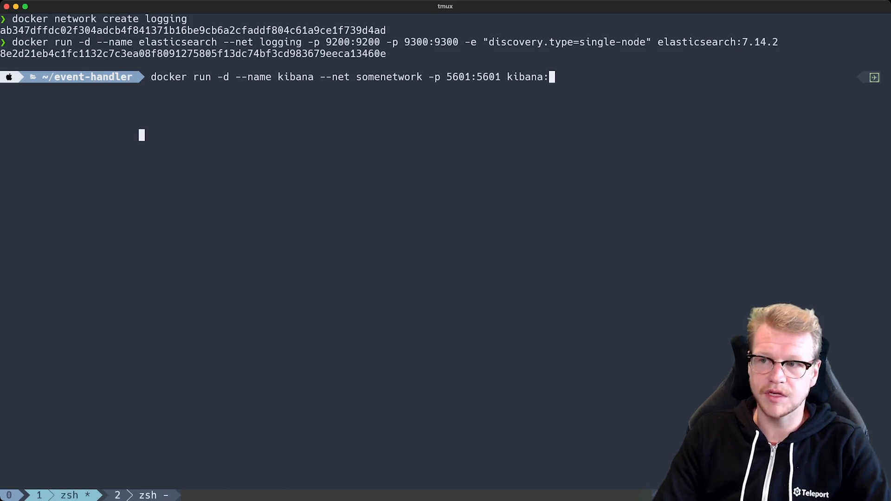
pyautogui.write('7.')
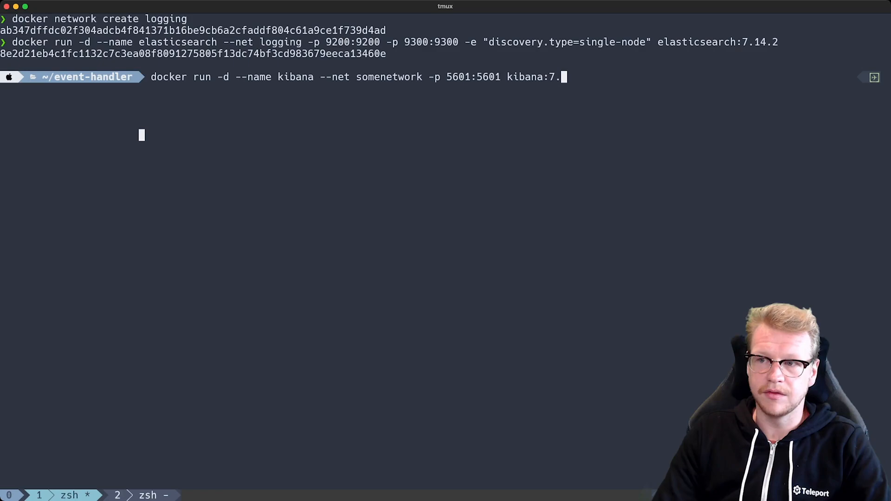
pyautogui.write('14')
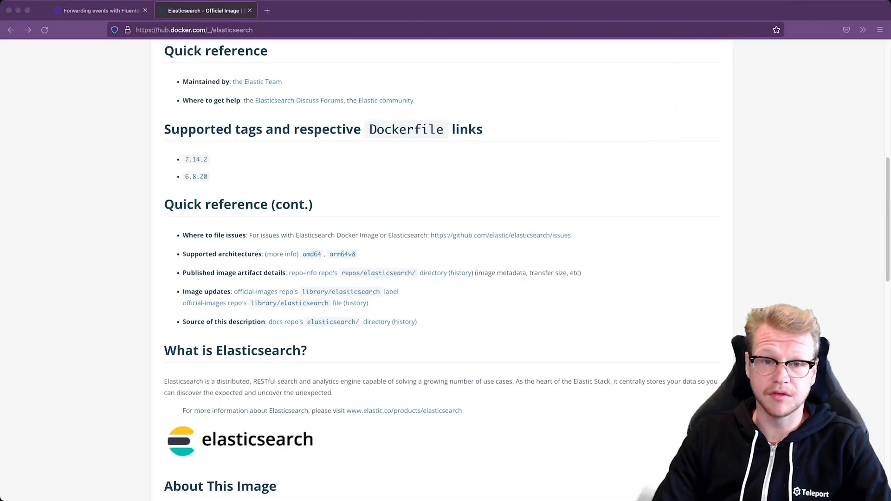
# Search Docker Hub for fluentd and open the official image page.
pyautogui.scroll(3)
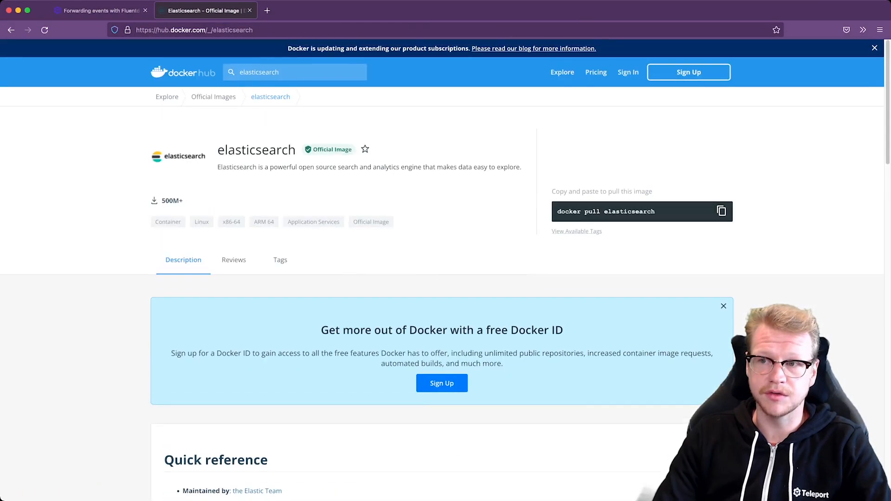
pyautogui.write('fluentd')
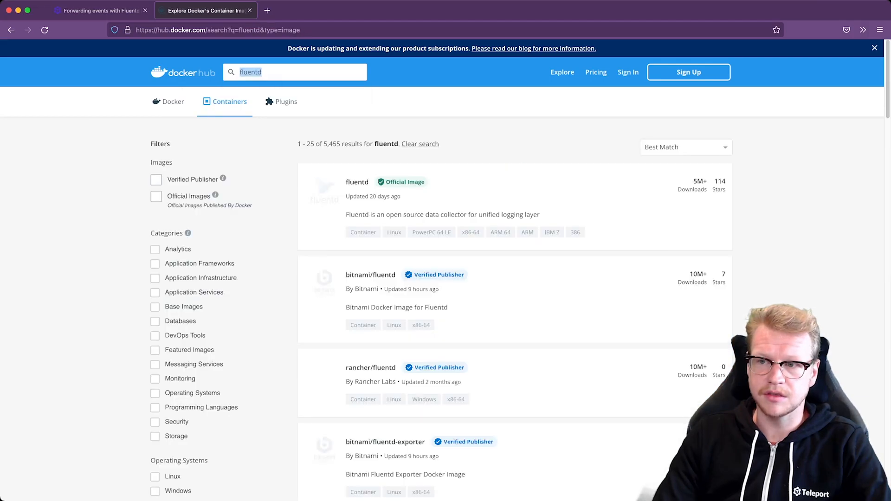
pyautogui.click(357, 182)
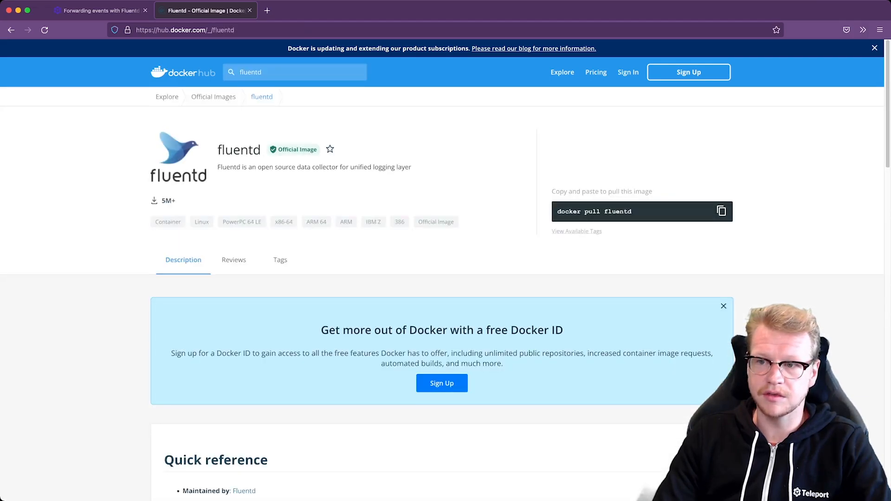
pyautogui.scroll(-3)
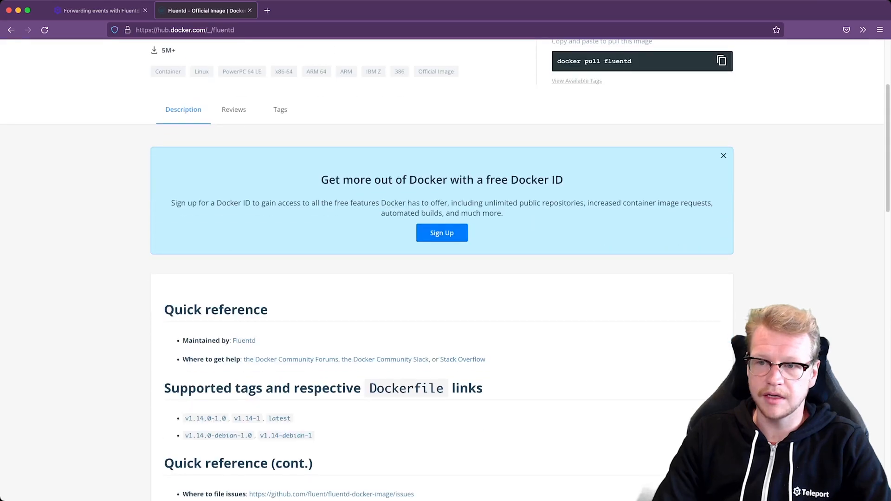
pyautogui.scroll(-3)
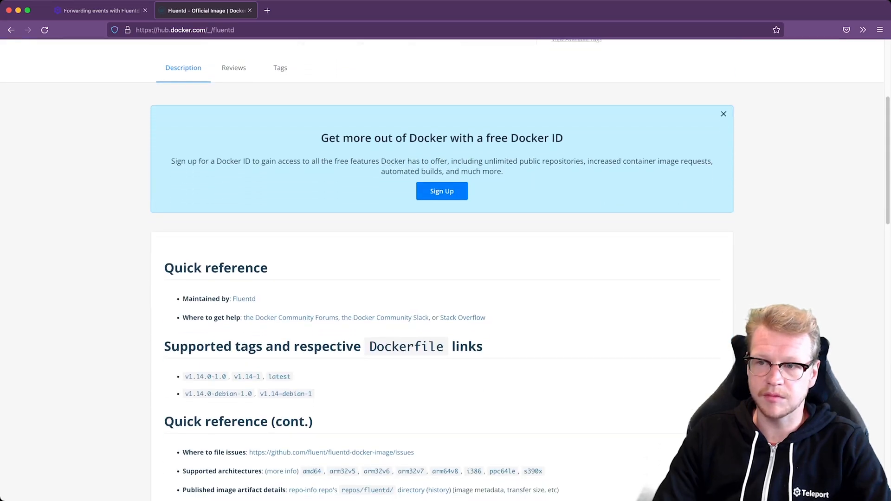
pyautogui.scroll(-3)
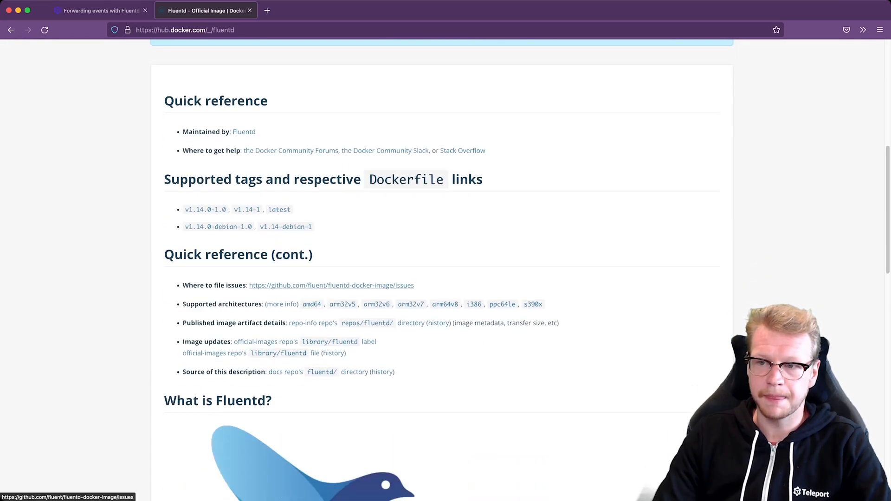
pyautogui.scroll(-3)
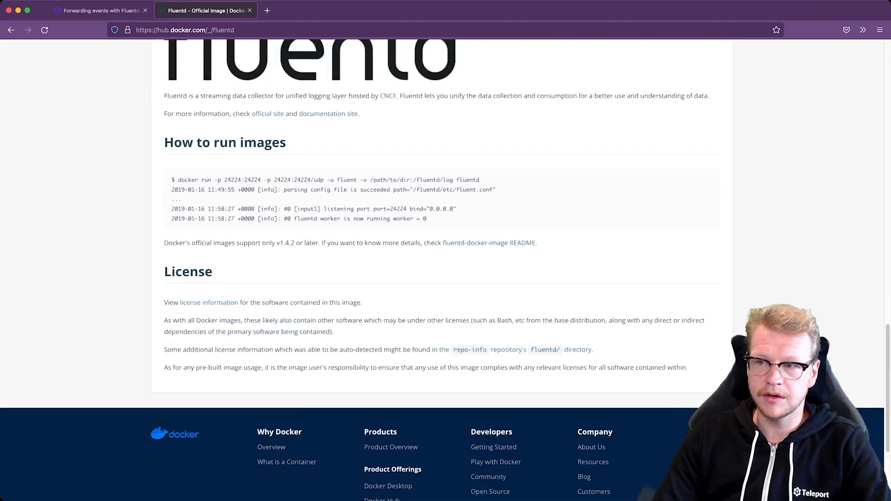
pyautogui.scroll(-3)
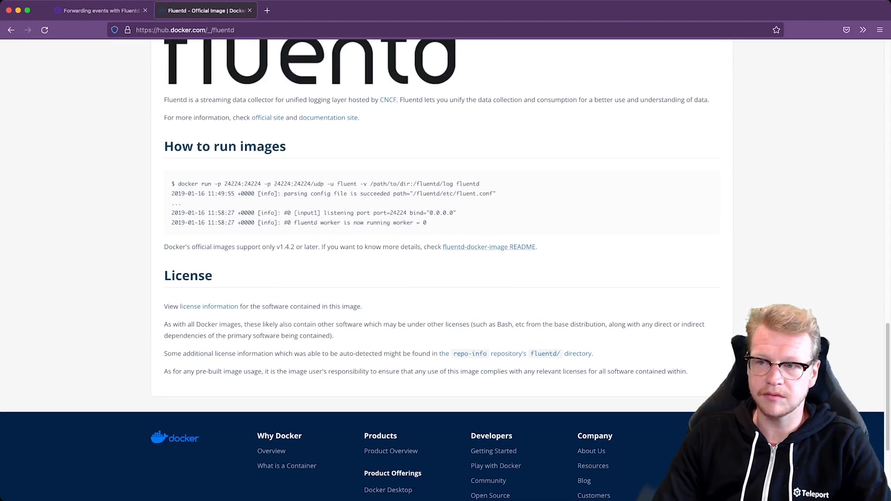
# Open the fluentd-docker-image README and select the 3.1 Alpine version Dockerfile.
pyautogui.click(489, 247)
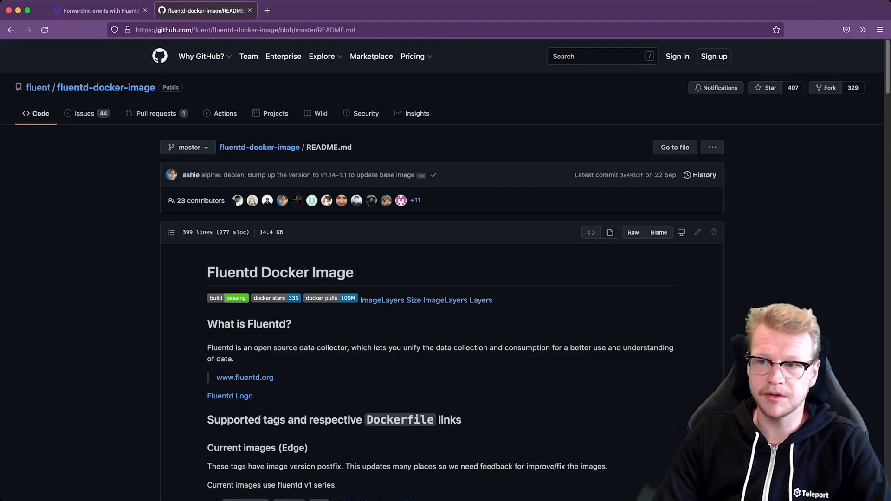
pyautogui.scroll(-3)
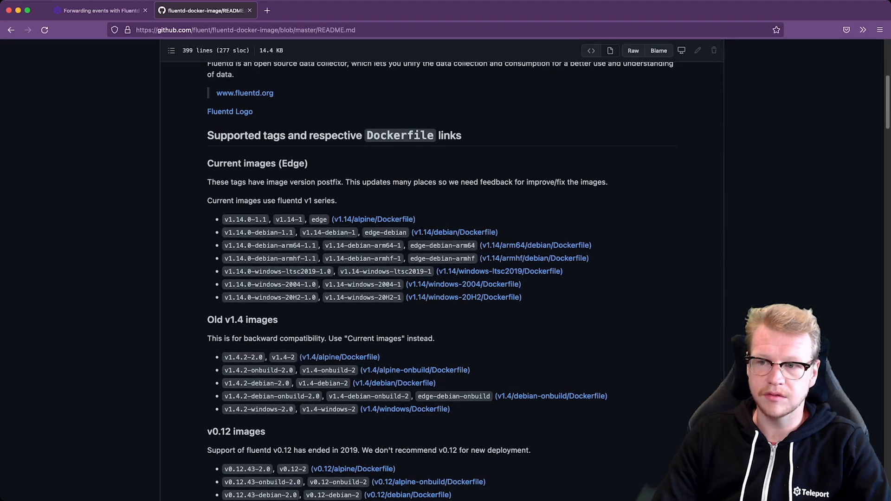
pyautogui.scroll(-3)
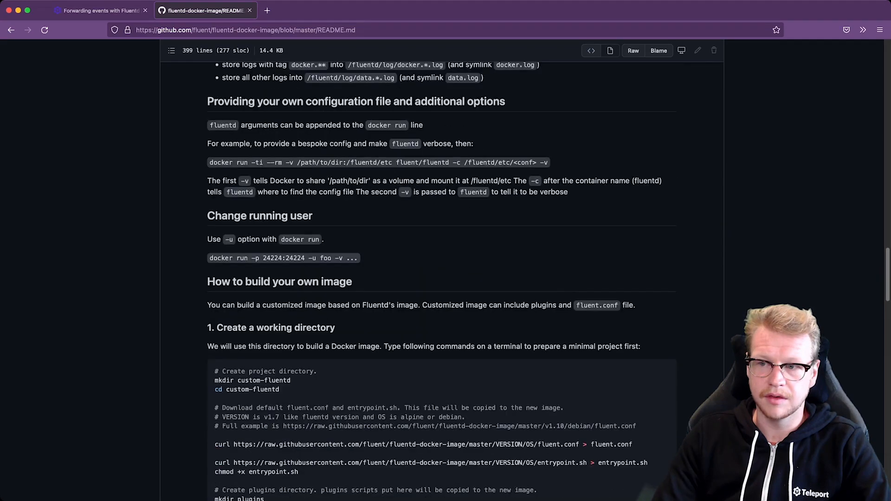
pyautogui.scroll(-3)
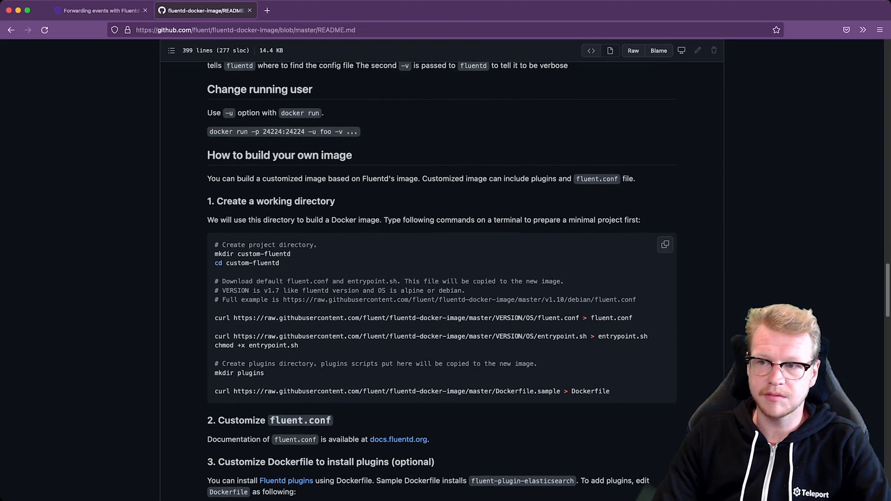
pyautogui.scroll(-3)
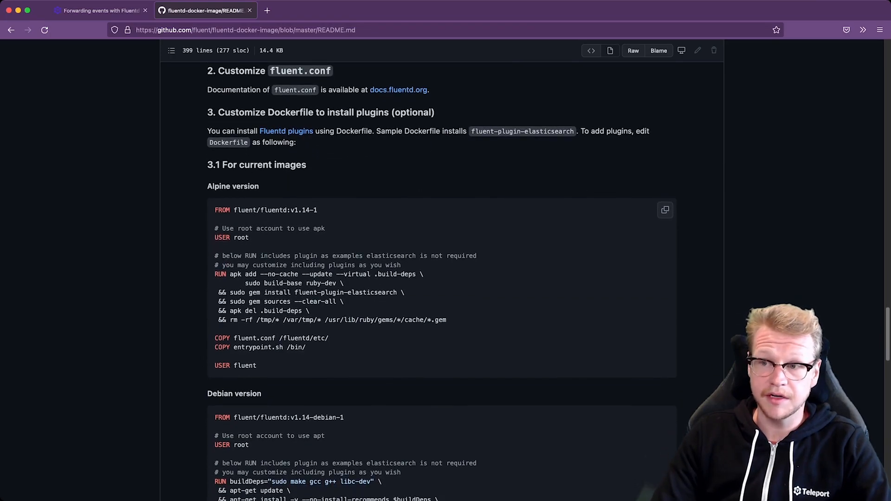
pyautogui.scroll(-3)
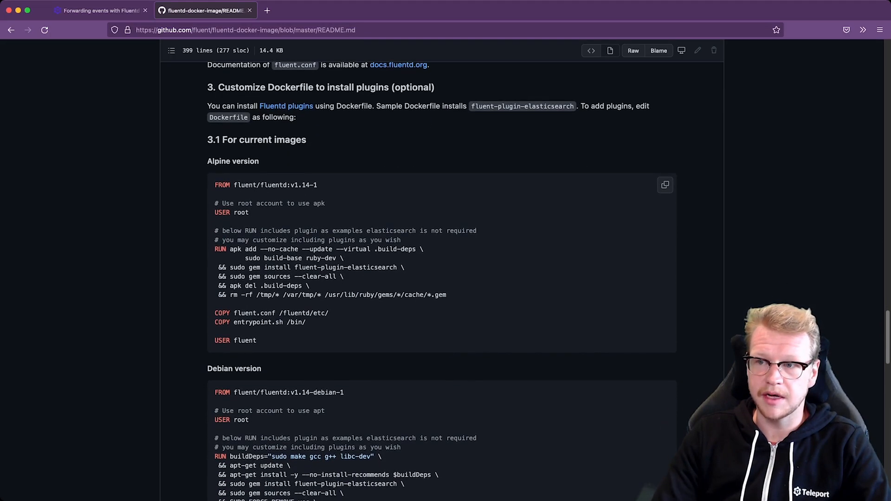
pyautogui.doubleClick(391, 268)
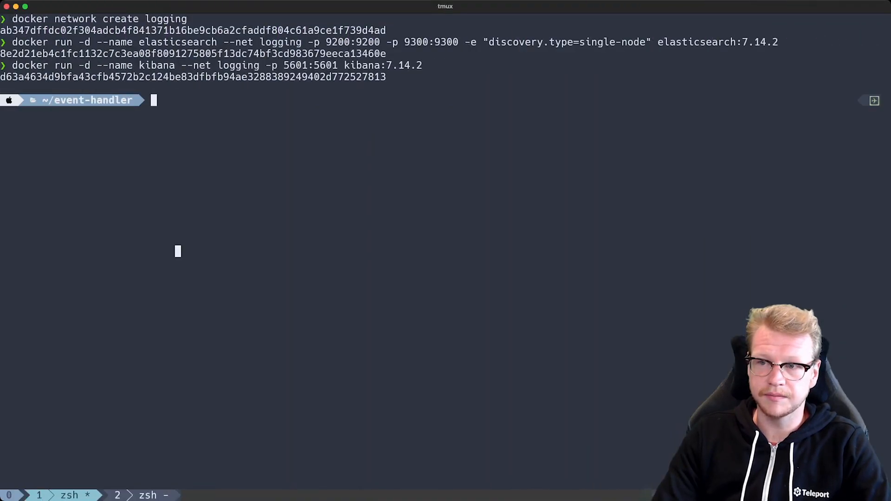
# Type 'cat > Dockerfile' at the tmux prompt.
pyautogui.write('cat > Dod')
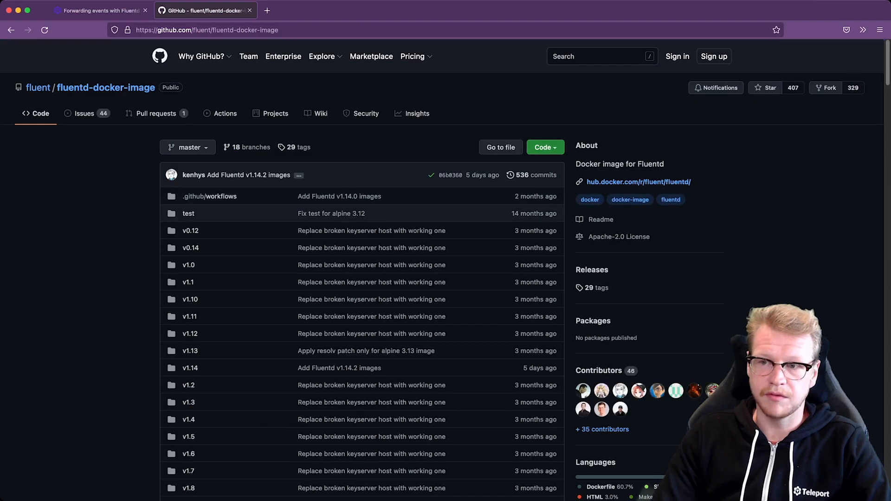
# Go to v1.14/alpine, open entrypoint.sh and view its raw contents.
pyautogui.click(190, 368)
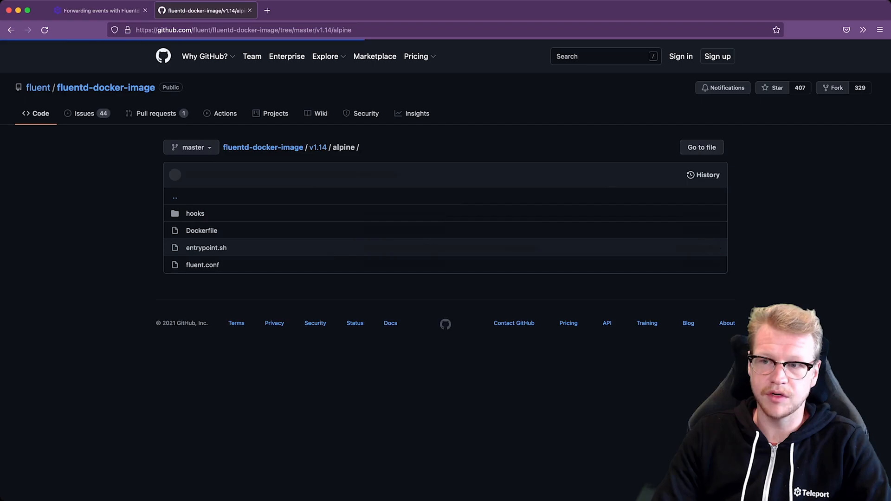
pyautogui.click(206, 248)
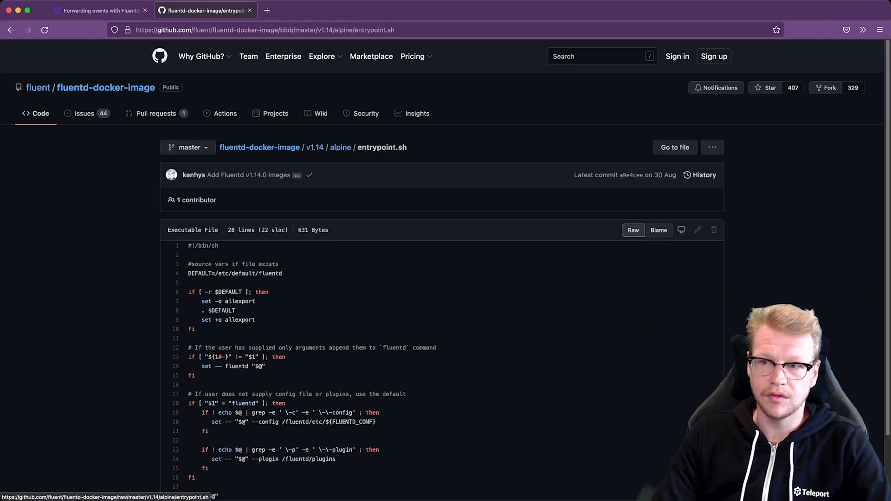
pyautogui.click(632, 230)
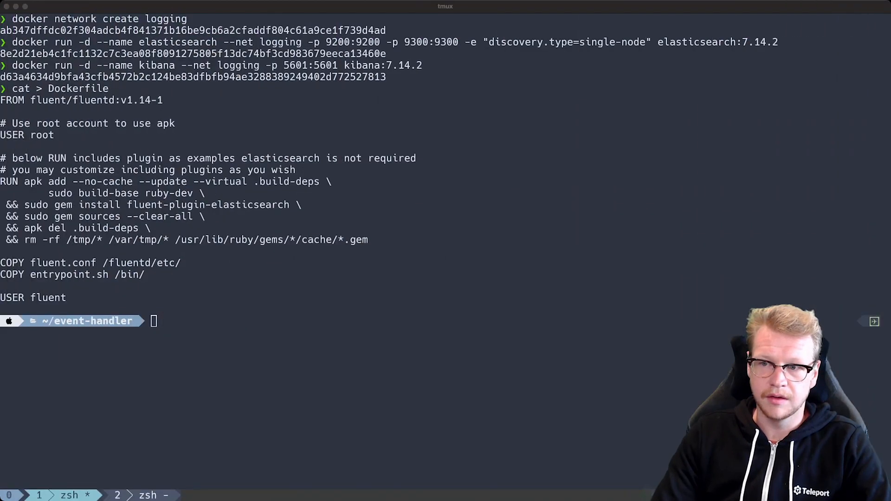
# Write entrypoint.sh starting with #!/bin/sh, then type the teleport-fluentd docker build.
pyautogui.write('cat >')
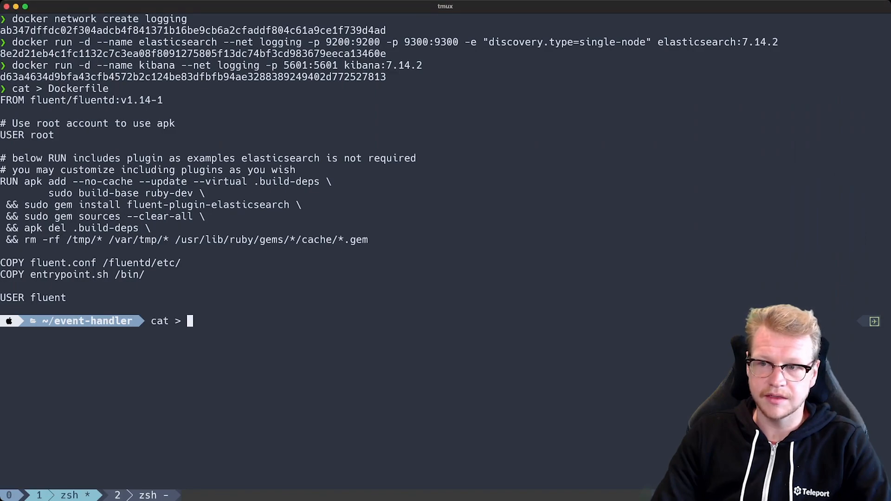
pyautogui.write('entrypoint.sh')
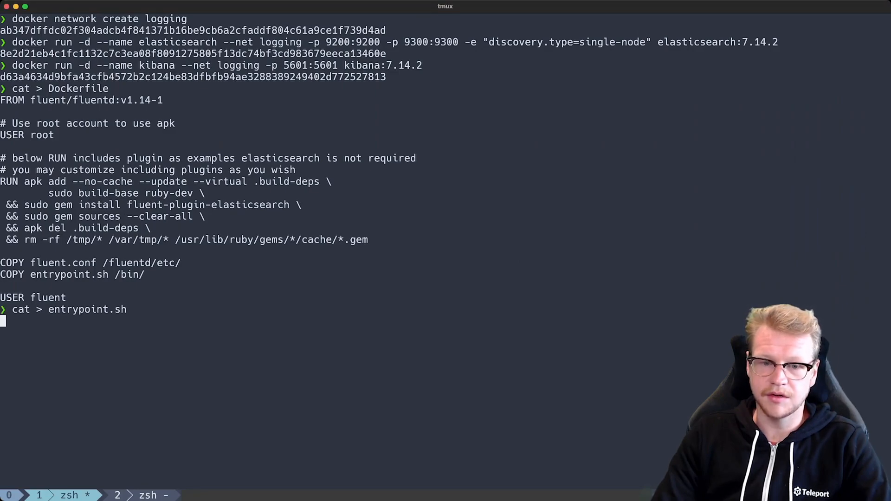
pyautogui.write('#!/bin/sh')
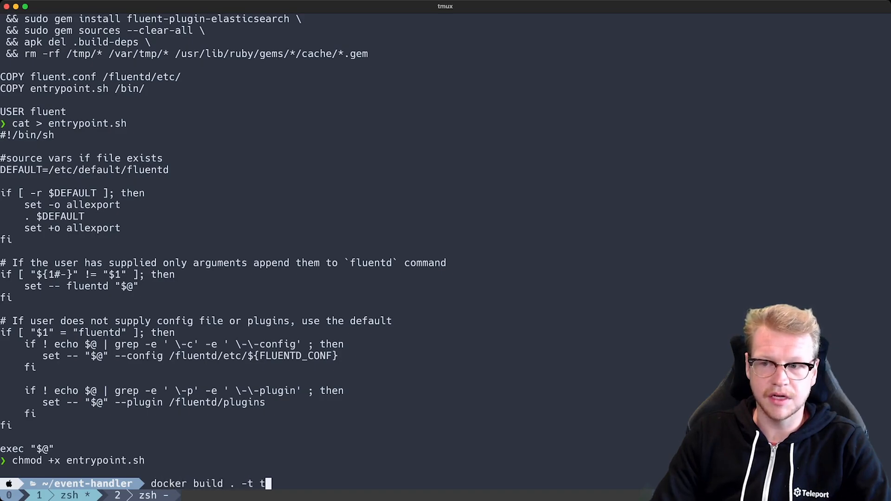
pyautogui.write('eleport-fluentd')
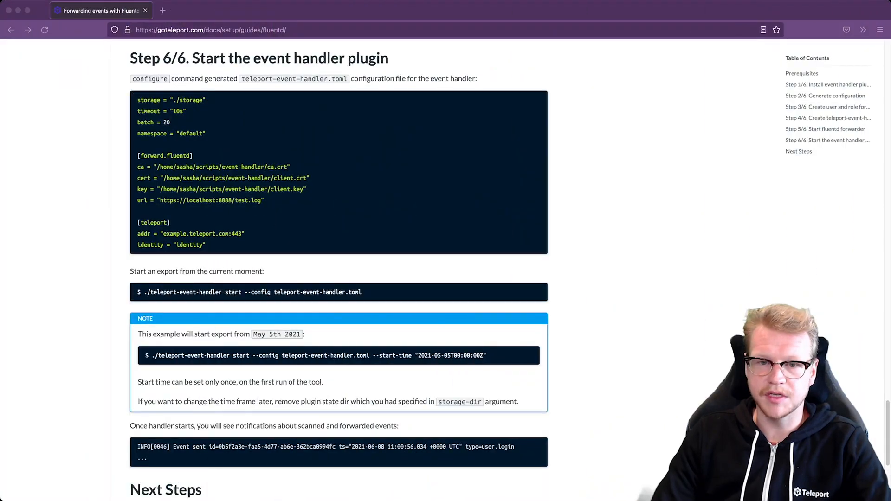
# Search 'fluentd elasticsearch' and scroll the docs.fluentd.org plugin page to Example Configuration.
pyautogui.scroll(3)
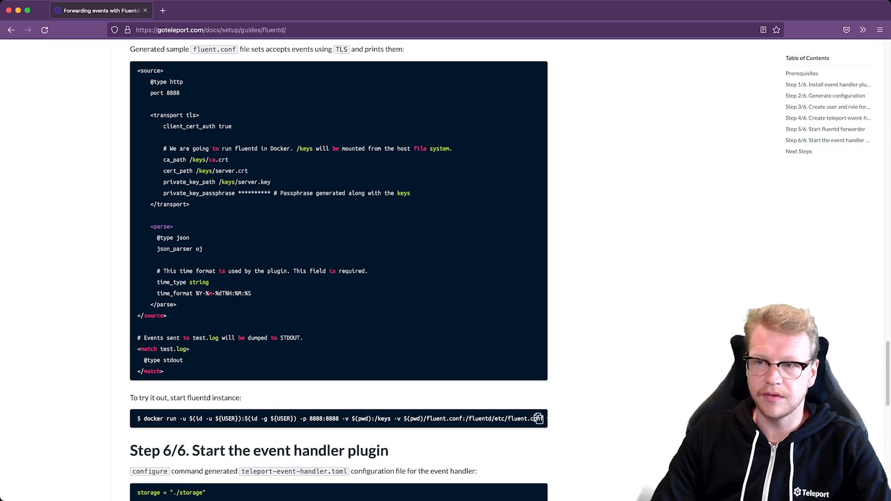
pyautogui.write('fluie')
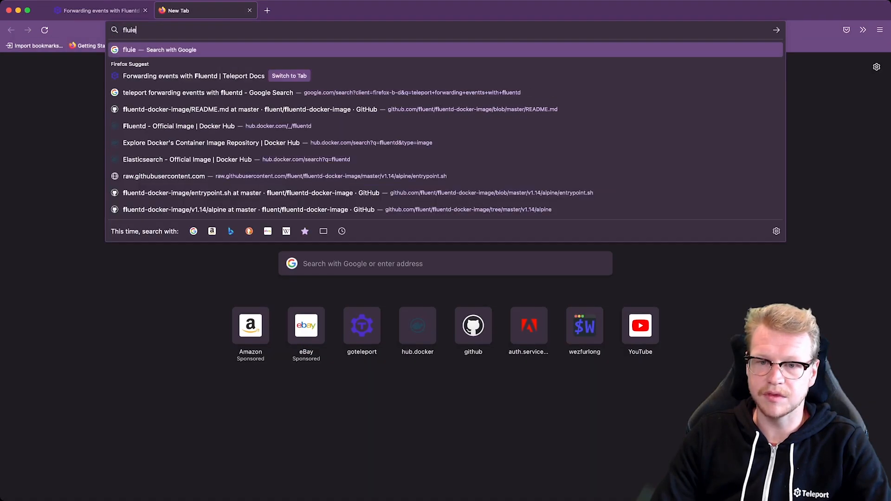
pyautogui.write('fluentd el')
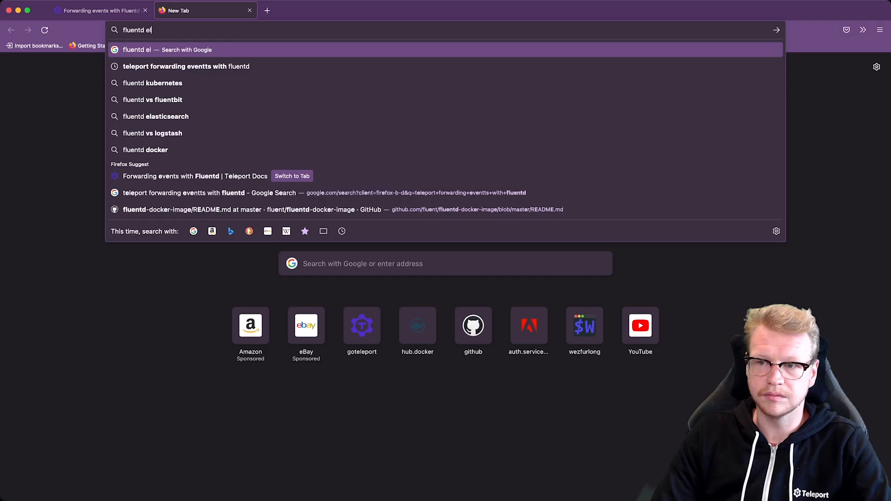
pyautogui.click(156, 116)
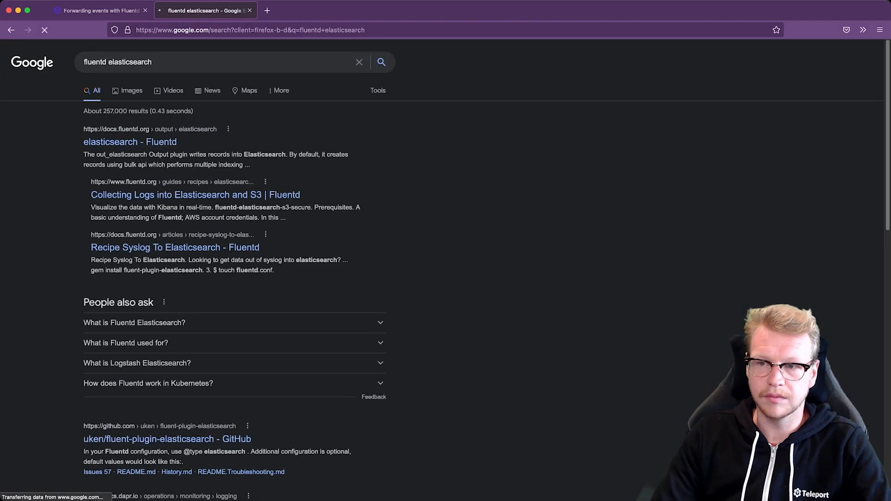
pyautogui.click(130, 141)
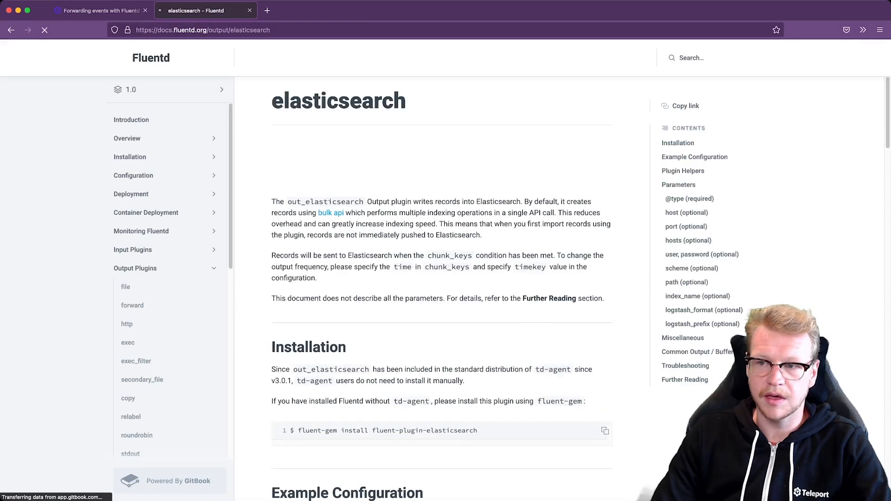
pyautogui.scroll(-3)
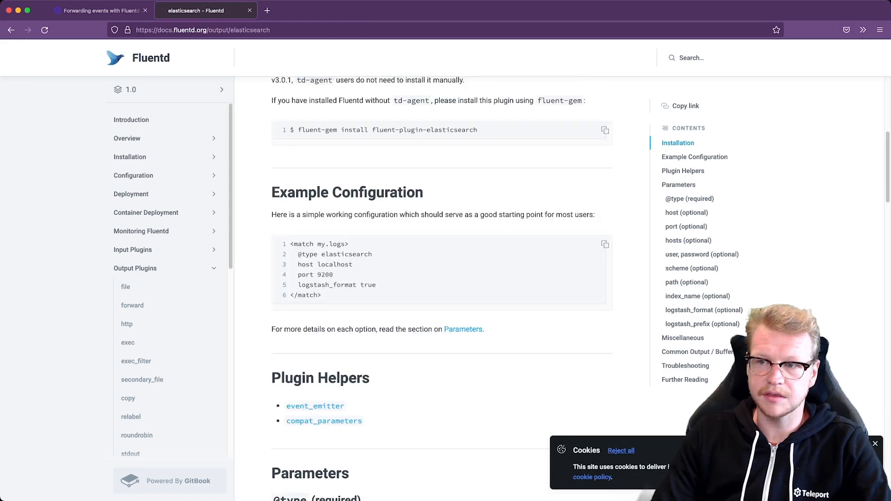
pyautogui.scroll(-3)
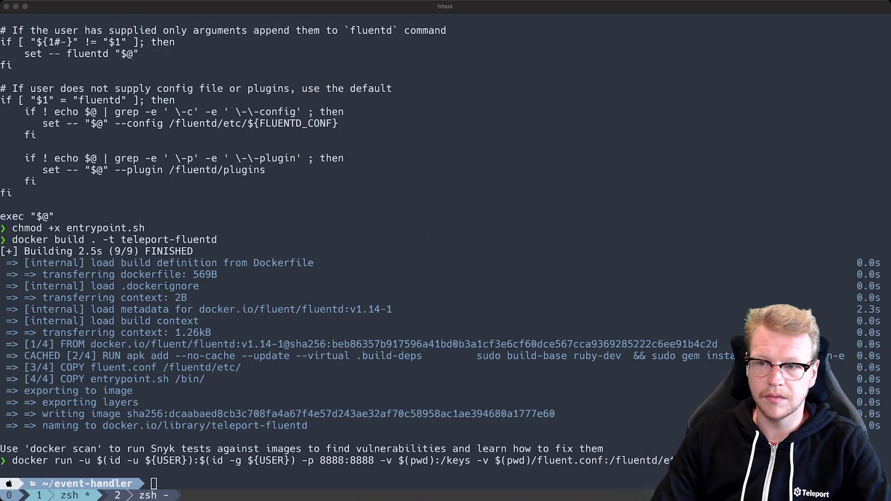
pyautogui.write('vim elast')
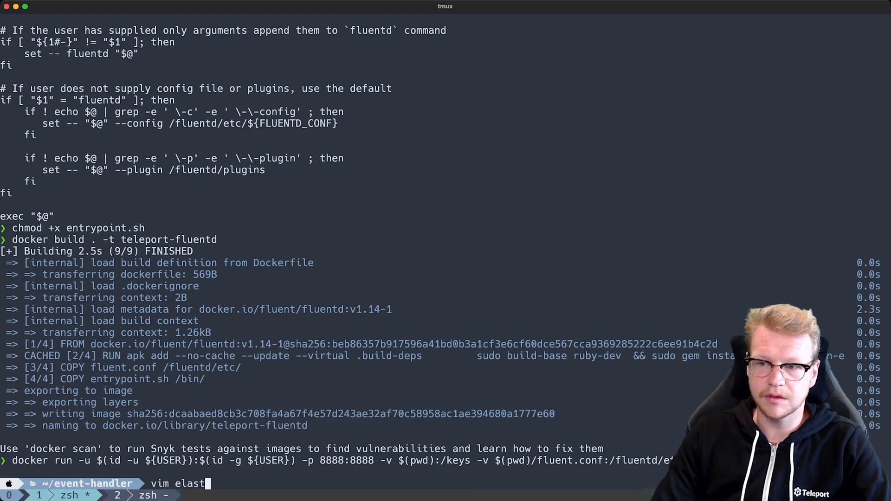
pyautogui.write('fluent.conf')
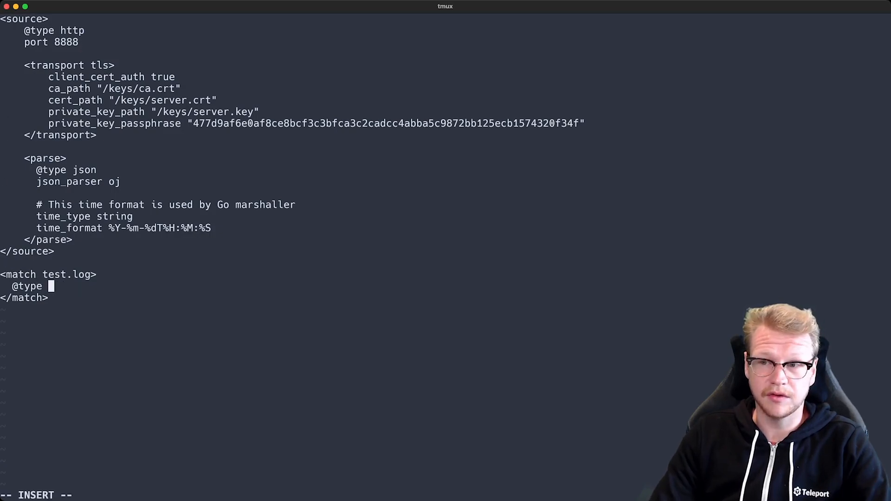
pyautogui.write('elasticsearch')
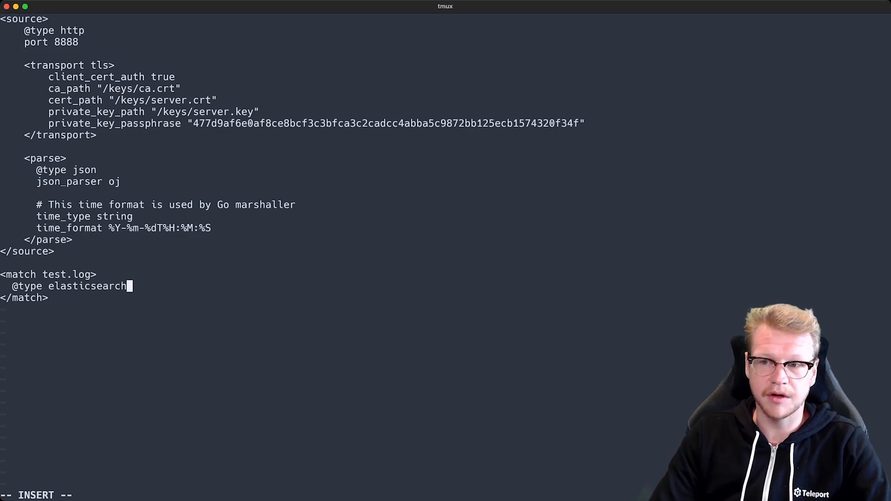
pyautogui.press('Enter')
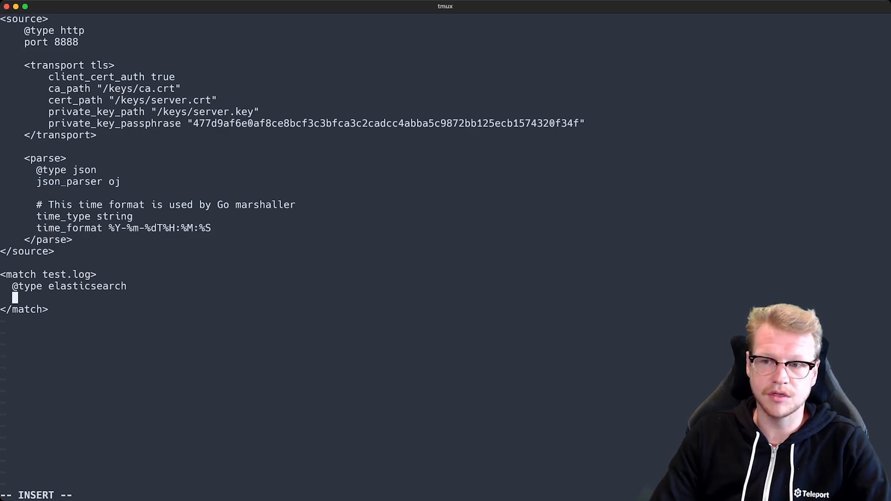
pyautogui.write('host elasticsear')
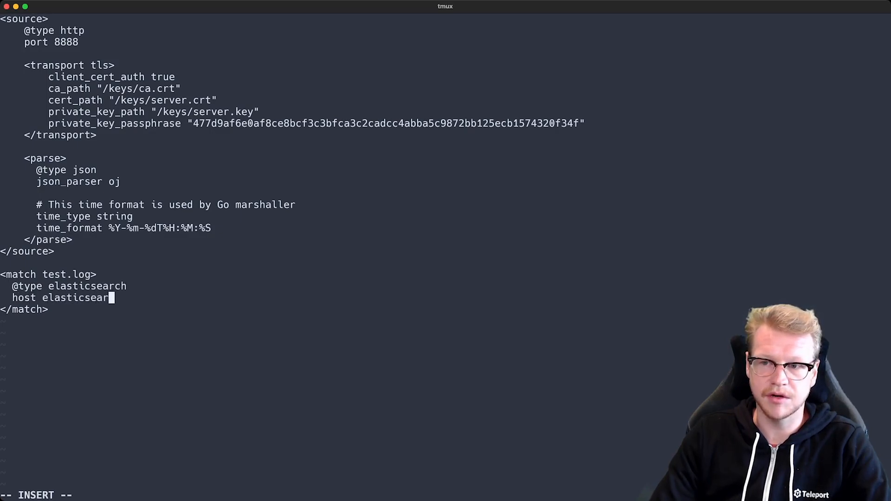
pyautogui.write('ch')
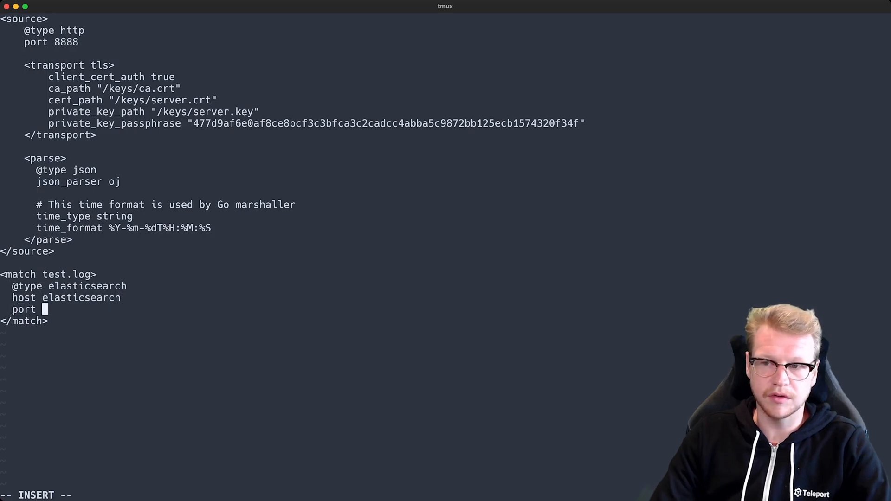
pyautogui.write('9200')
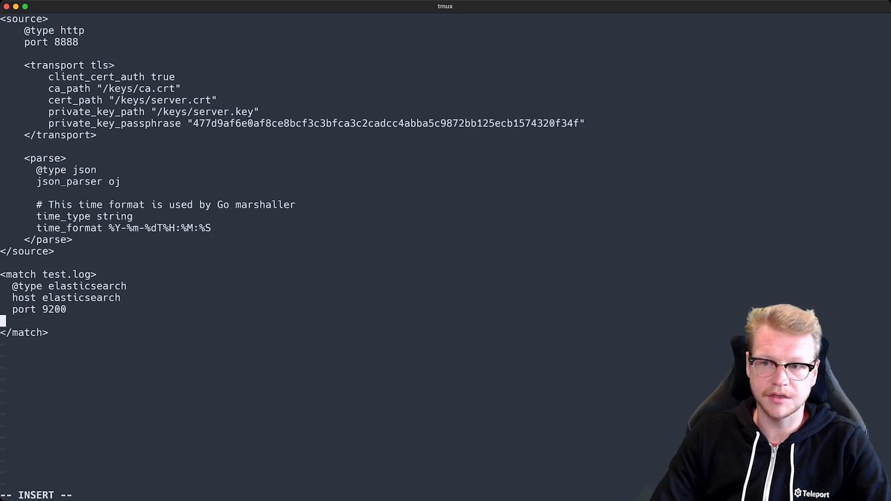
pyautogui.write('logstsh')
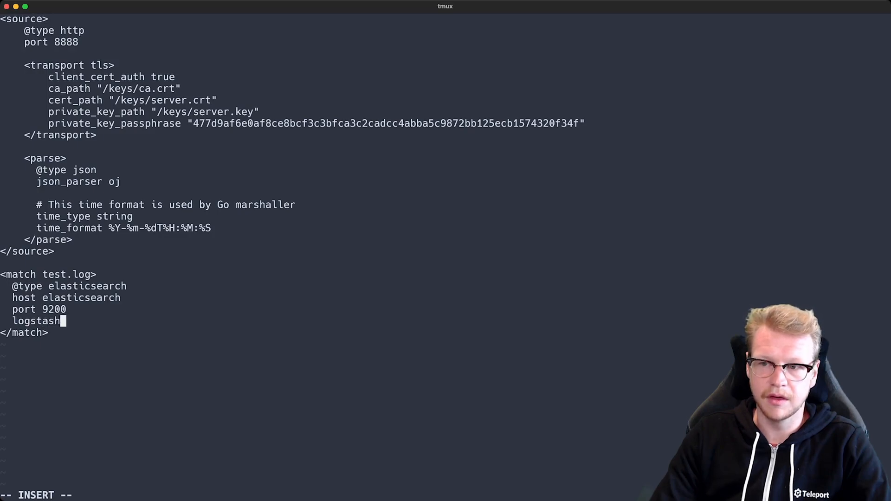
pyautogui.write('_format true')
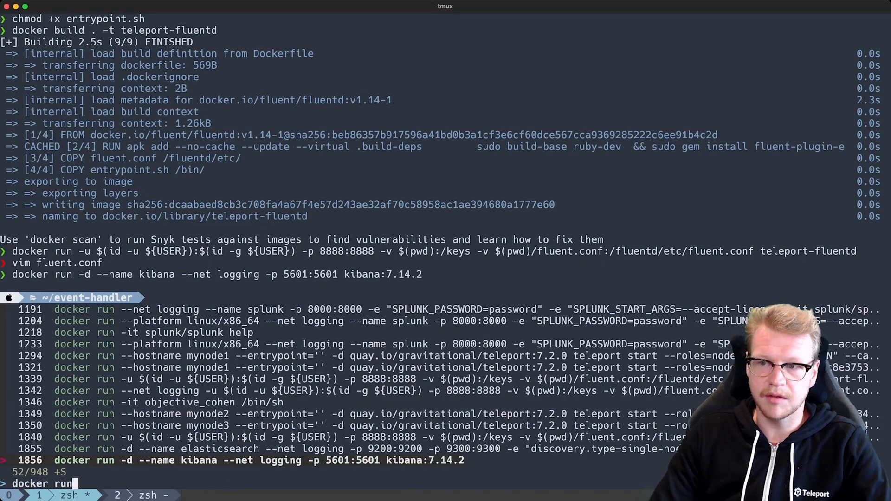
# Rerun Elasticsearch, run teleport-fluentd with --net logging, and start teleport-event-handler.
pyautogui.press('Enter')
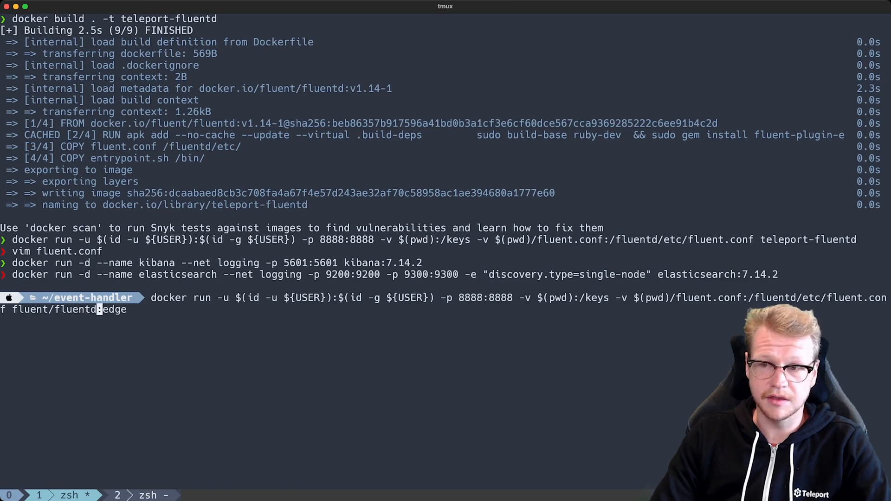
pyautogui.press('BackSpace')
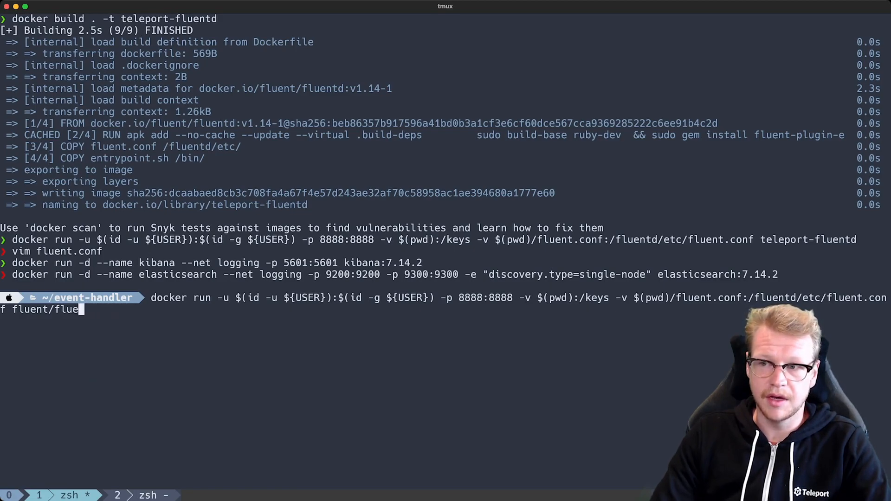
pyautogui.write('teleport')
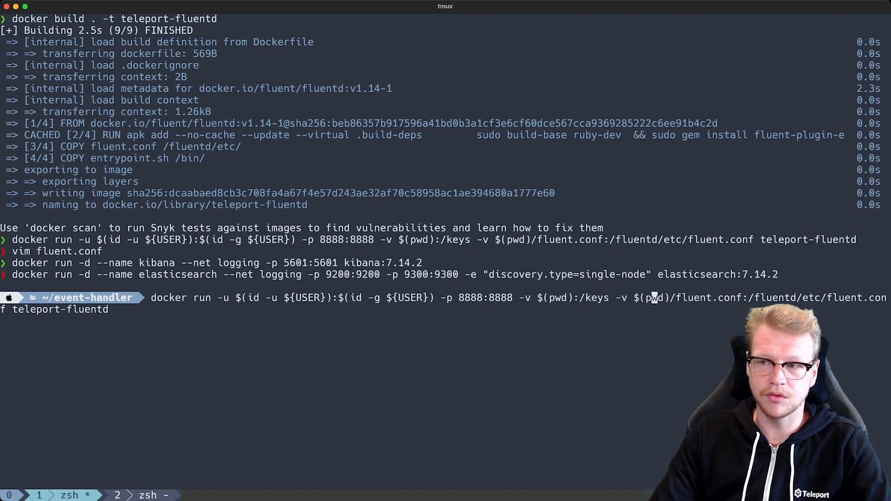
pyautogui.write('--net logging -')
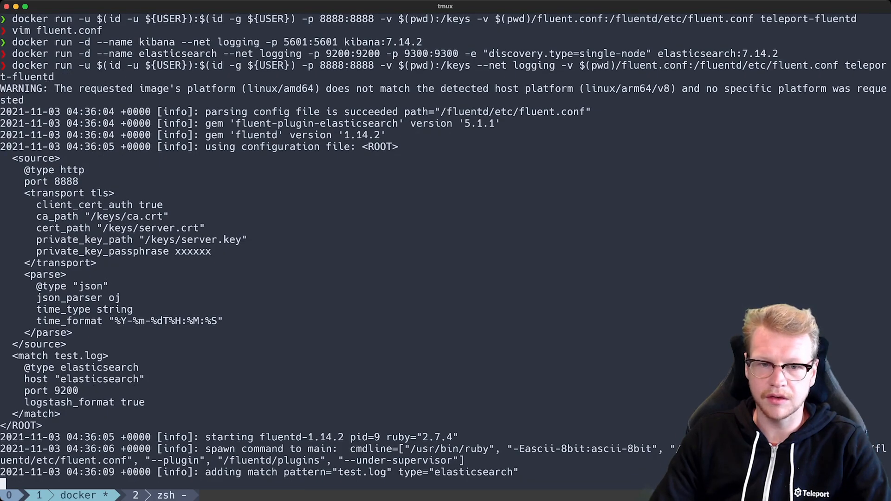
pyautogui.scroll(-3)
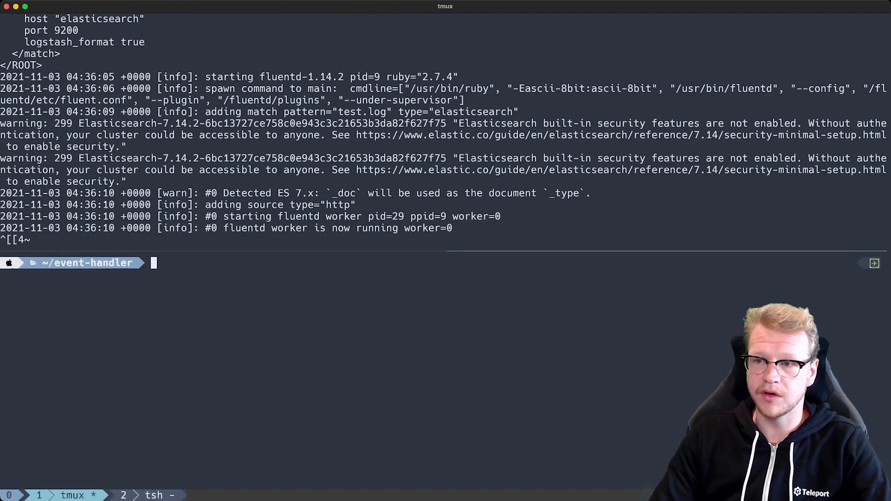
pyautogui.write('./teleport-event-handler start --config teleport-event-handler.toml')
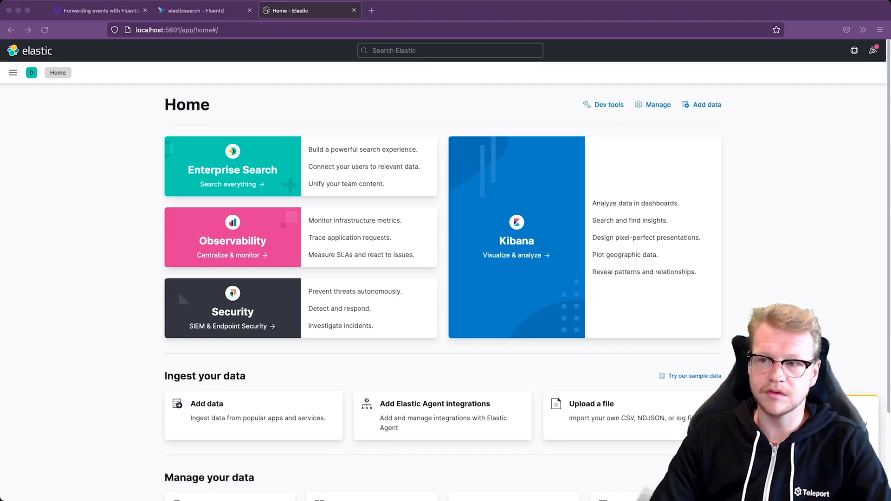
pyautogui.moveTo(232, 169)
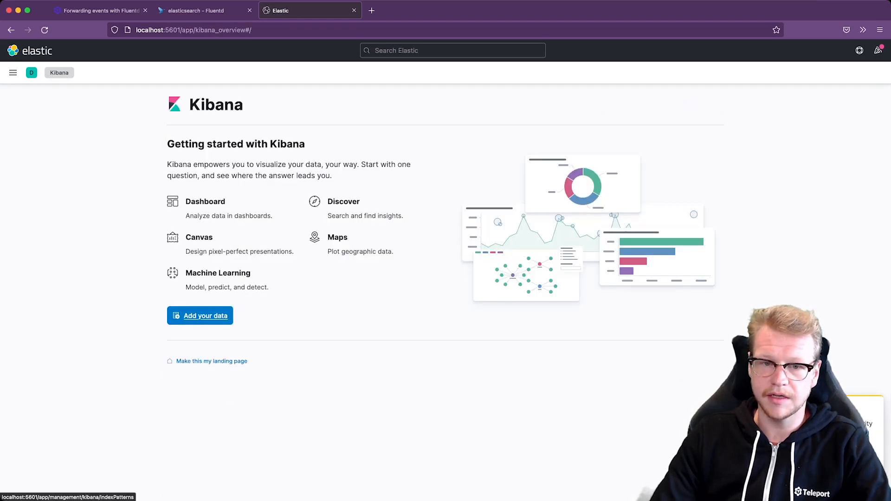
# Begin a new index pattern named logstash*.
pyautogui.click(200, 316)
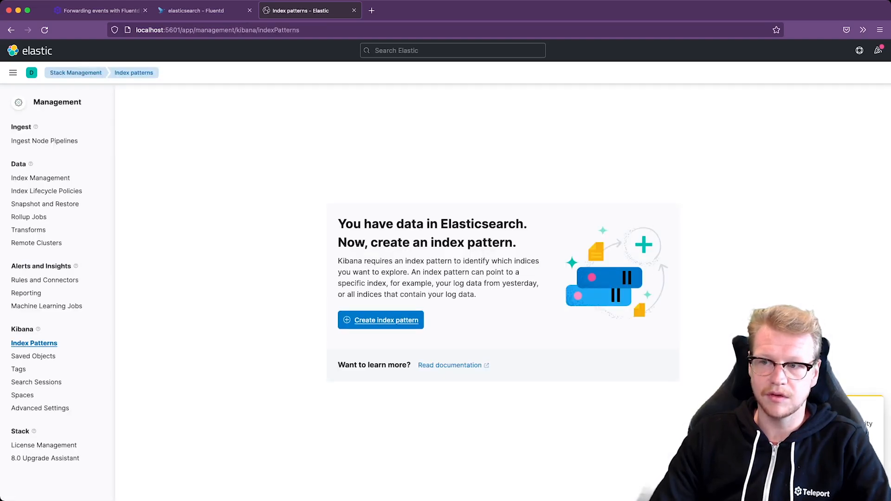
pyautogui.click(380, 320)
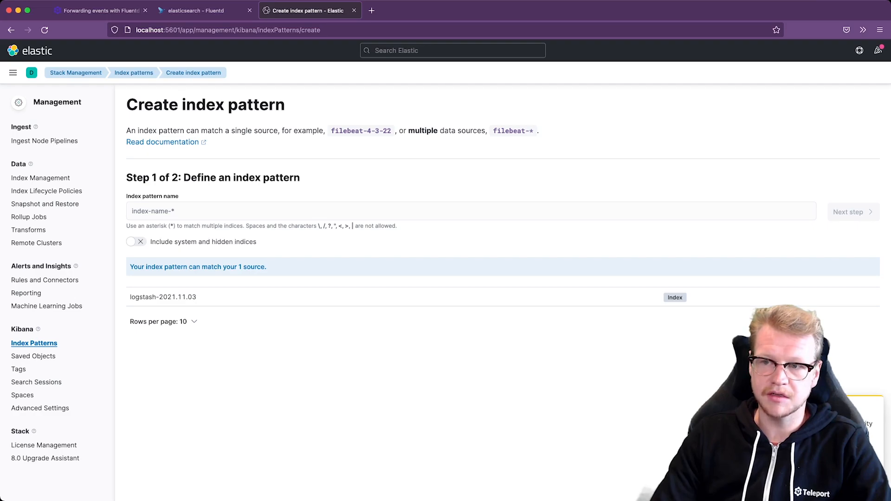
pyautogui.click(471, 210)
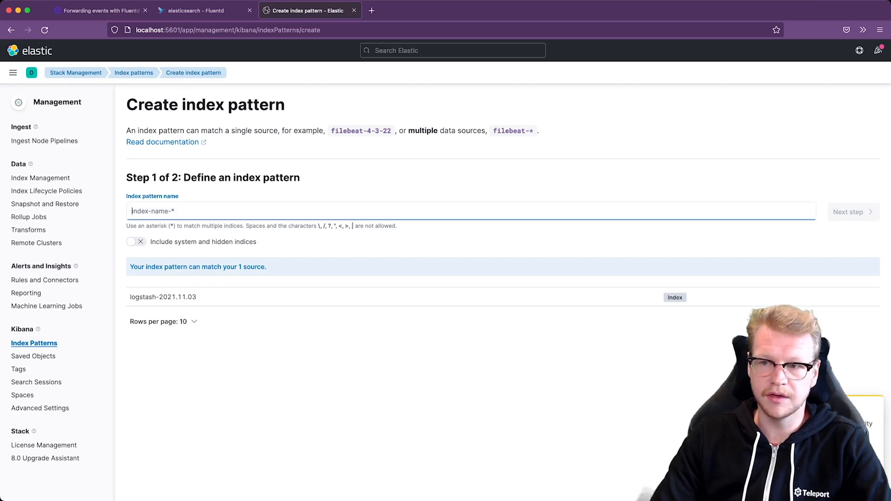
pyautogui.write('logstash*')
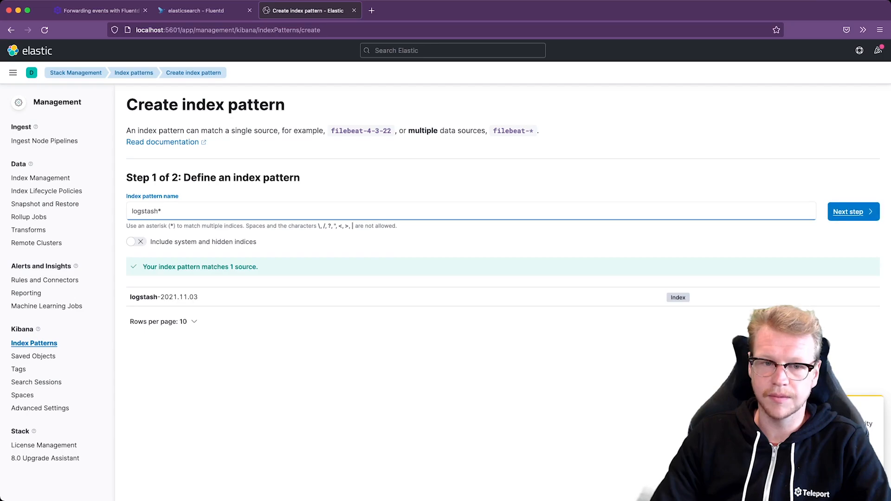
pyautogui.click(850, 212)
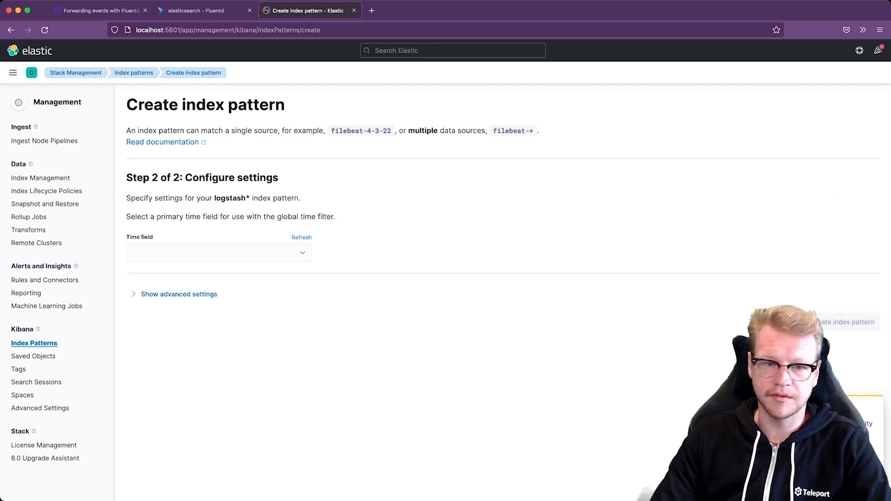
pyautogui.click(218, 253)
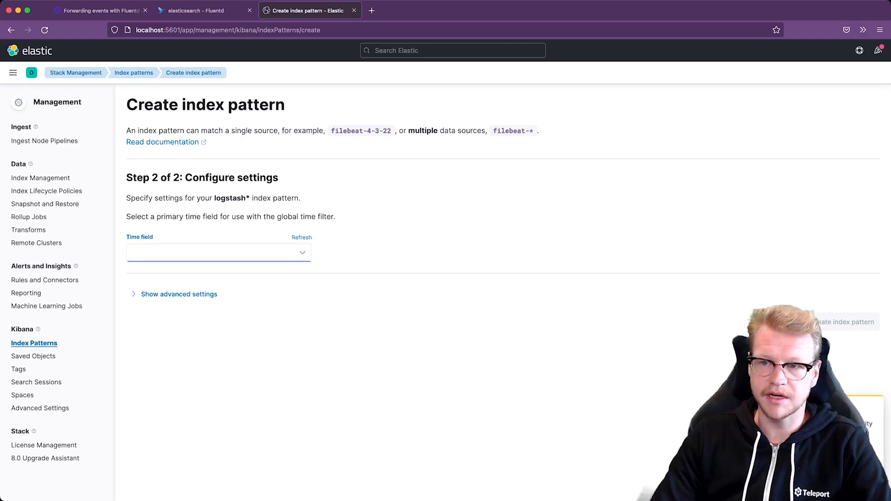
pyautogui.click(218, 252)
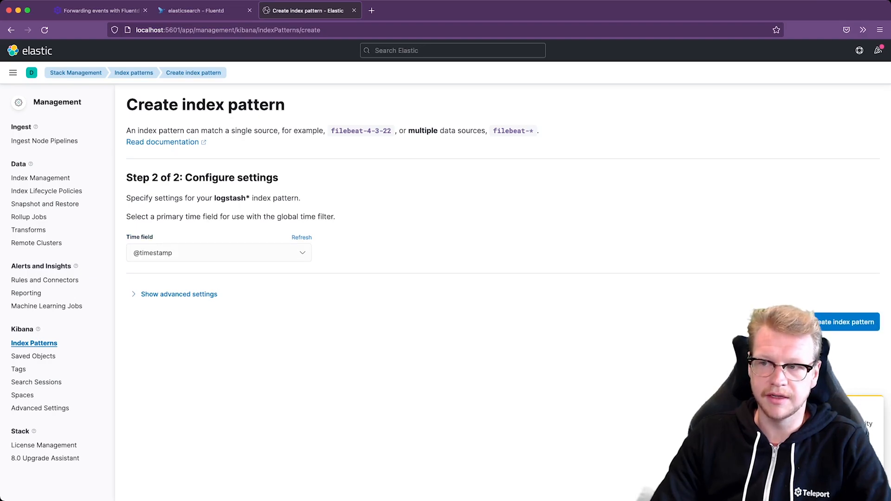
pyautogui.click(845, 322)
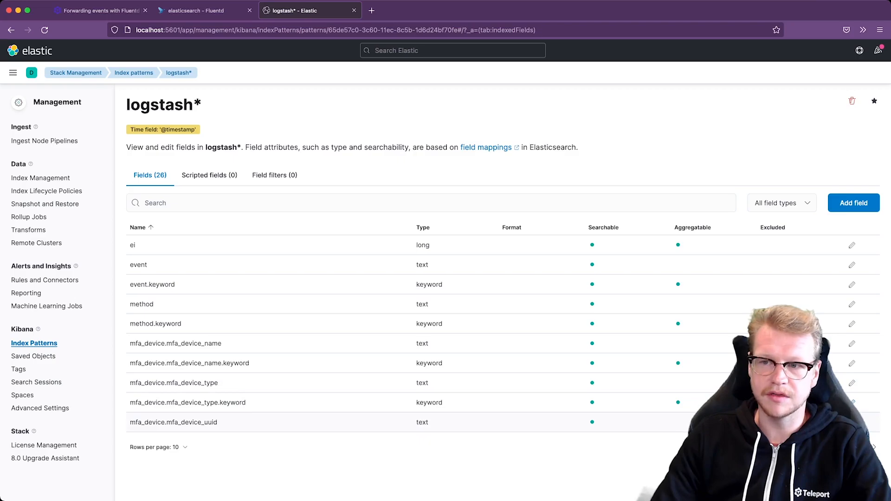
pyautogui.click(863, 368)
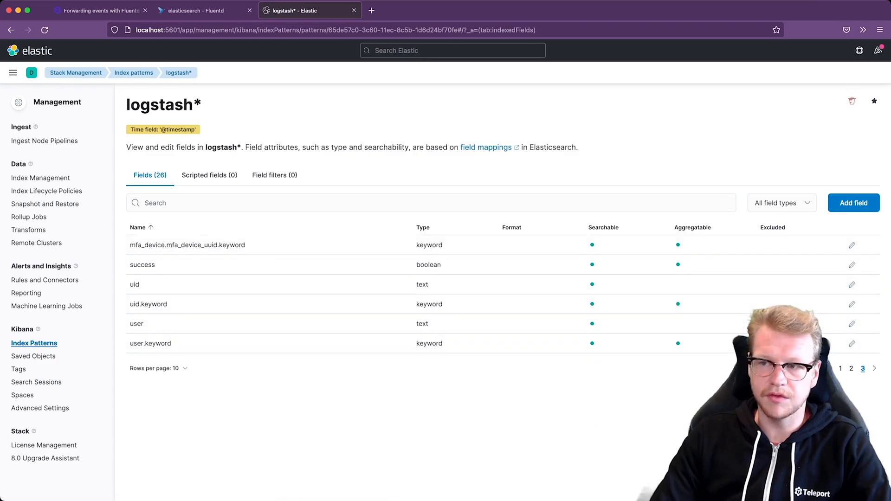
pyautogui.click(853, 203)
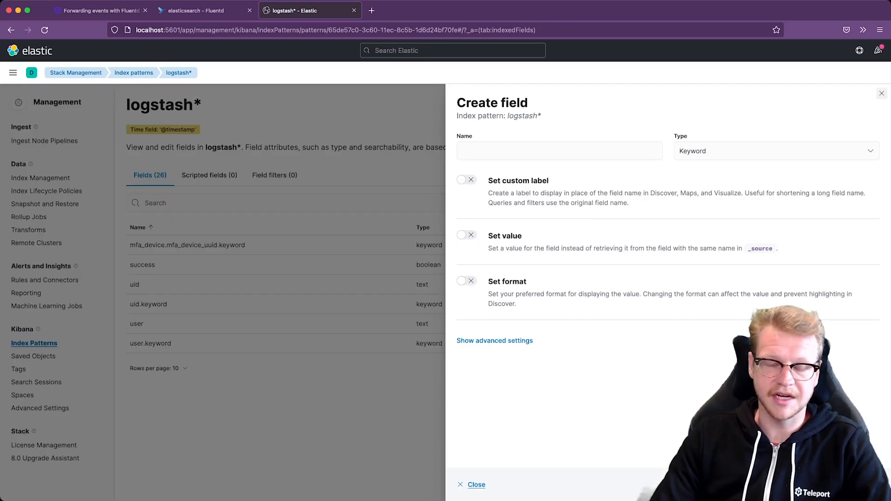
pyautogui.click(477, 485)
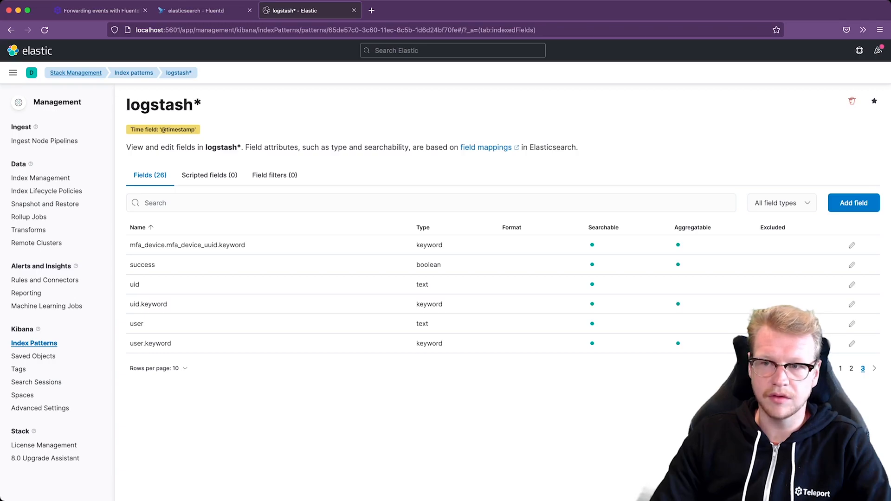
pyautogui.click(13, 73)
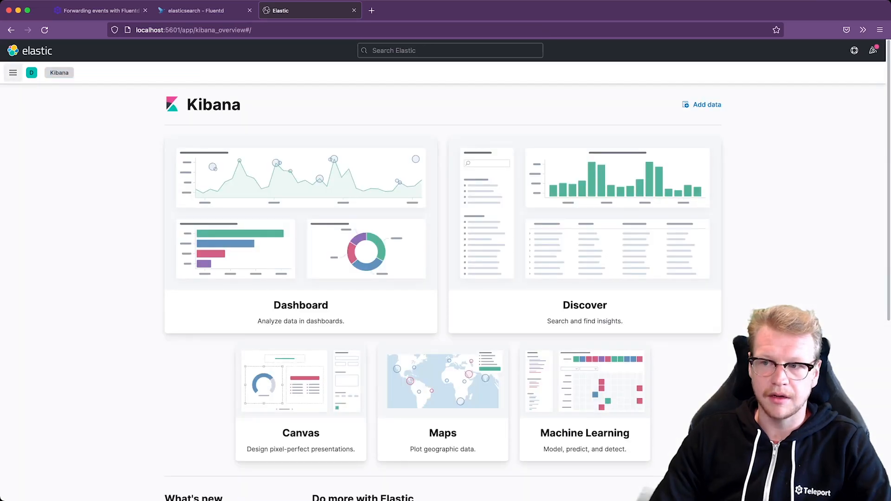
pyautogui.moveTo(301, 304)
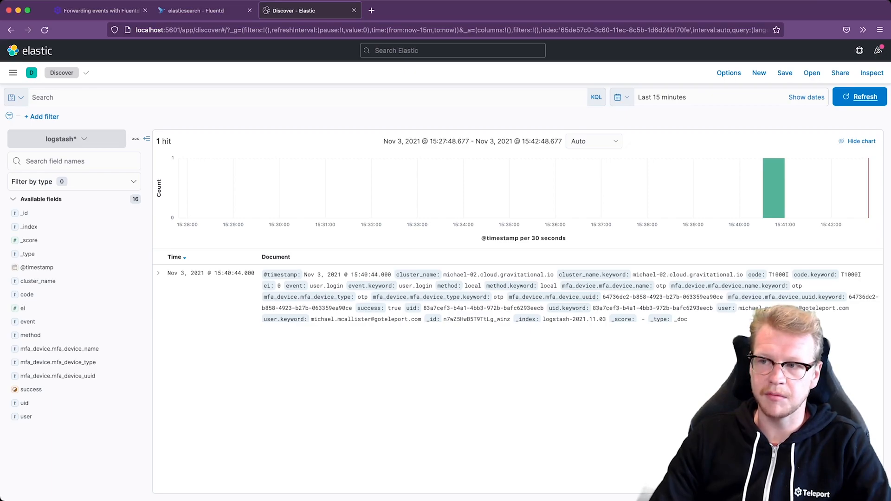
# Refresh Discover to show the 51 logstash* session events and scroll through them.
pyautogui.click(859, 96)
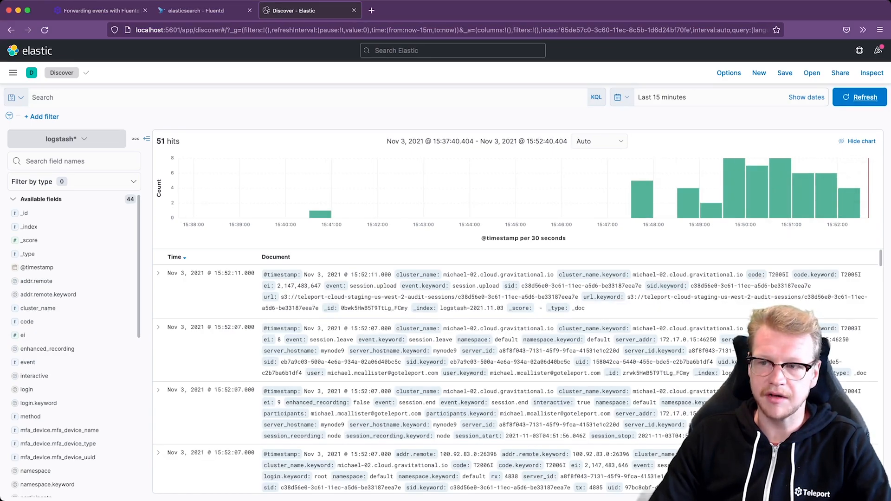
pyautogui.scroll(-3)
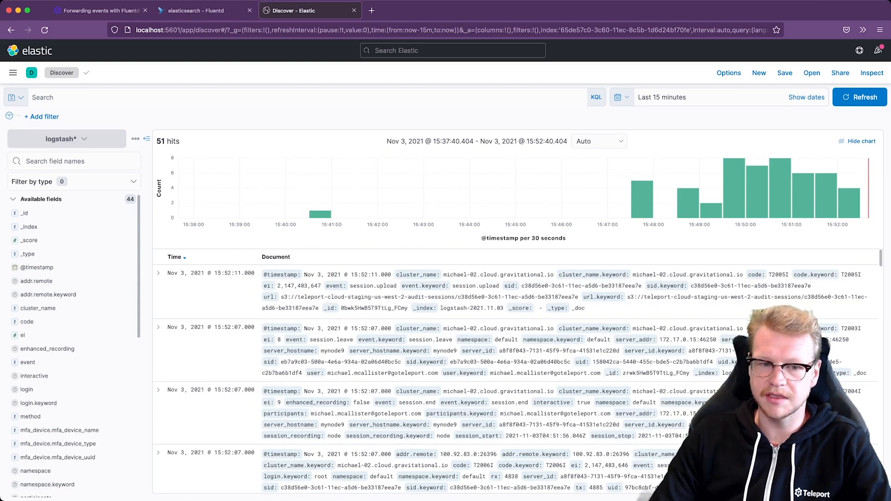
pyautogui.click(13, 73)
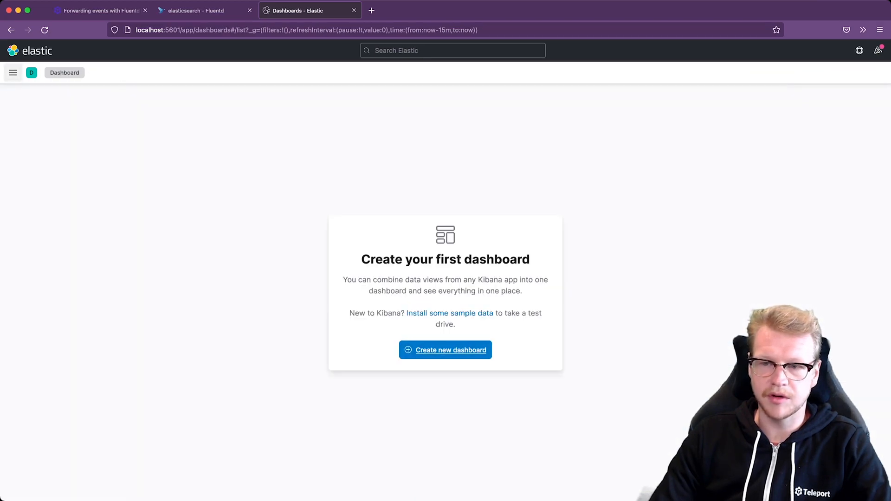
# On a new dashboard, build a Lens donut chart of participants.keyword records.
pyautogui.click(446, 349)
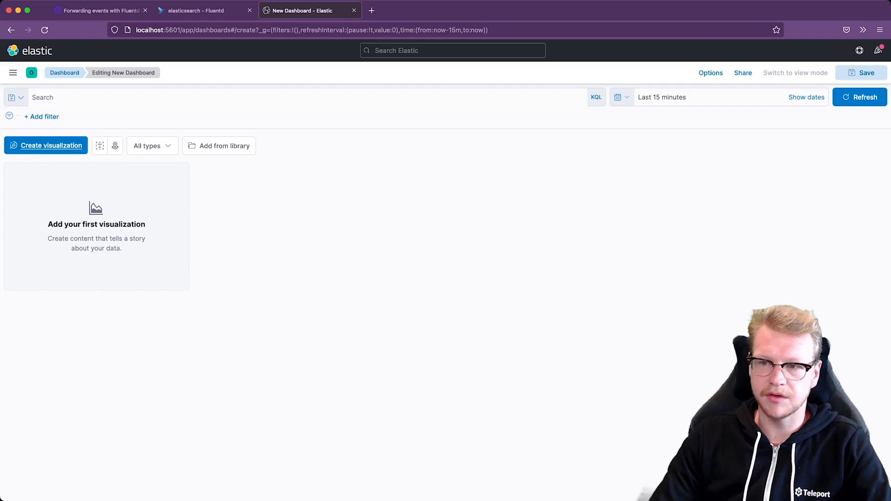
pyautogui.click(45, 145)
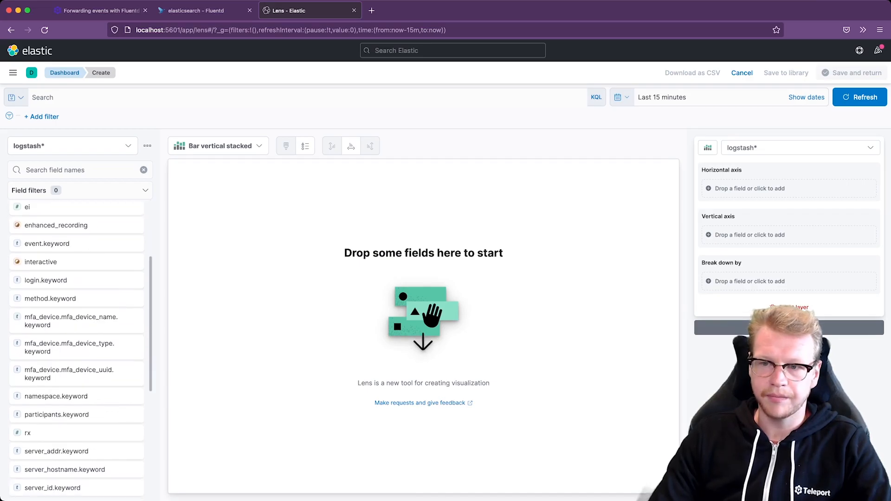
pyautogui.scroll(-3)
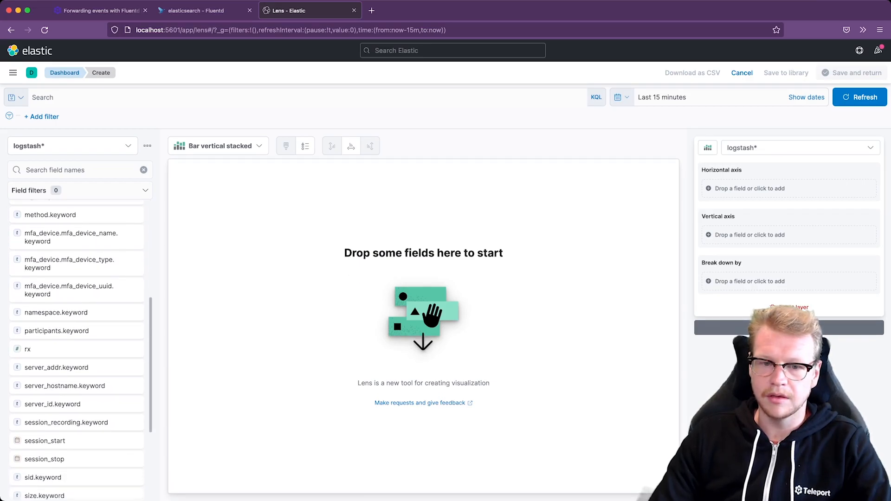
pyautogui.scroll(-3)
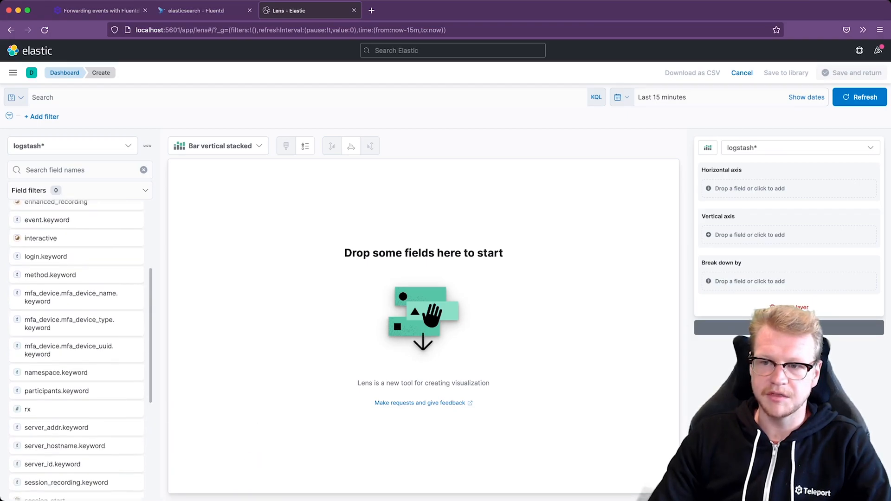
pyautogui.click(56, 420)
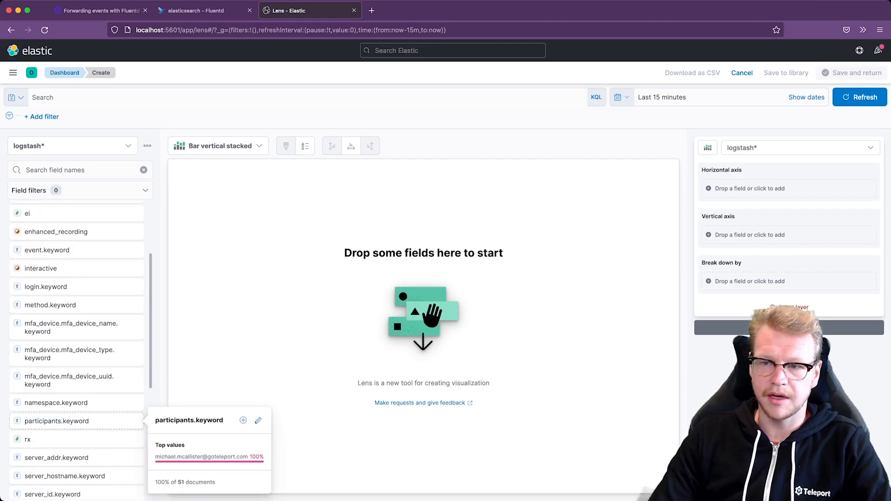
pyautogui.moveTo(243, 420)
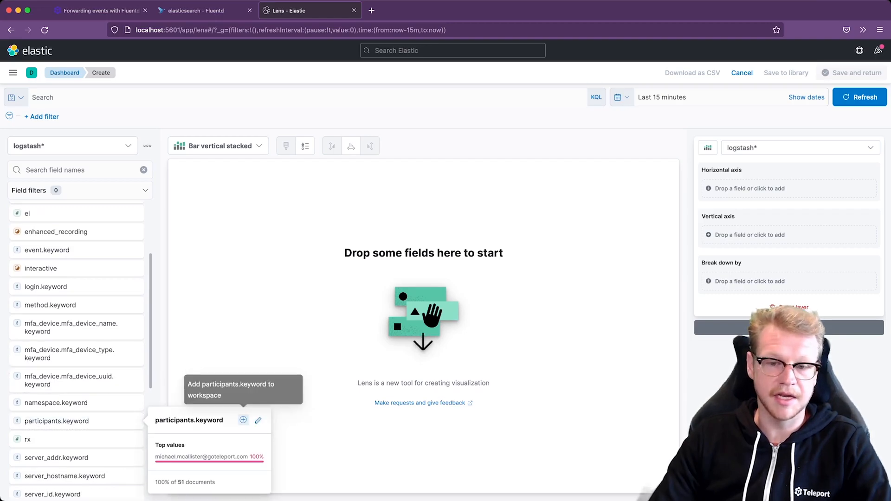
pyautogui.click(244, 420)
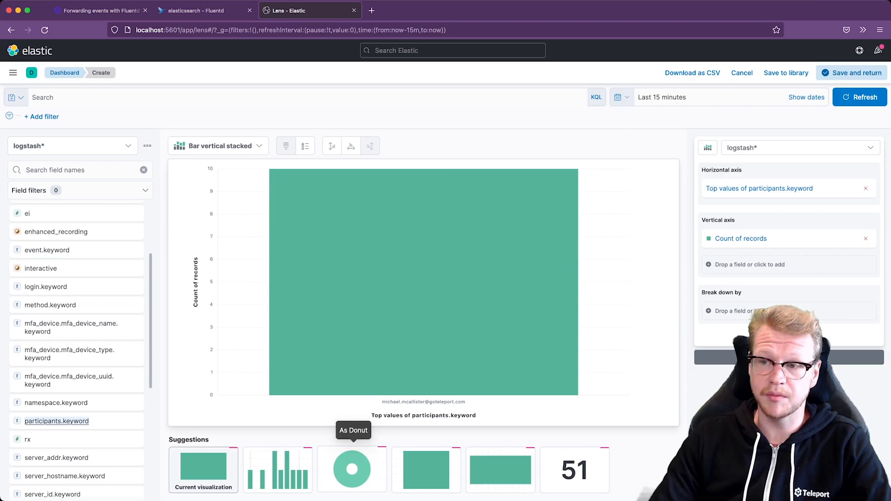
pyautogui.click(351, 469)
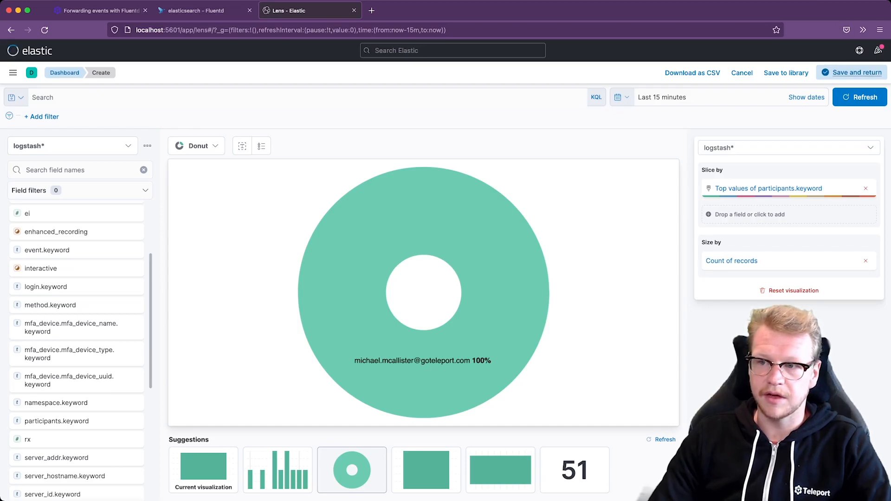
# Add the donut chart to the dashboard and title its panel 'Users'.
pyautogui.click(856, 72)
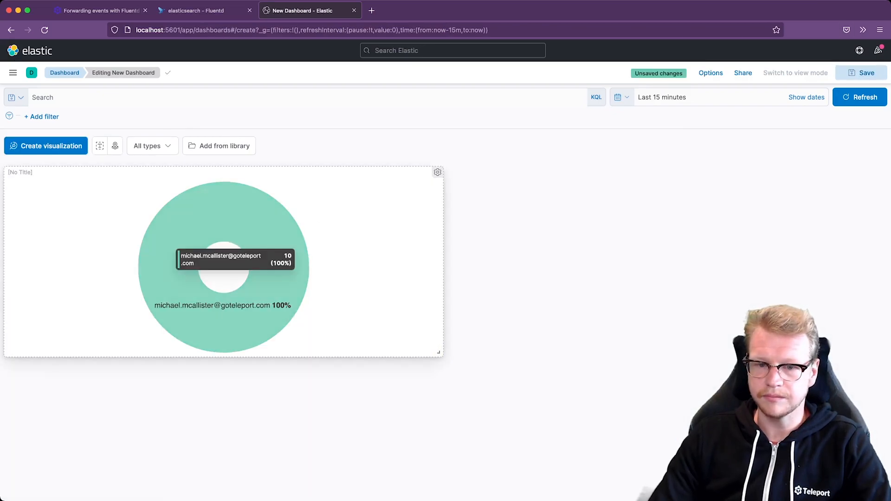
pyautogui.click(438, 172)
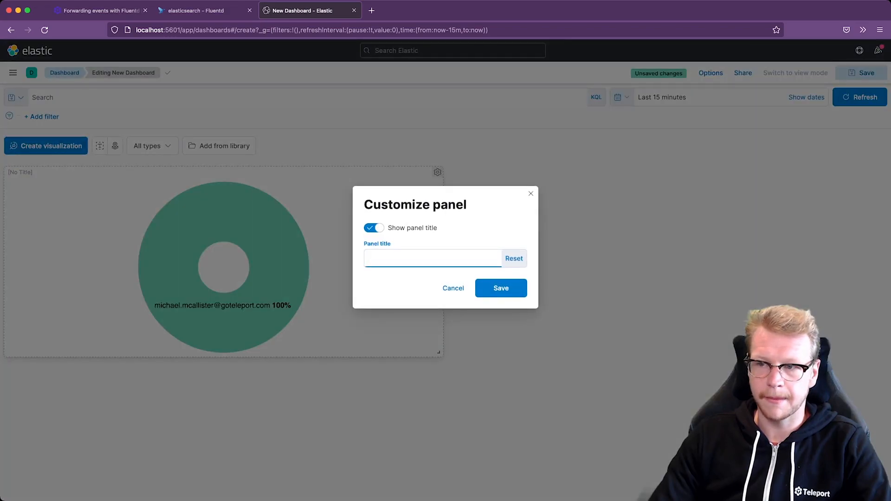
pyautogui.write('Users')
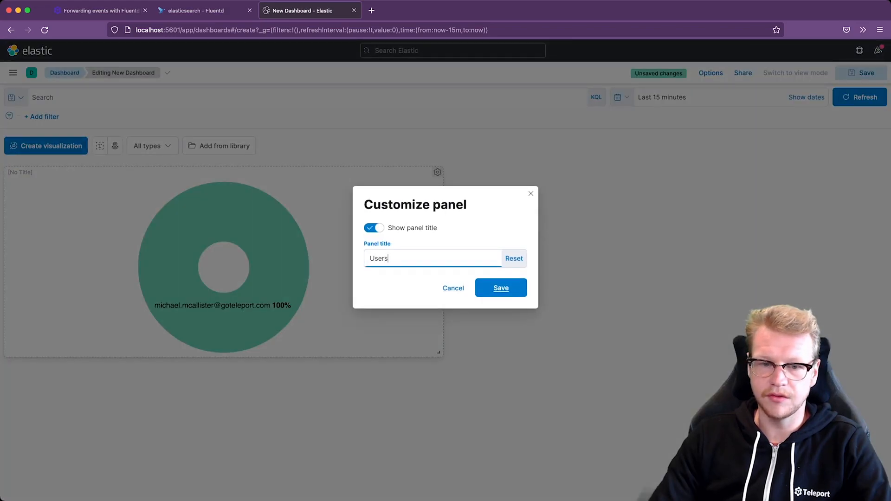
pyautogui.click(500, 288)
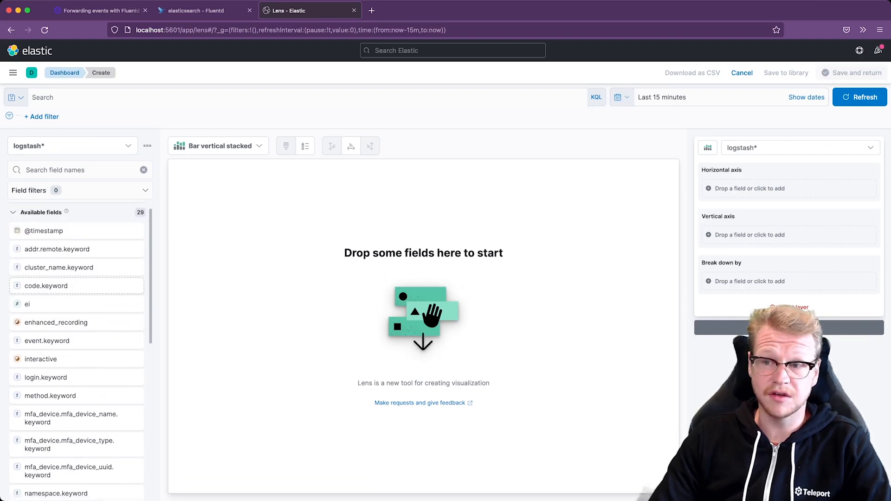
# Chart top values of addr.remote.keyword, trying bar and heatmap before treemap.
pyautogui.scroll(-3)
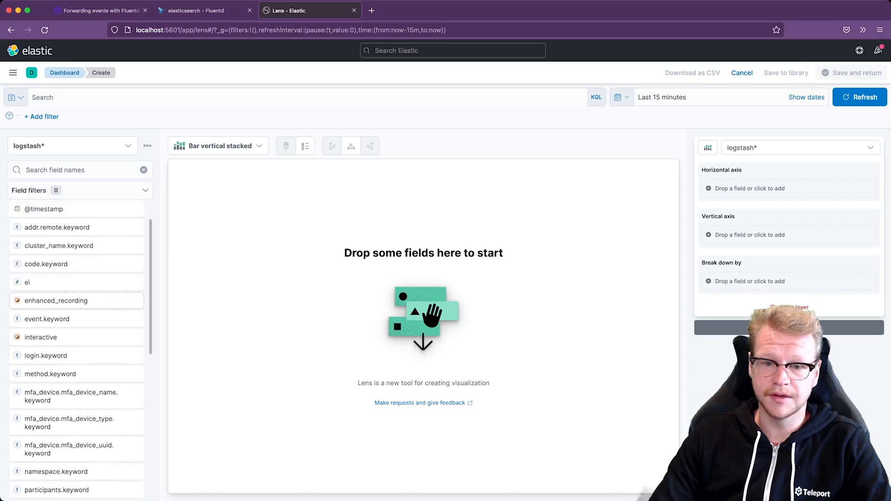
pyautogui.click(57, 260)
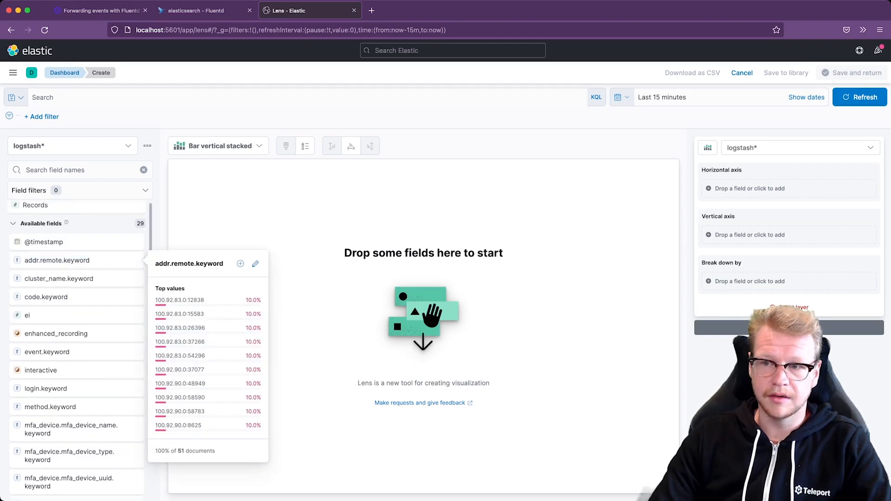
pyautogui.click(240, 264)
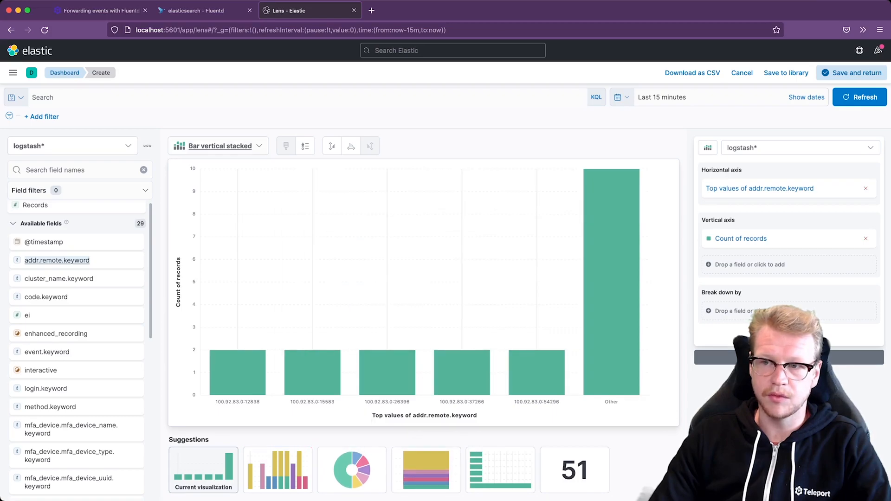
pyautogui.click(218, 146)
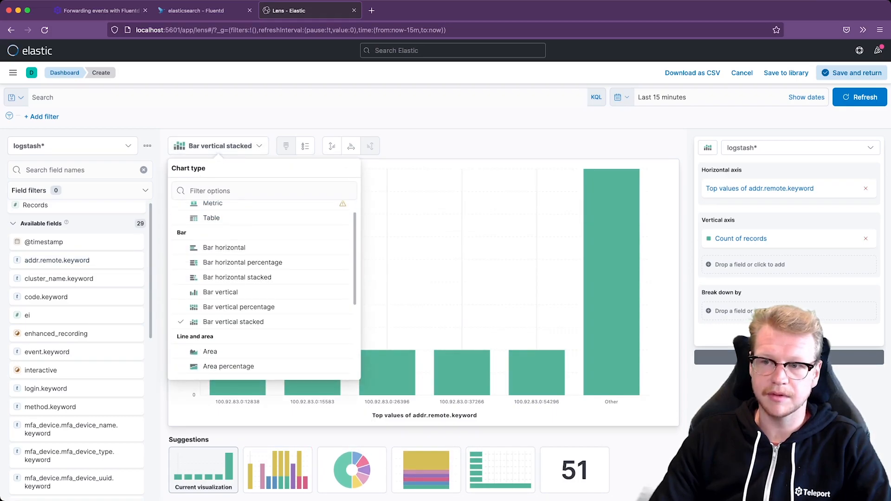
pyautogui.scroll(-3)
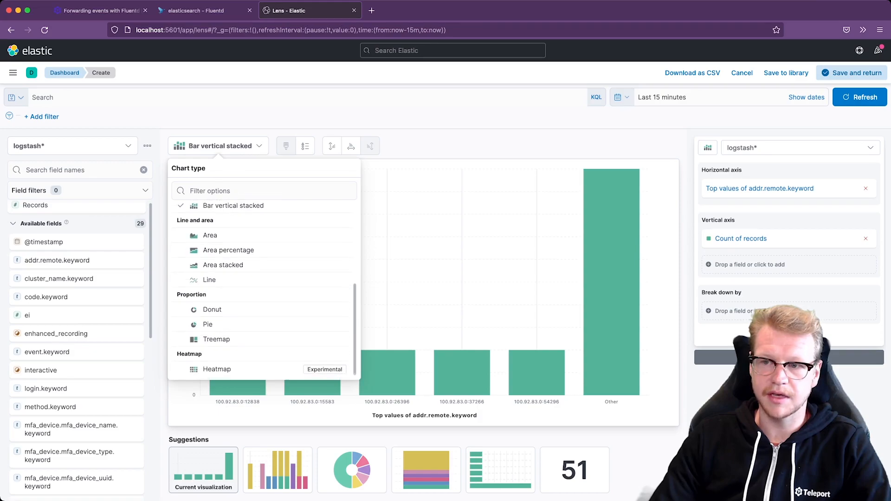
pyautogui.moveTo(217, 369)
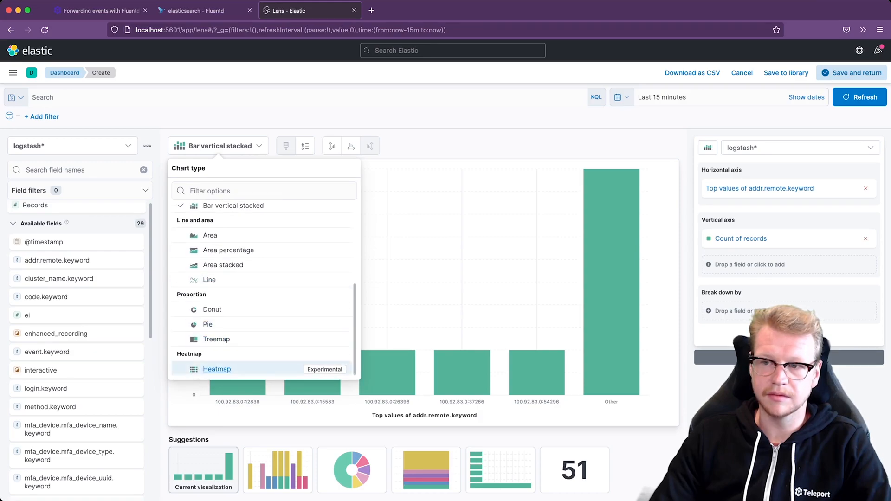
pyautogui.click(217, 369)
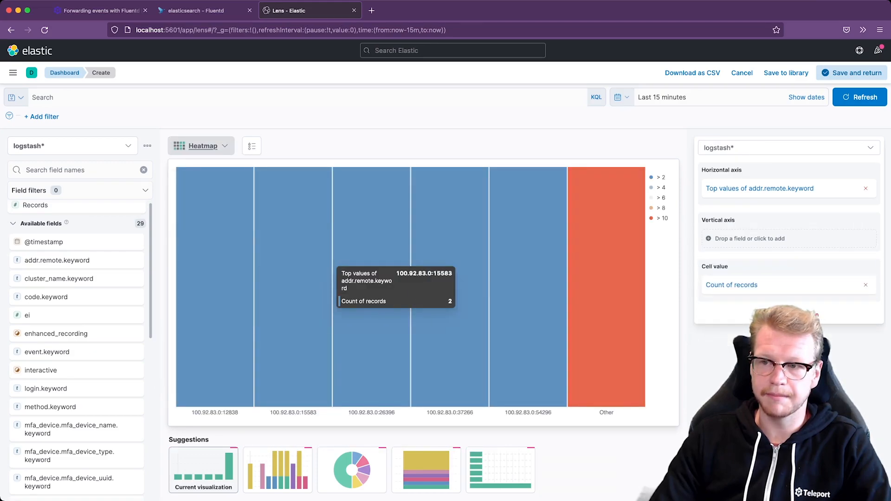
pyautogui.moveTo(215, 284)
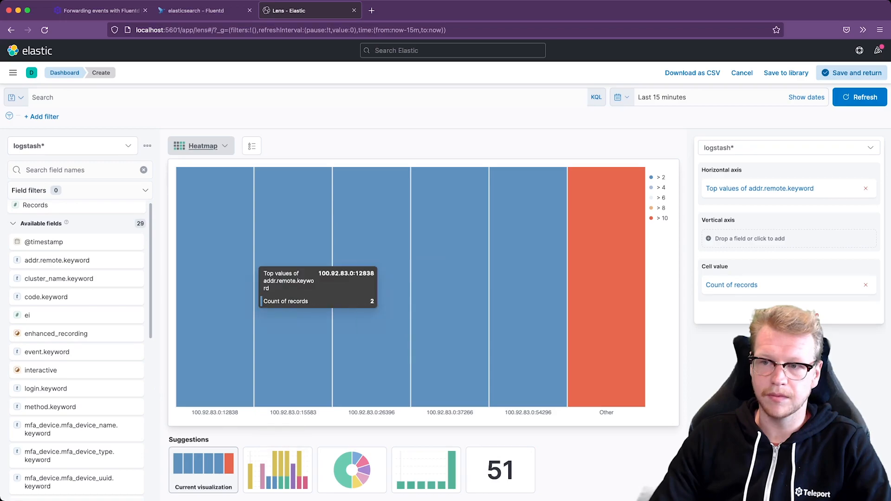
pyautogui.click(200, 145)
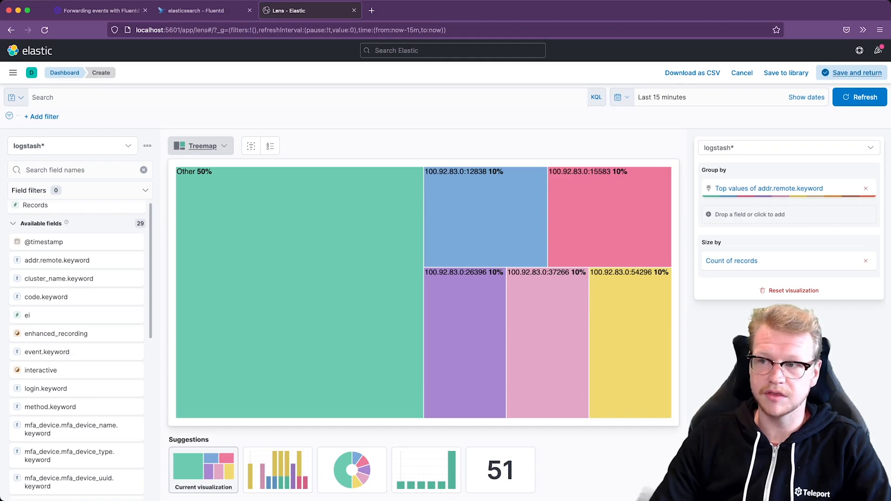
# Set the treemap panel's custom title to 'Remote Address'.
pyautogui.click(856, 73)
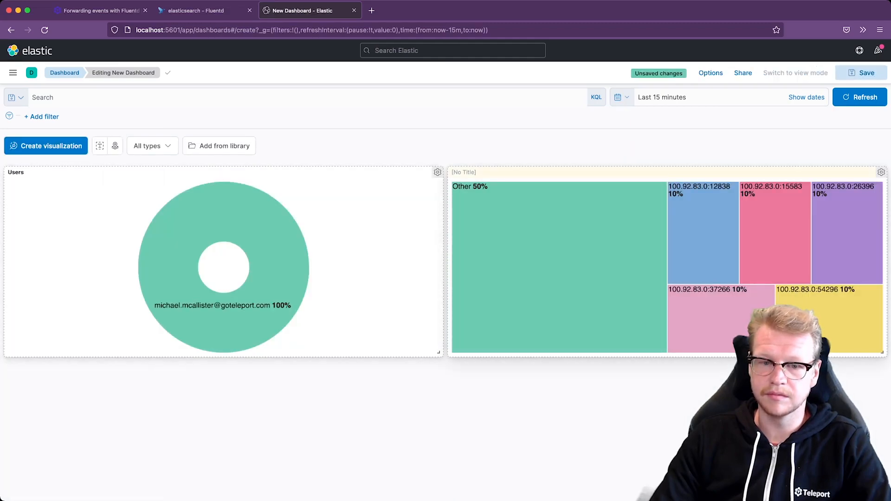
pyautogui.click(881, 172)
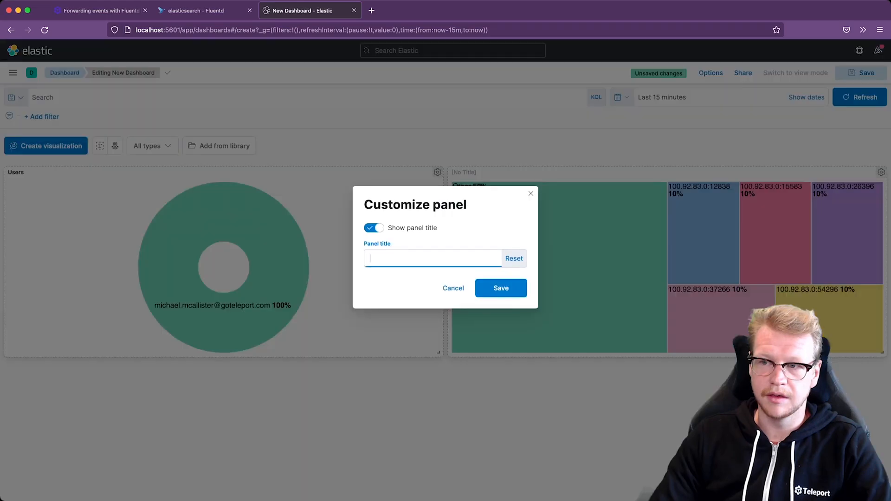
pyautogui.write('Remote Add')
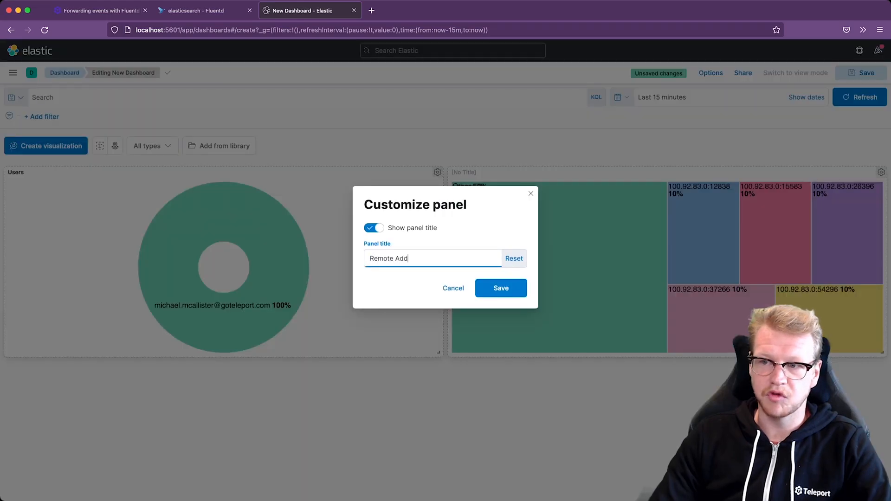
pyautogui.click(500, 288)
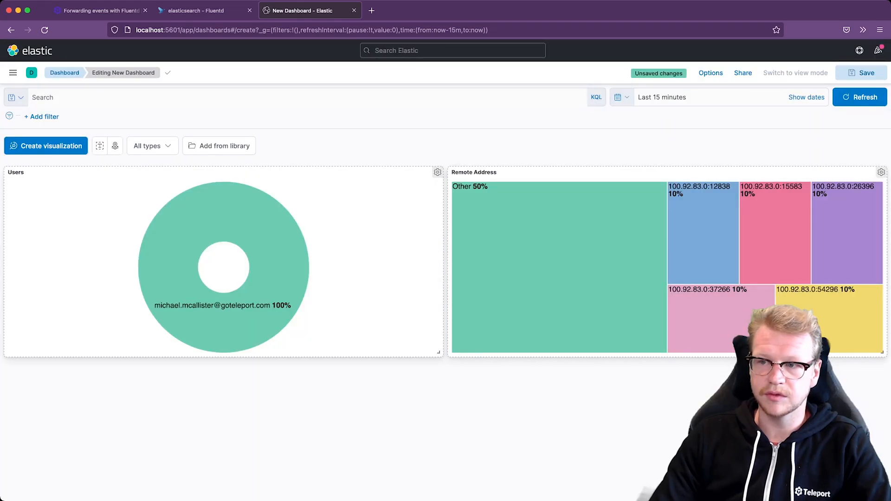
# Add a records-over-time bar chart stacked by server_hostname.keyword to the dashboard.
pyautogui.click(45, 145)
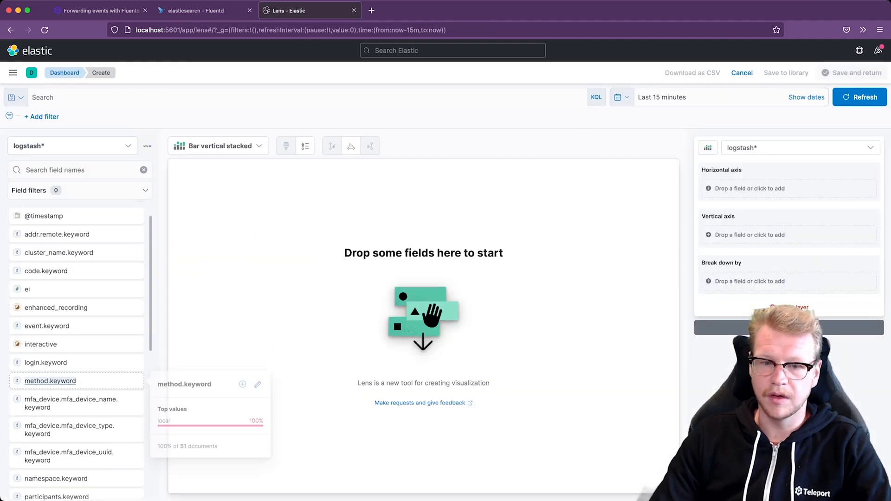
pyautogui.moveTo(56, 307)
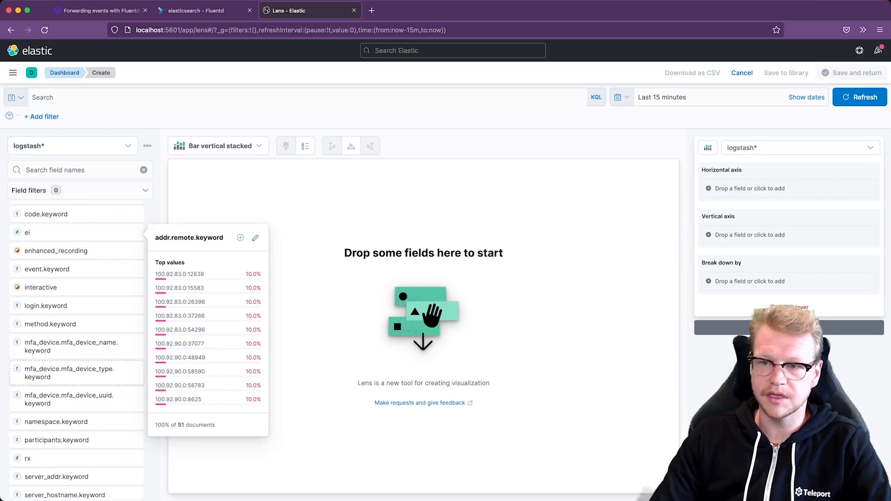
pyautogui.scroll(-3)
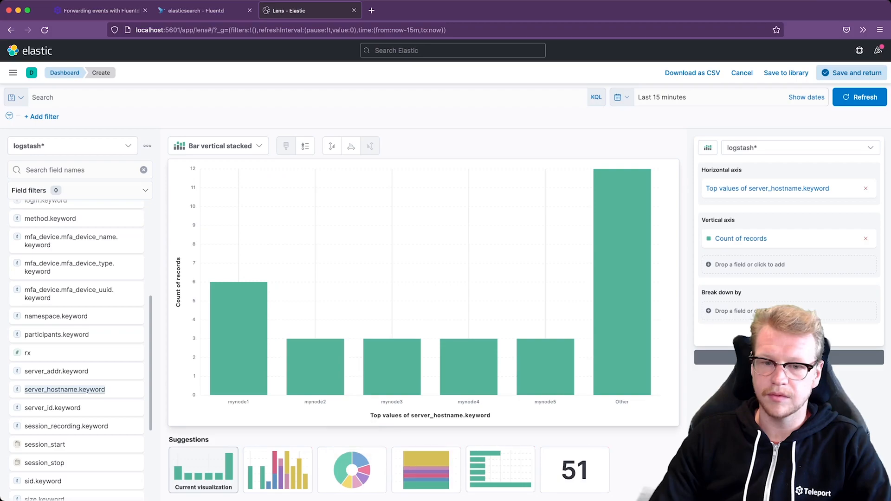
pyautogui.moveTo(426, 469)
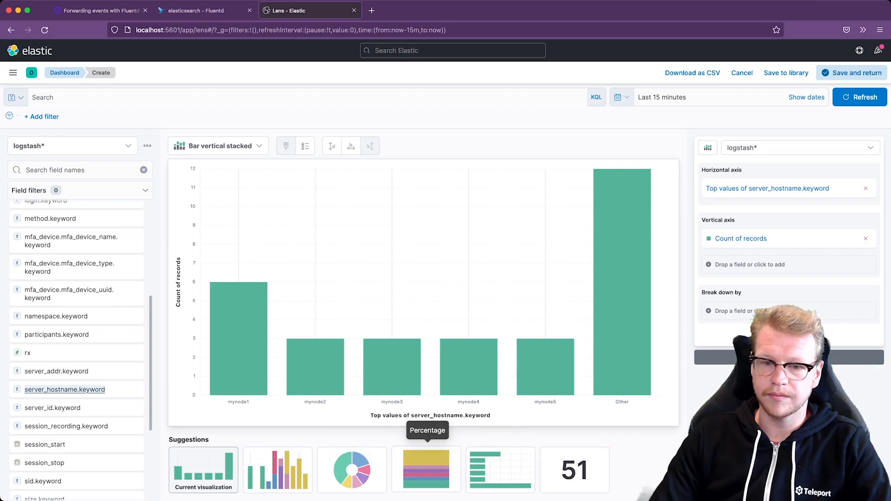
pyautogui.click(426, 469)
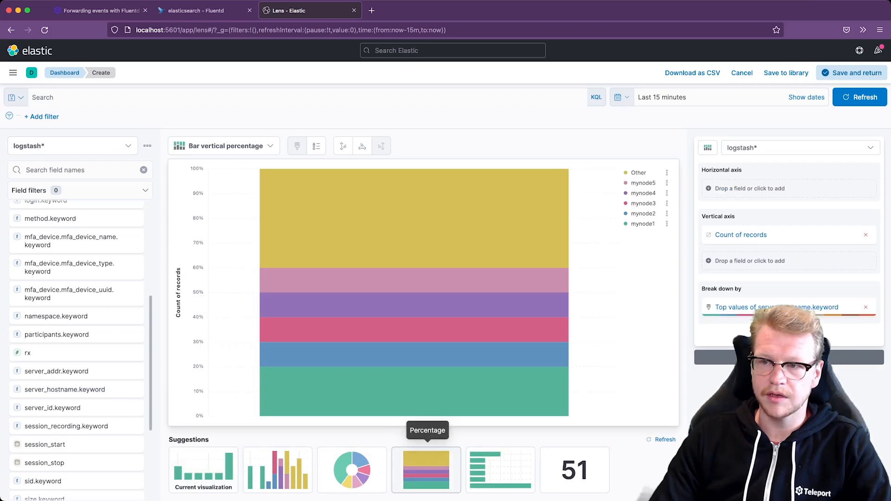
pyautogui.click(352, 470)
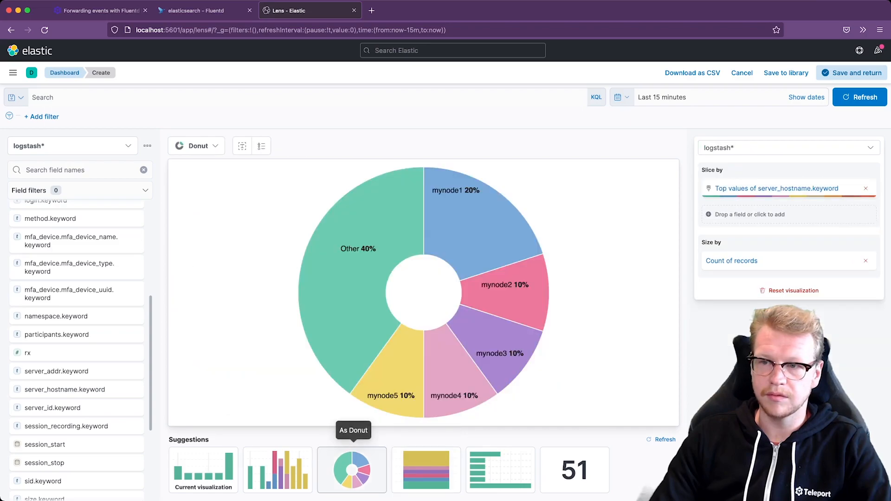
pyautogui.click(278, 470)
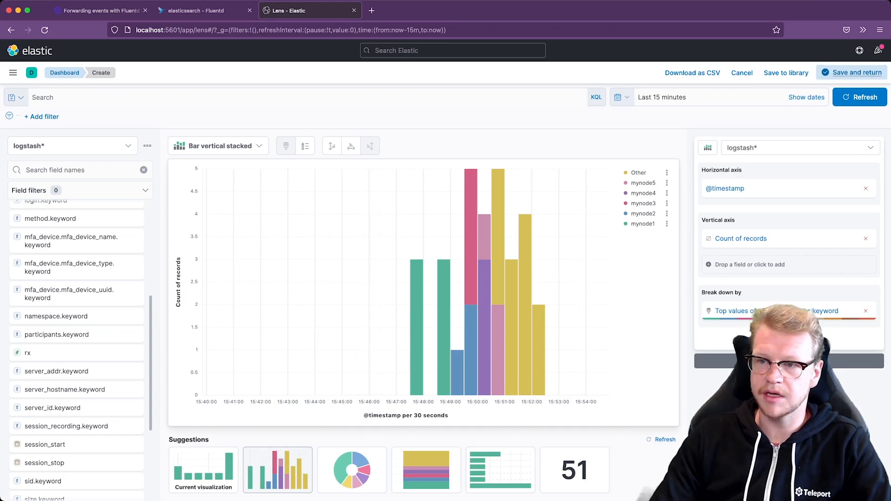
pyautogui.click(855, 72)
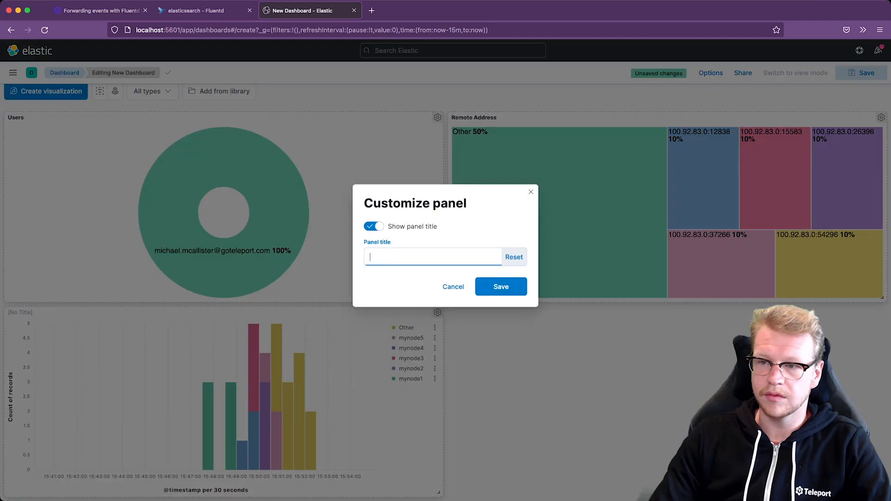
# Title the stacked bar panel 'Nodes' and start a blank Lens visualization.
pyautogui.write('Nodes')
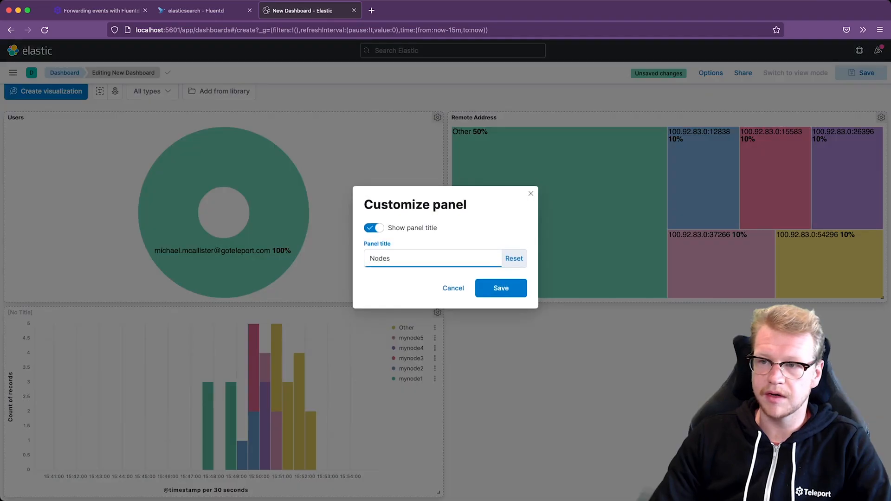
pyautogui.click(500, 288)
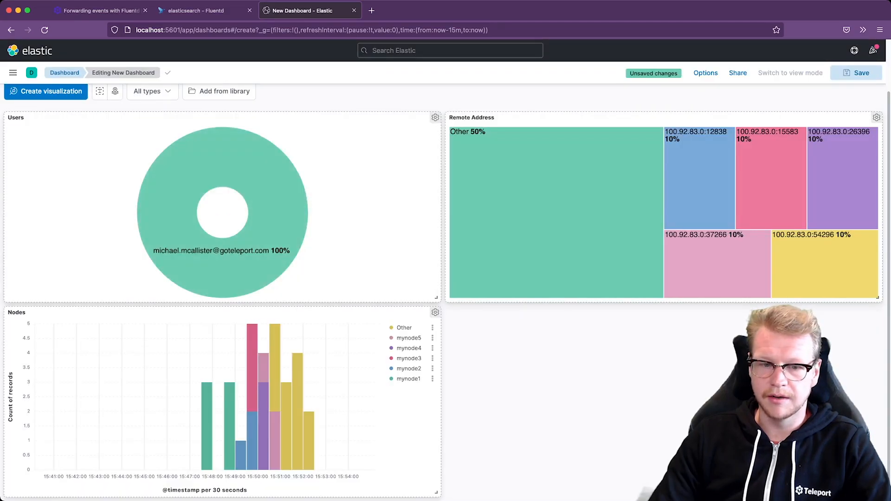
pyautogui.click(51, 91)
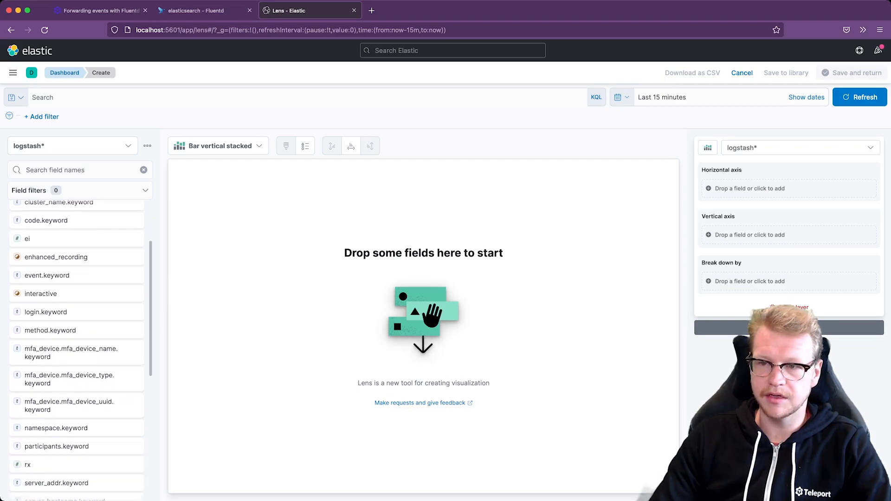
# Chart record counts over session_start and switch the visualization to a table.
pyautogui.scroll(-3)
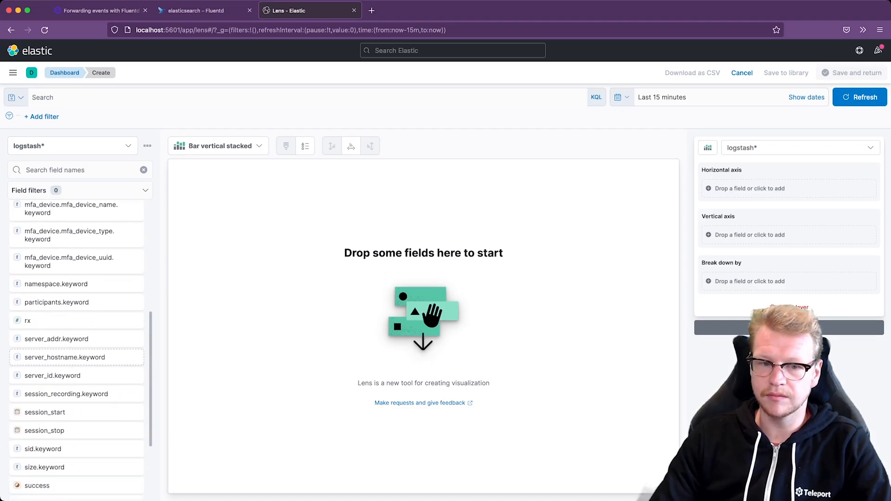
pyautogui.click(65, 377)
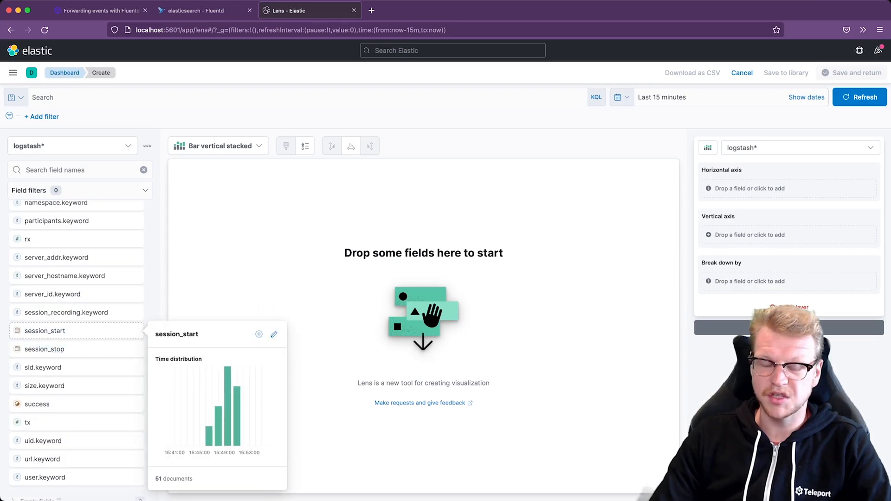
pyautogui.moveTo(259, 335)
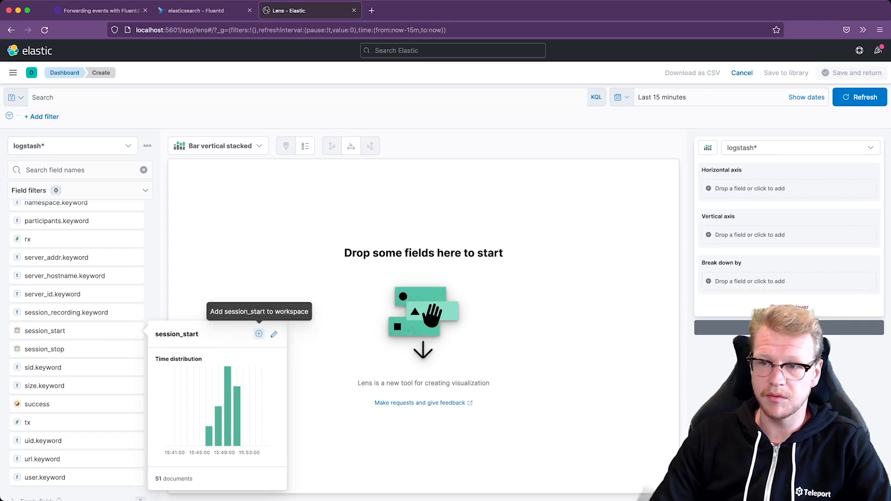
pyautogui.click(259, 333)
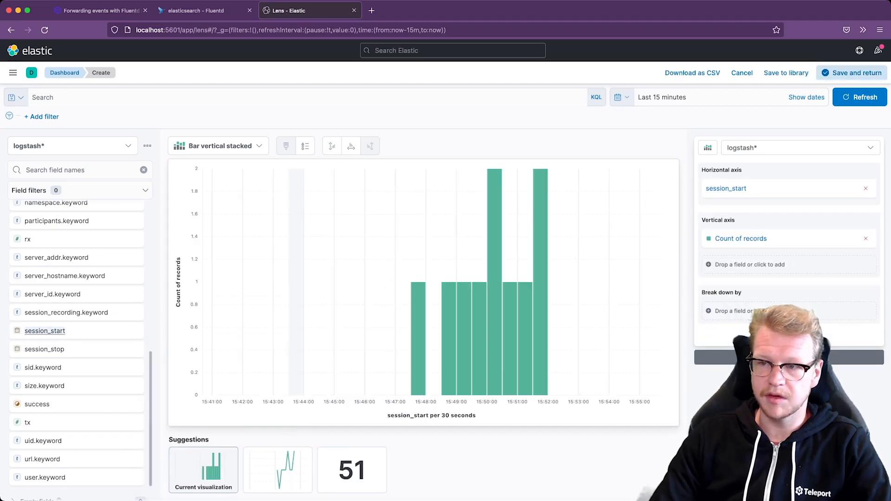
pyautogui.click(278, 471)
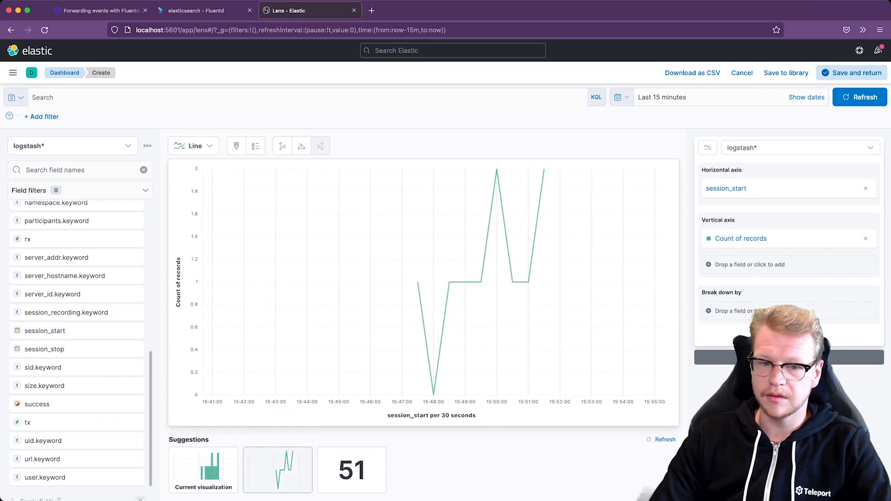
pyautogui.click(193, 145)
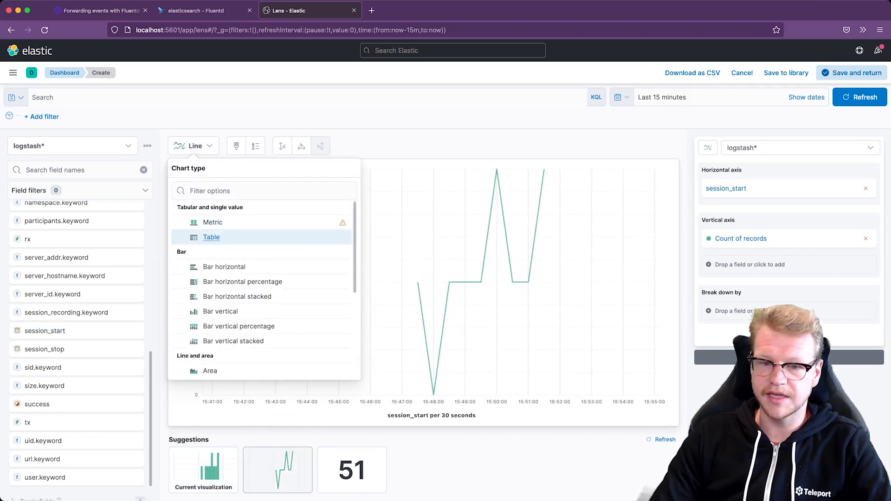
pyautogui.click(210, 237)
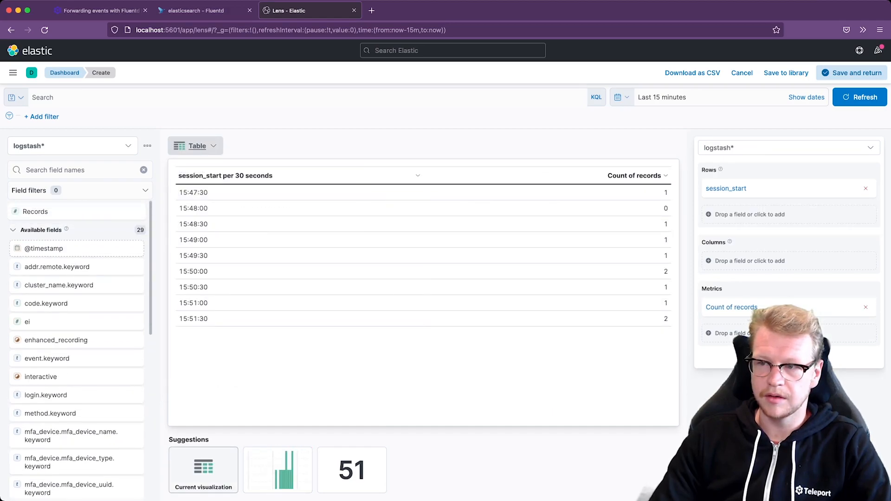
# Add participants.keyword, server_hostname.keyword and session_stop columns to the table.
pyautogui.scroll(-3)
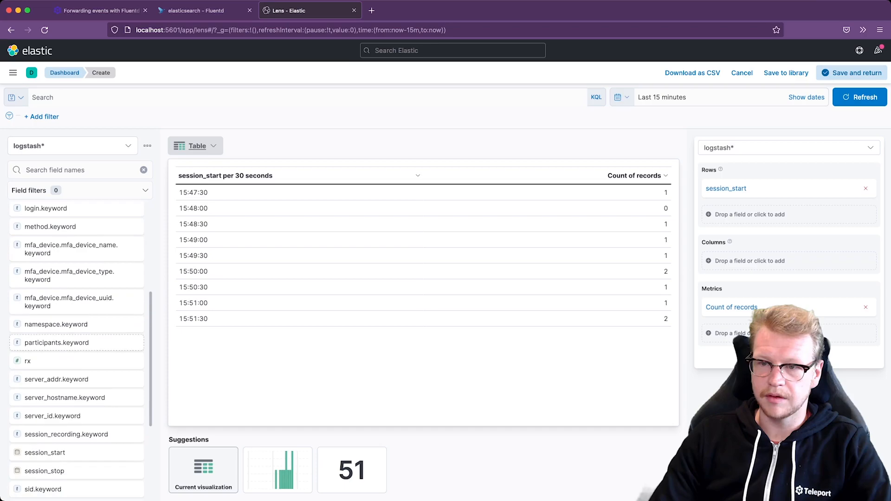
pyautogui.scroll(-3)
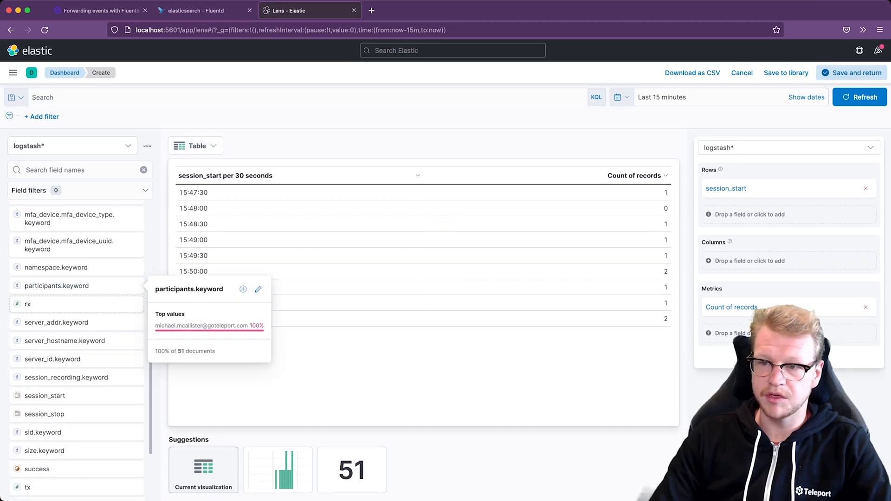
pyautogui.click(243, 289)
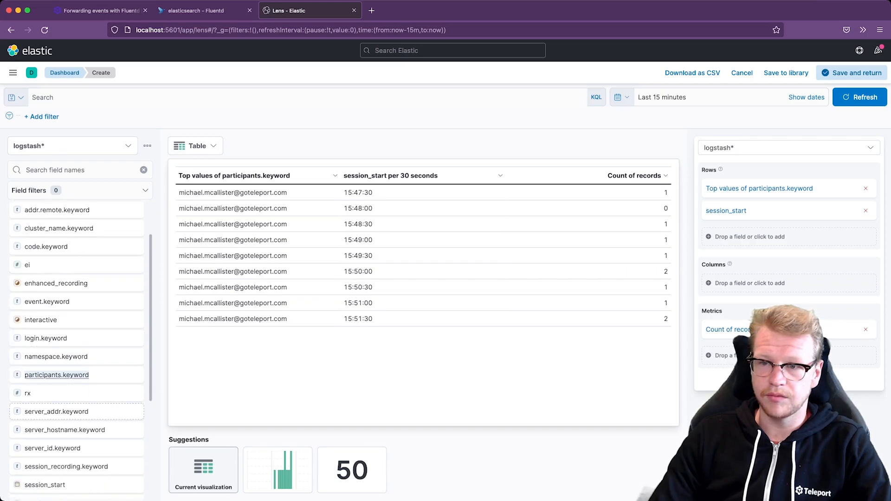
pyautogui.moveTo(65, 429)
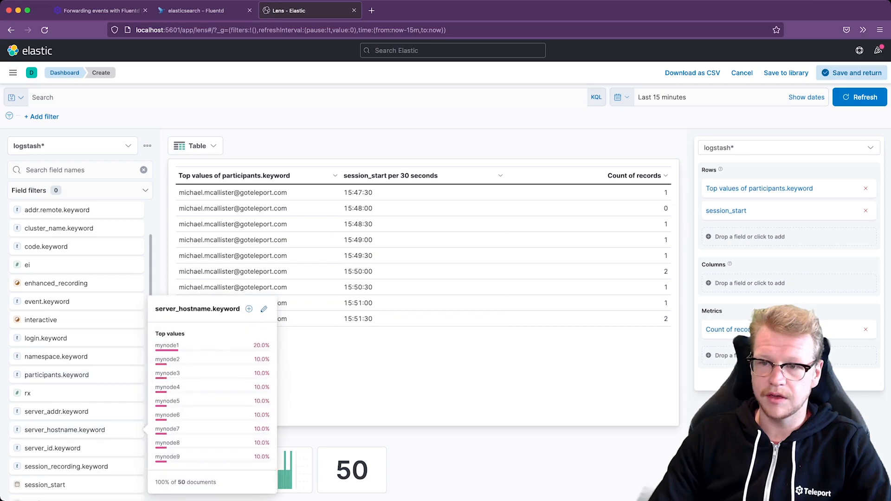
pyautogui.click(249, 308)
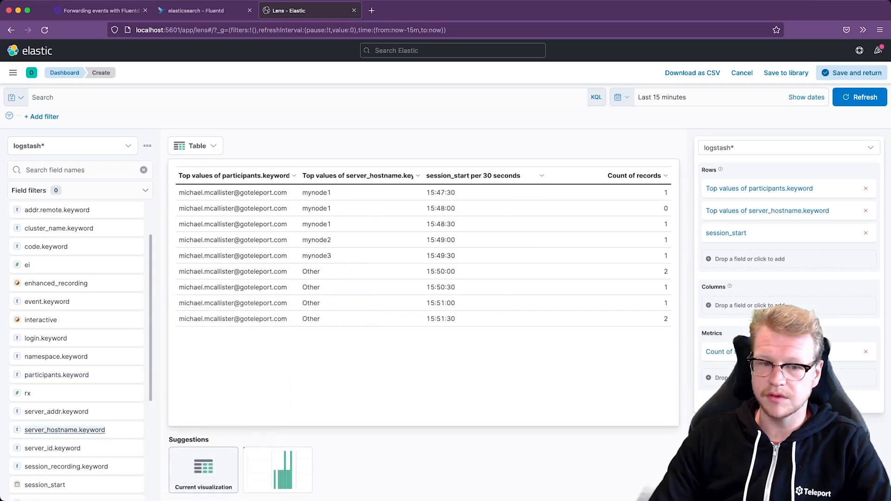
pyautogui.scroll(-3)
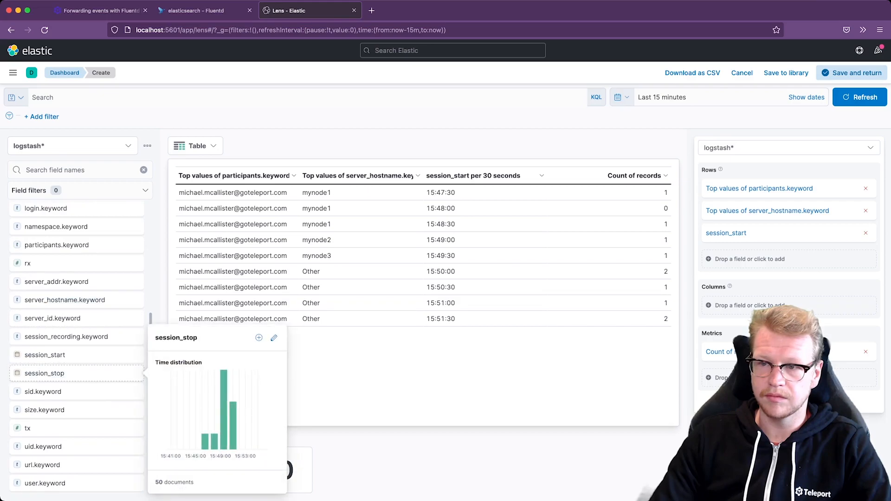
pyautogui.click(44, 372)
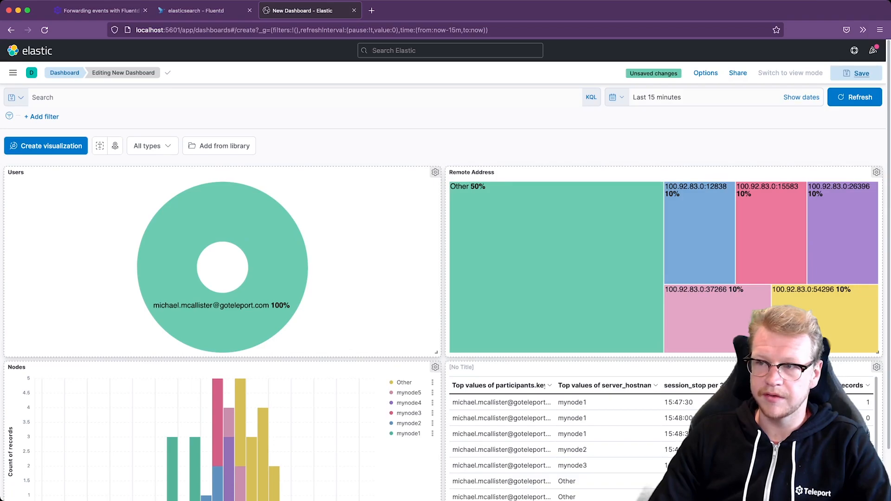
# Save the four-panel dashboard under the title 'My dashboard'.
pyautogui.click(862, 73)
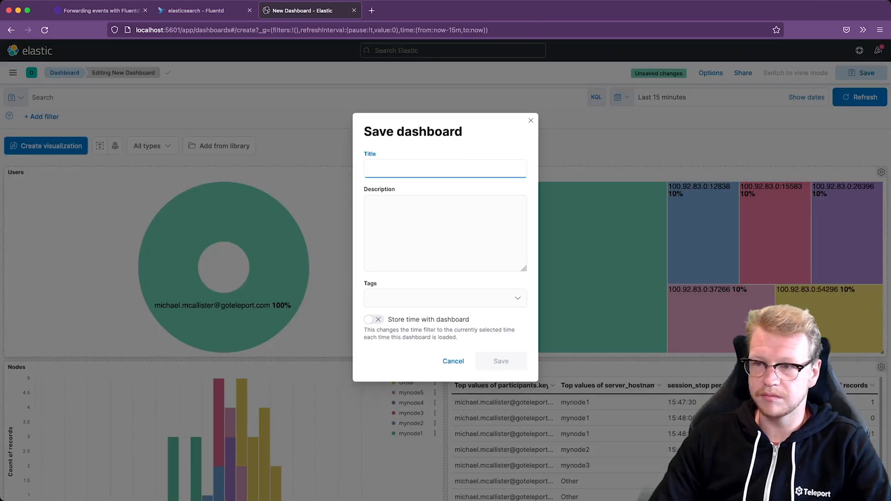
pyautogui.write('My dashboard')
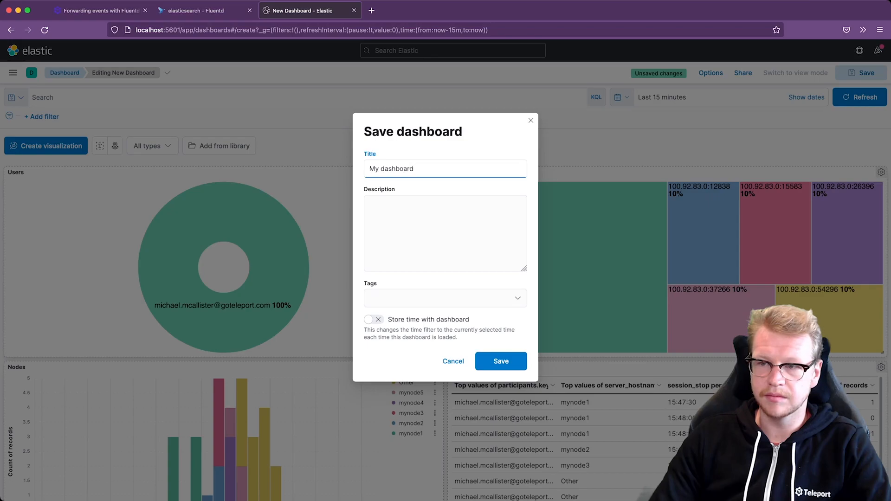
pyautogui.click(499, 361)
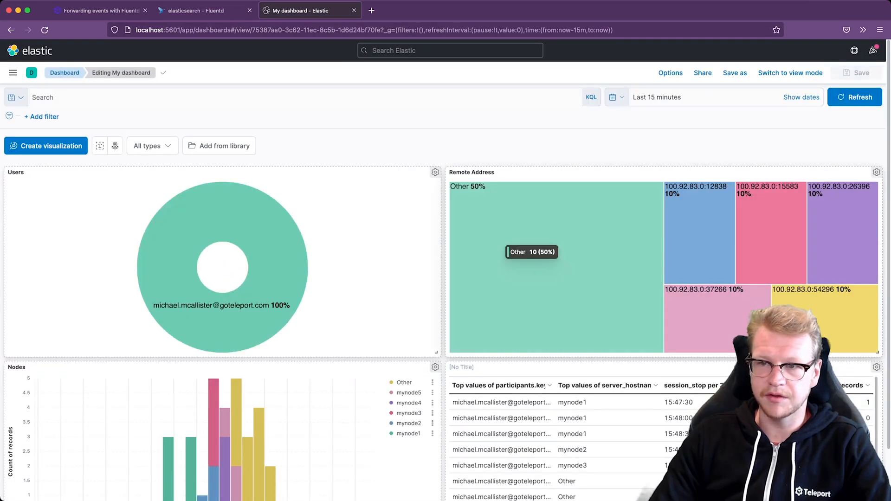